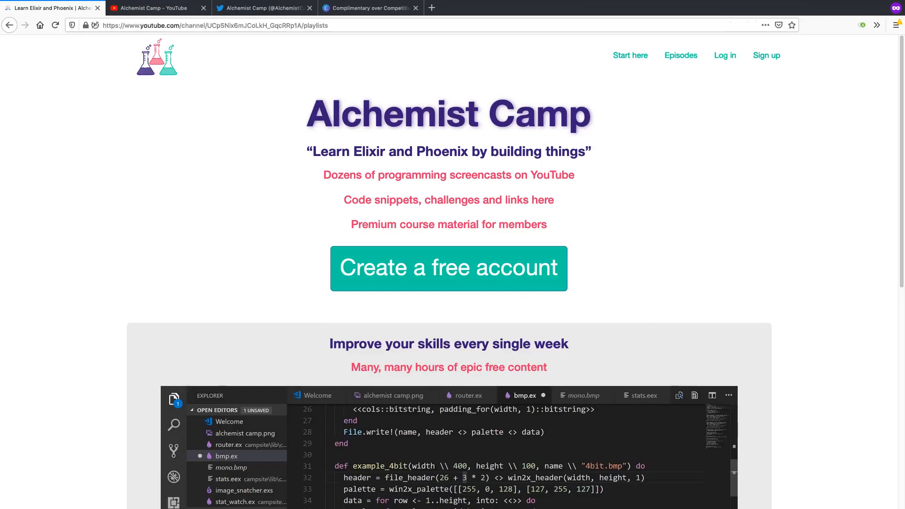
# - Switch through the YouTube playlists and Twitter profile tabs, landing on the Canva tech stack presentation
pyautogui.click(155, 7)
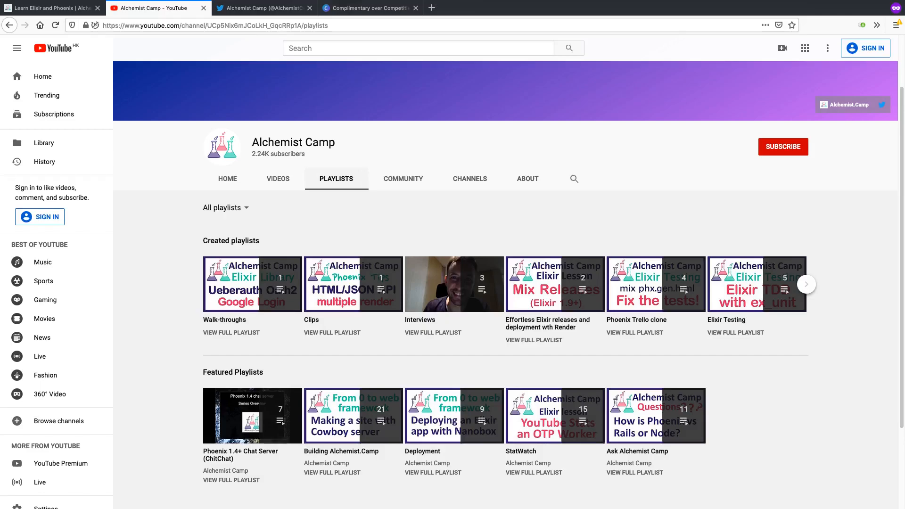
pyautogui.click(263, 8)
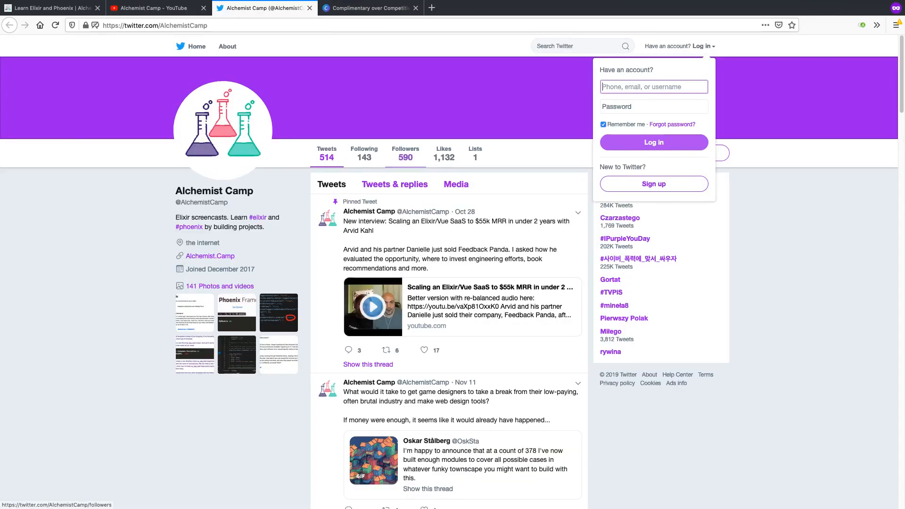
pyautogui.click(367, 8)
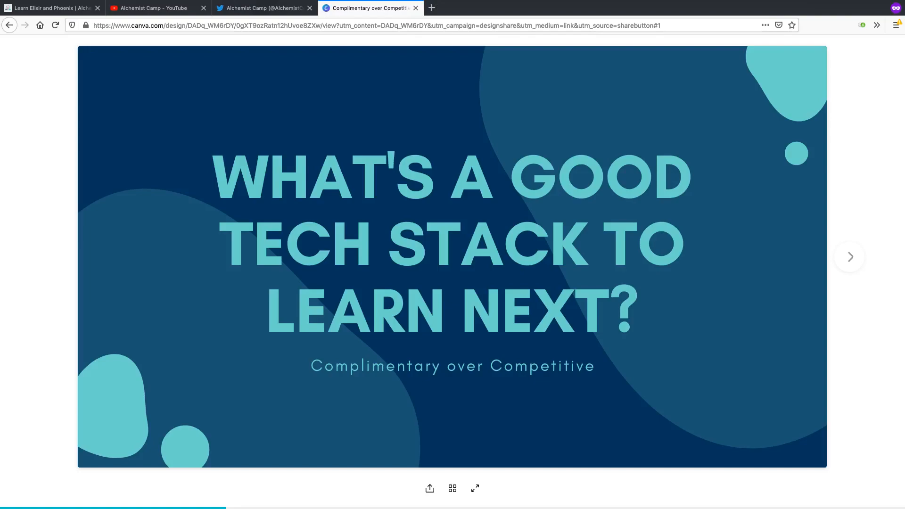
pyautogui.moveTo(279, 423)
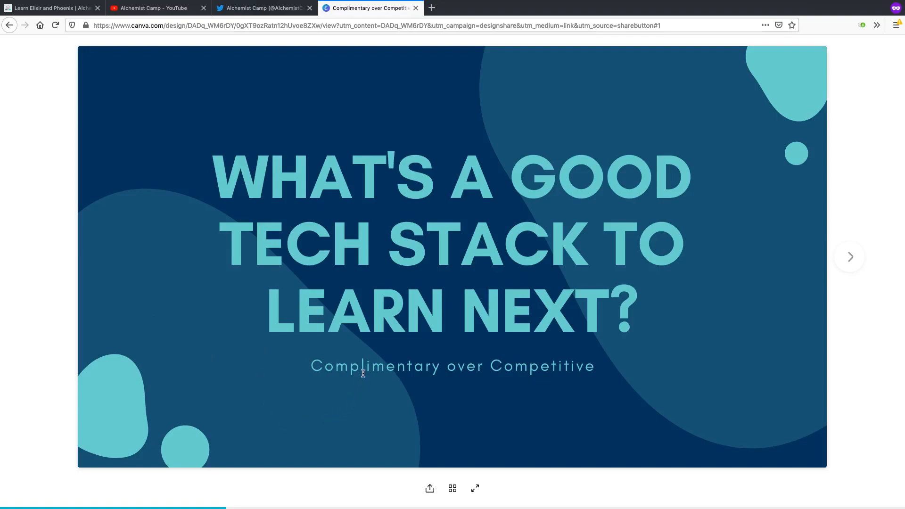
pyautogui.moveTo(408, 427)
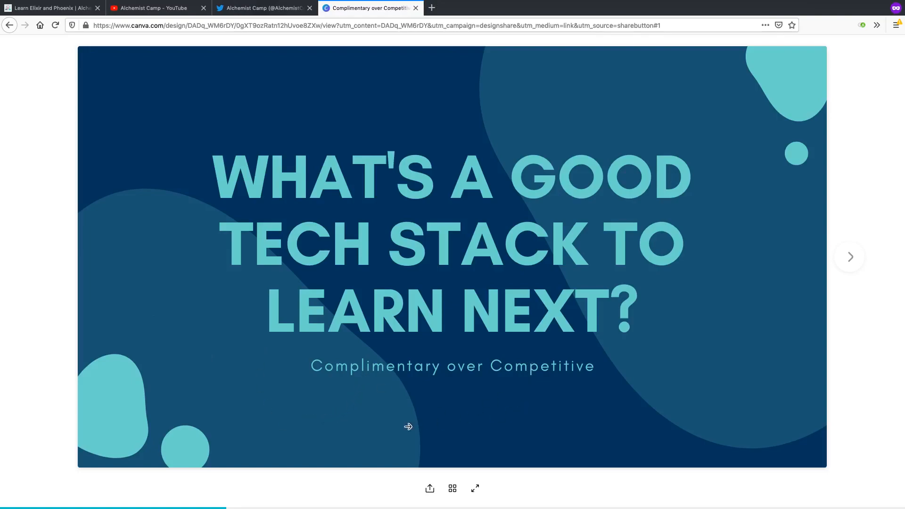
pyautogui.moveTo(343, 380)
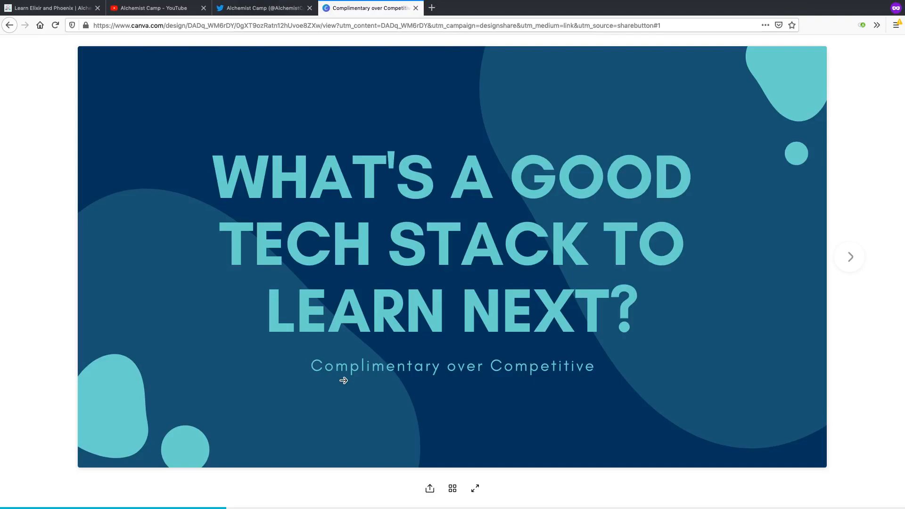
# - Advance from the title slide to the second slide on similar language pairs
pyautogui.click(849, 257)
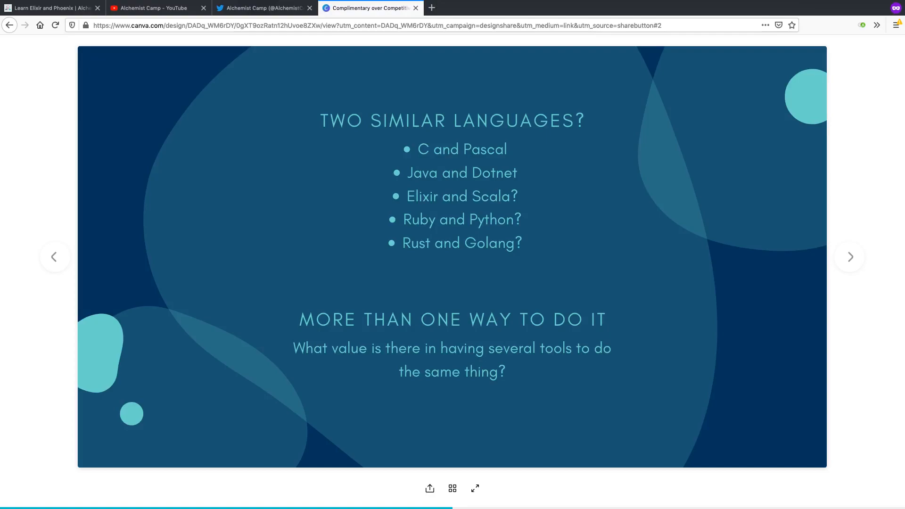
pyautogui.moveTo(362, 185)
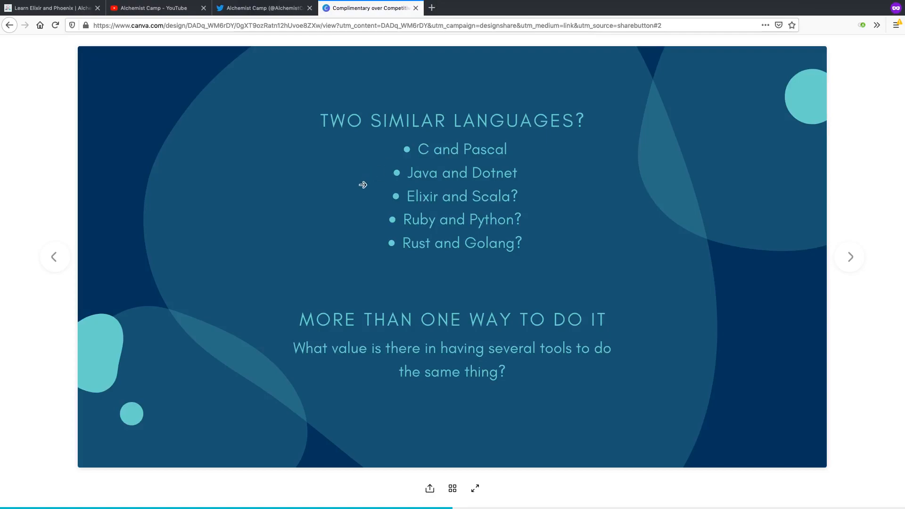
pyautogui.moveTo(362, 371)
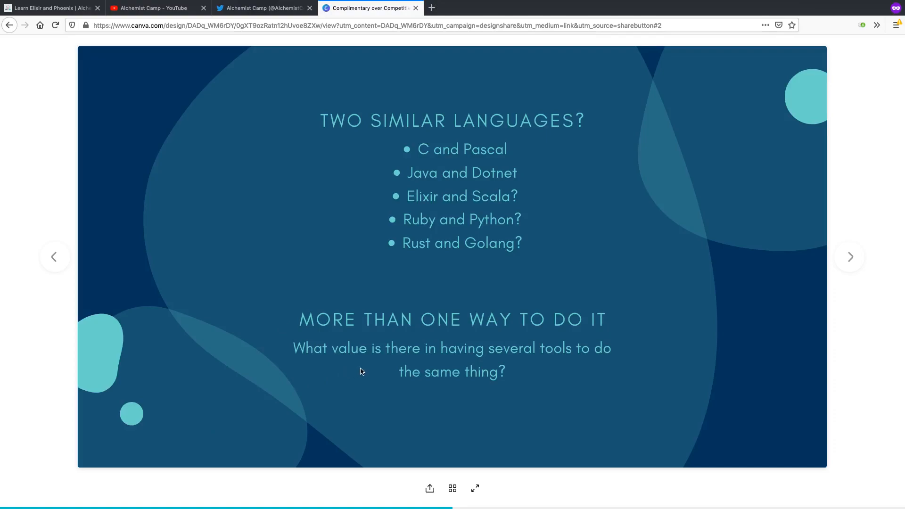
pyautogui.moveTo(387, 378)
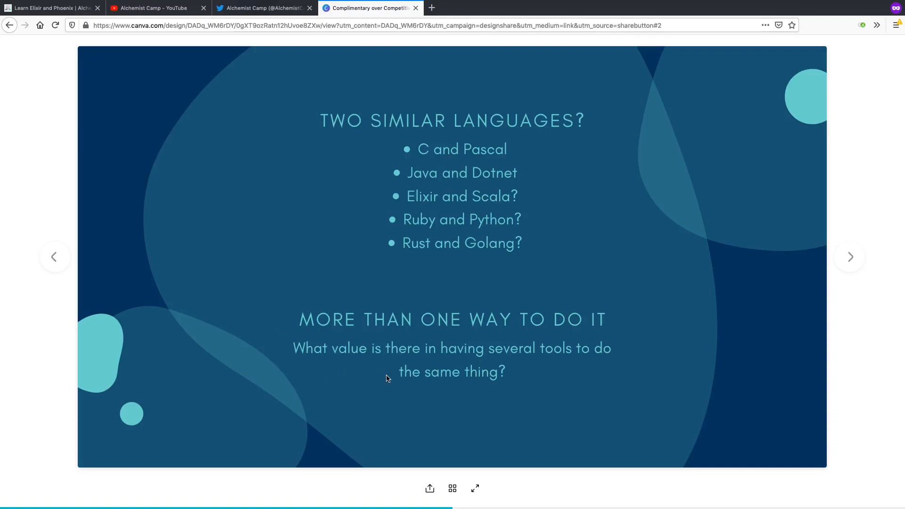
pyautogui.moveTo(362, 373)
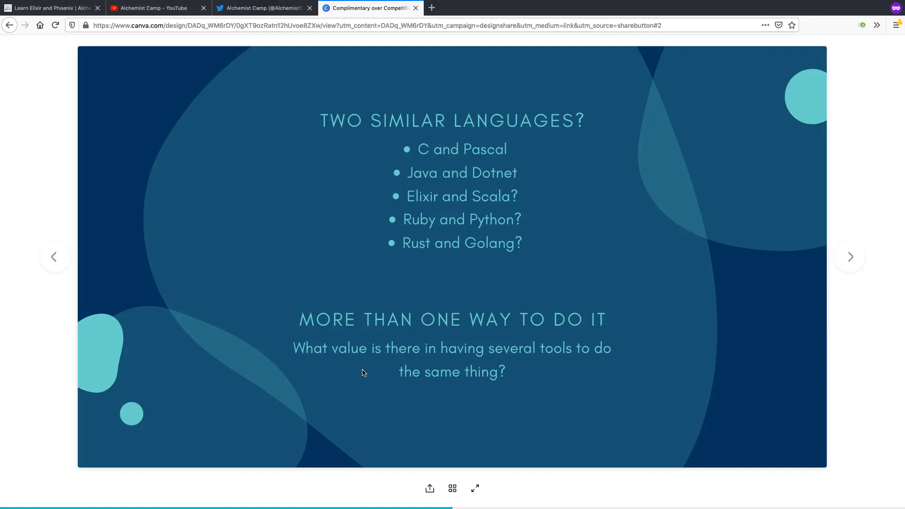
pyautogui.moveTo(378, 178)
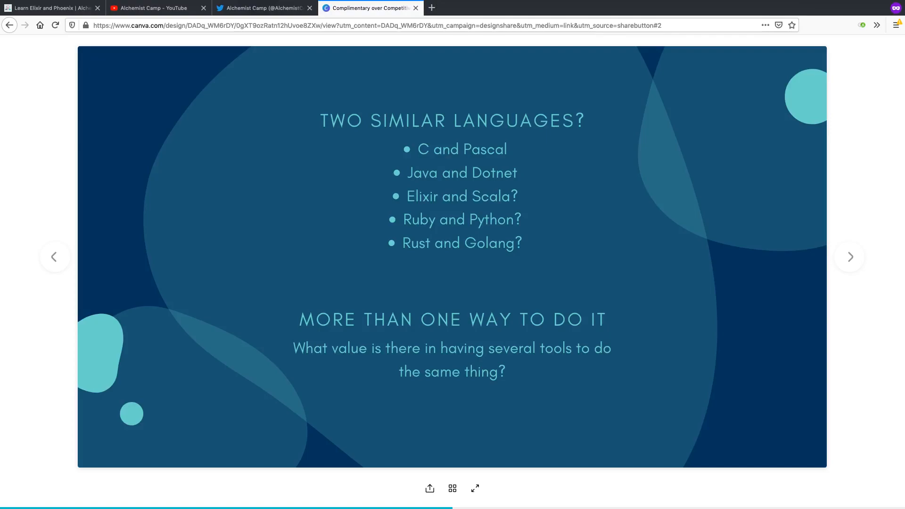
pyautogui.moveTo(375, 172)
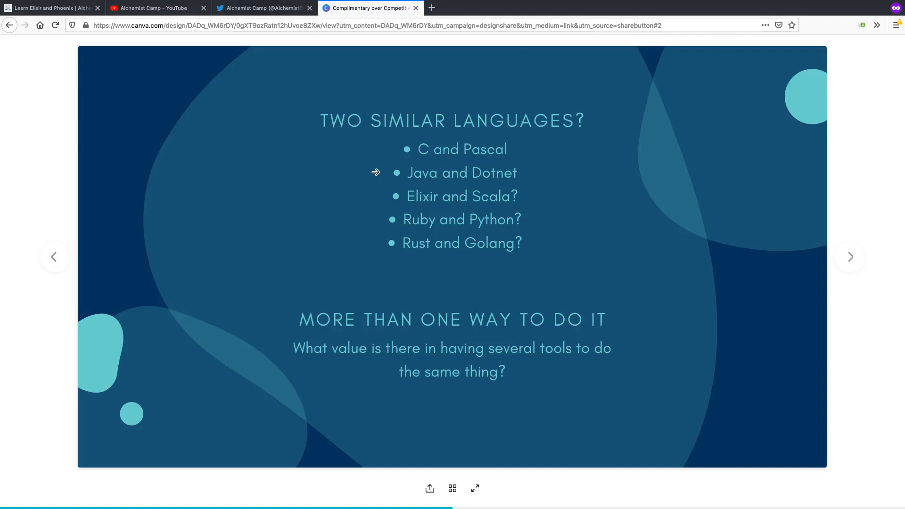
pyautogui.moveTo(381, 181)
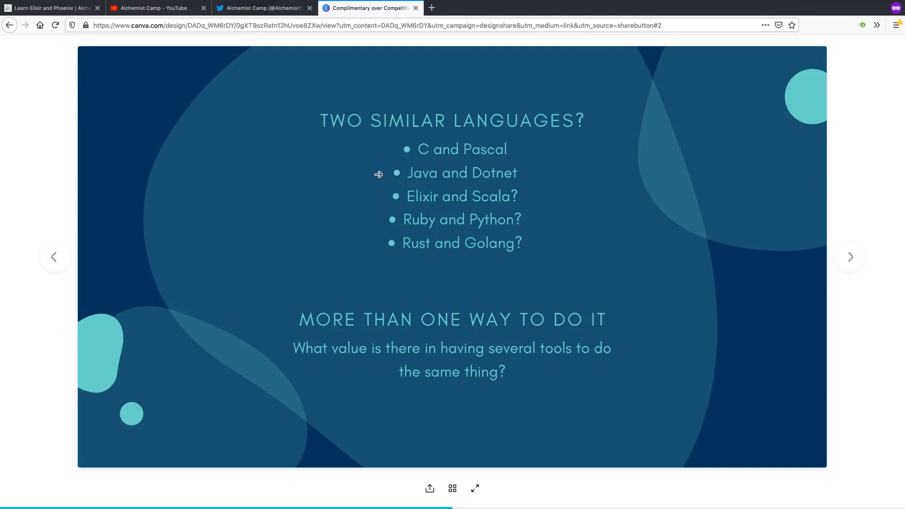
pyautogui.moveTo(397, 171)
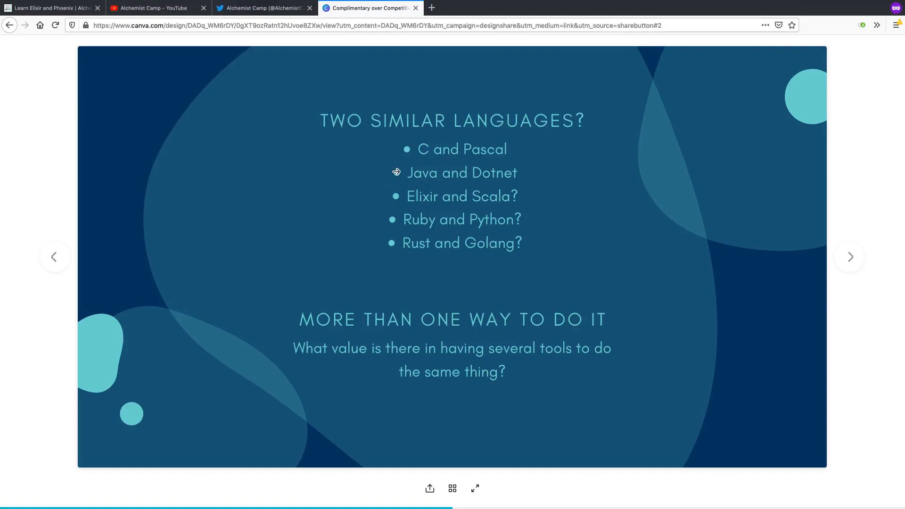
pyautogui.moveTo(461, 175)
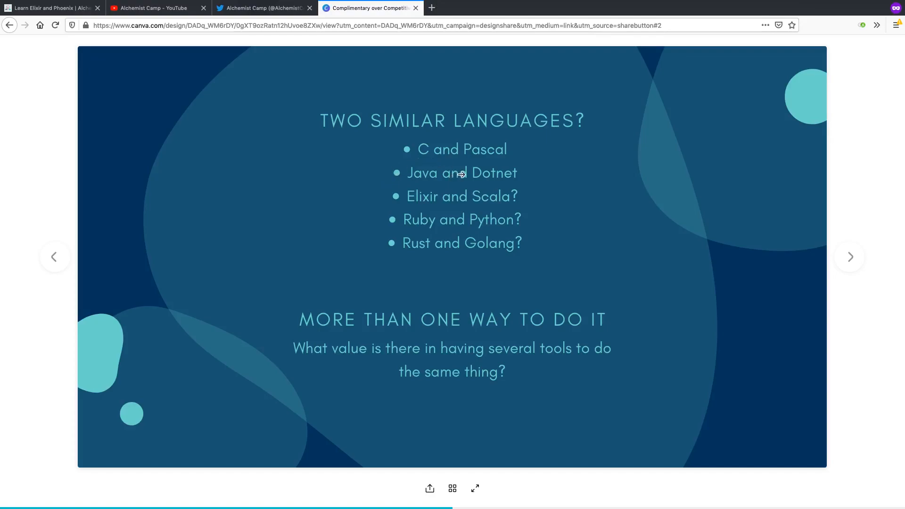
pyautogui.moveTo(397, 175)
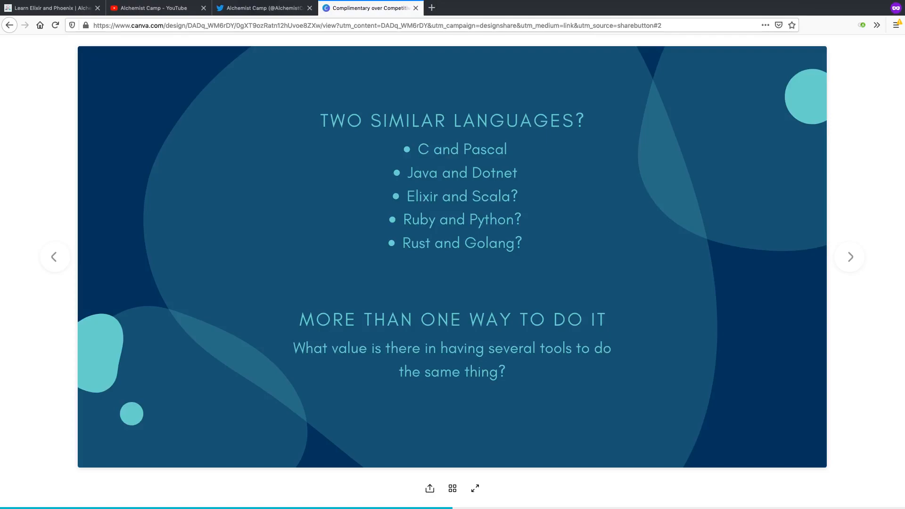
pyautogui.moveTo(427, 176)
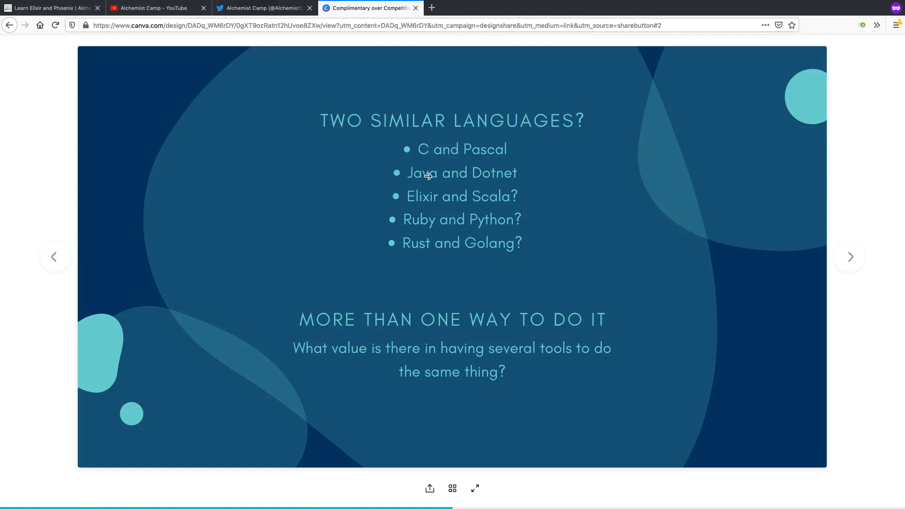
pyautogui.moveTo(489, 206)
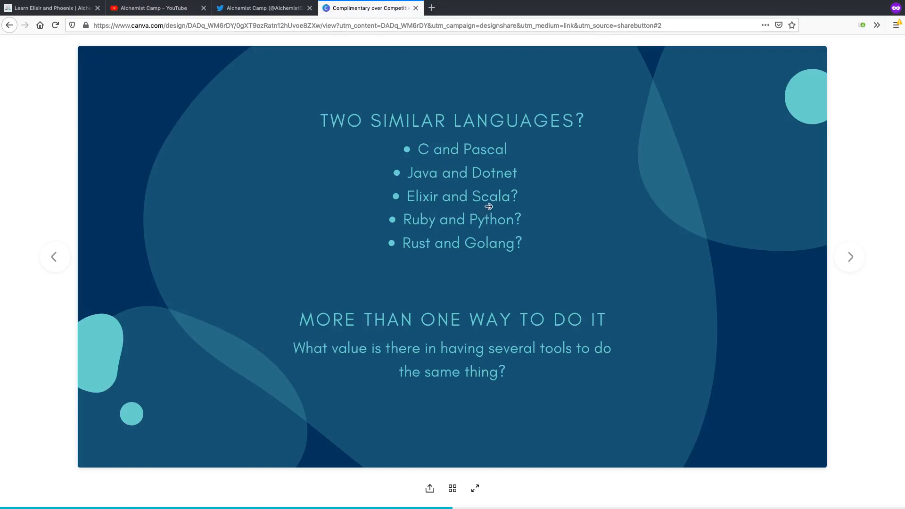
pyautogui.moveTo(469, 206)
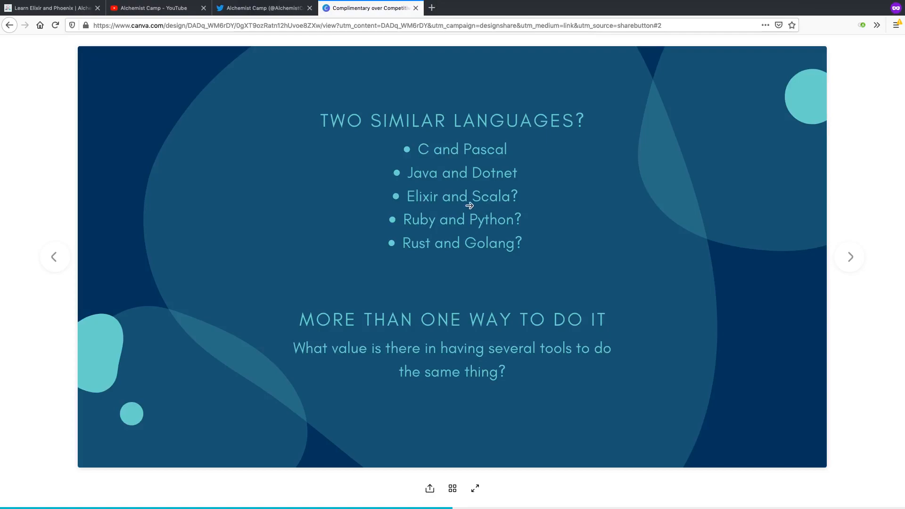
pyautogui.moveTo(398, 207)
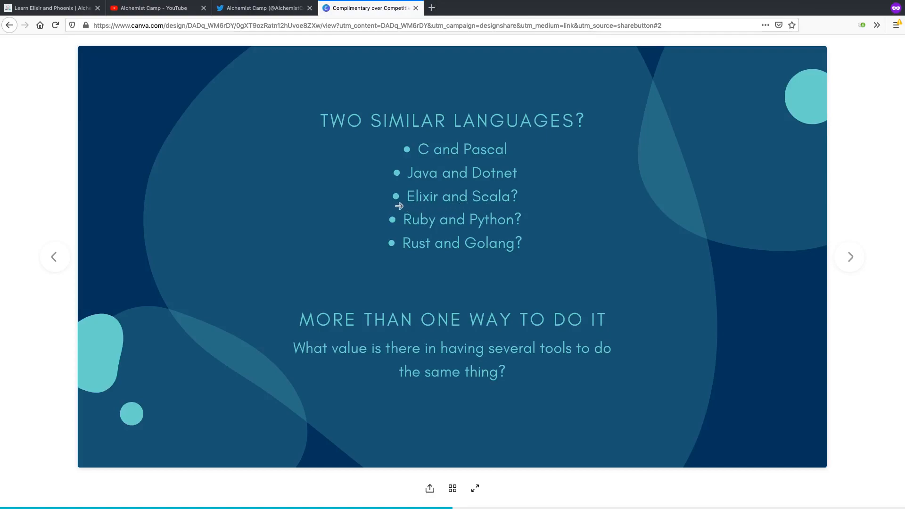
pyautogui.moveTo(397, 195)
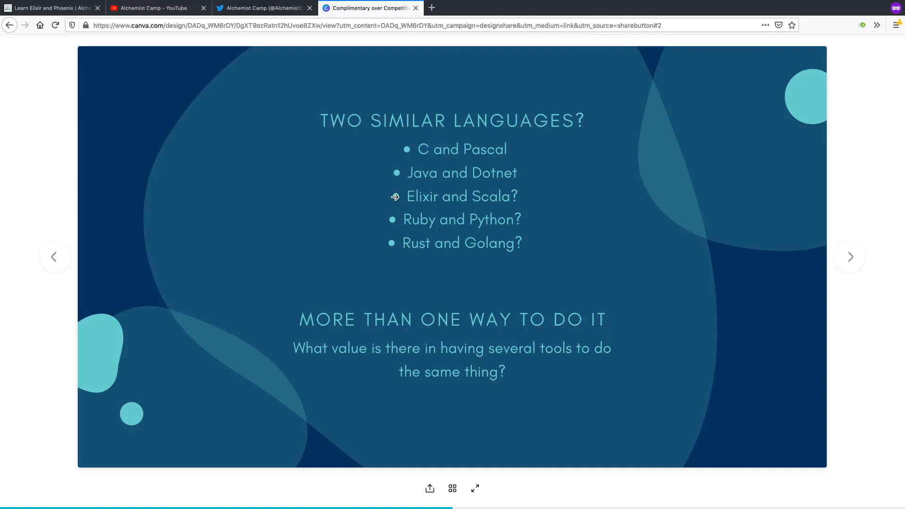
pyautogui.moveTo(465, 198)
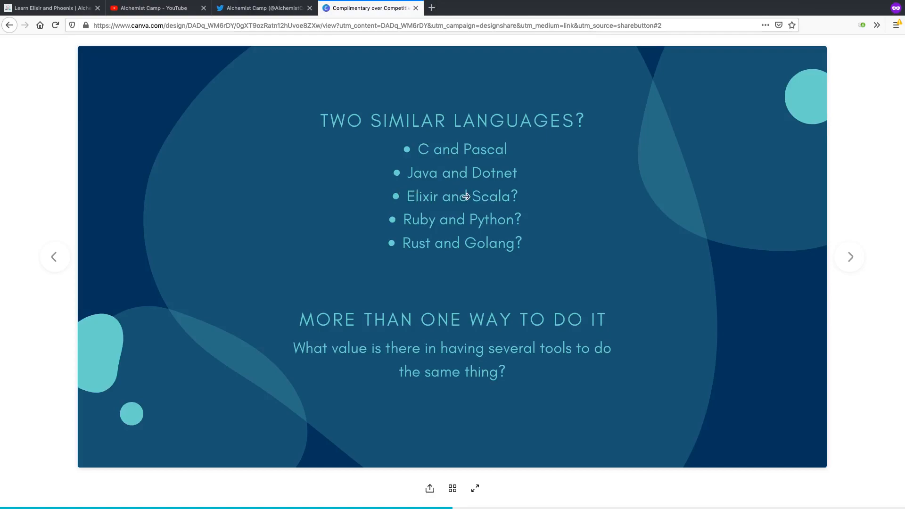
pyautogui.moveTo(398, 221)
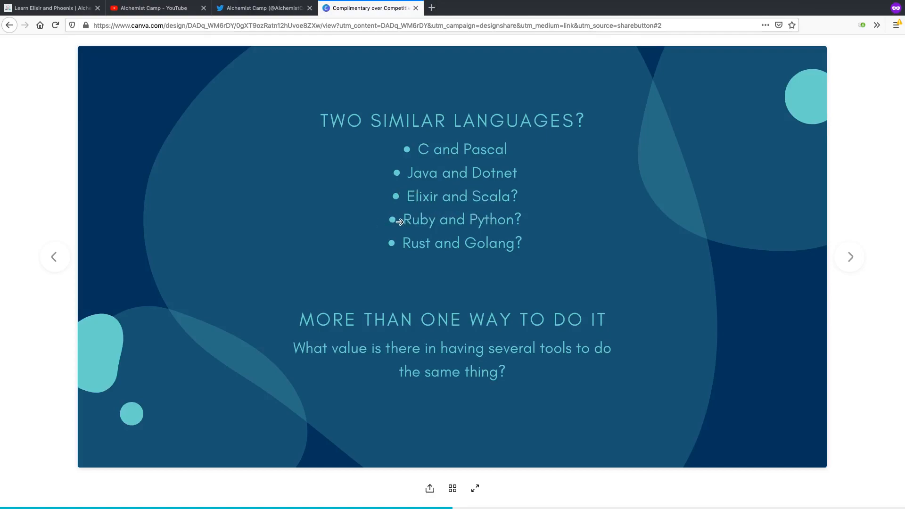
pyautogui.moveTo(393, 220)
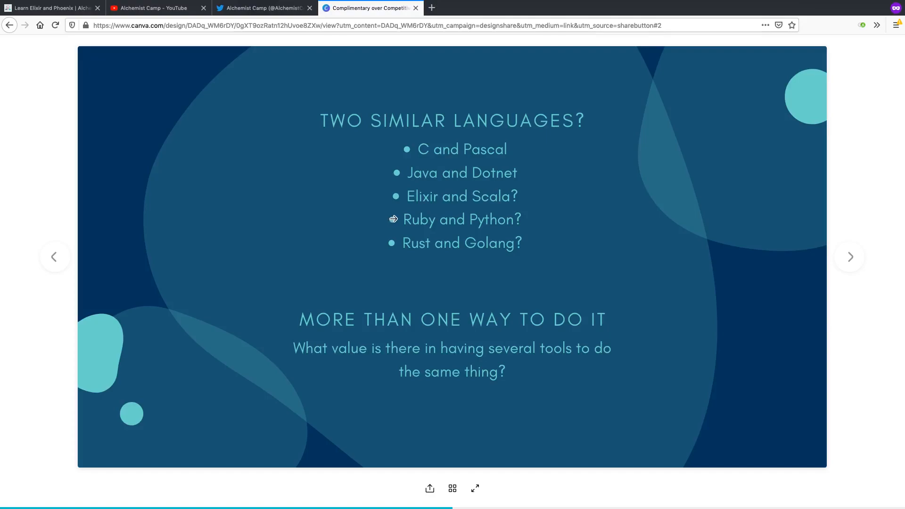
pyautogui.moveTo(395, 219)
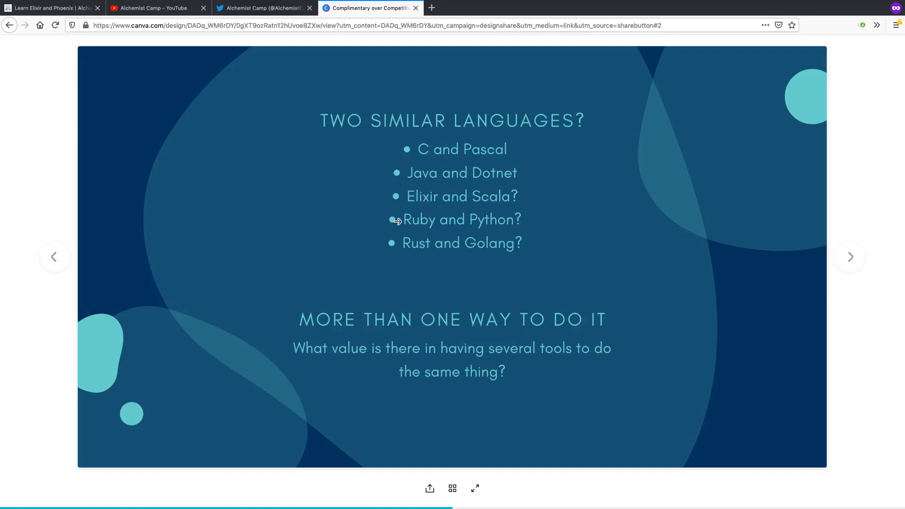
pyautogui.moveTo(398, 221)
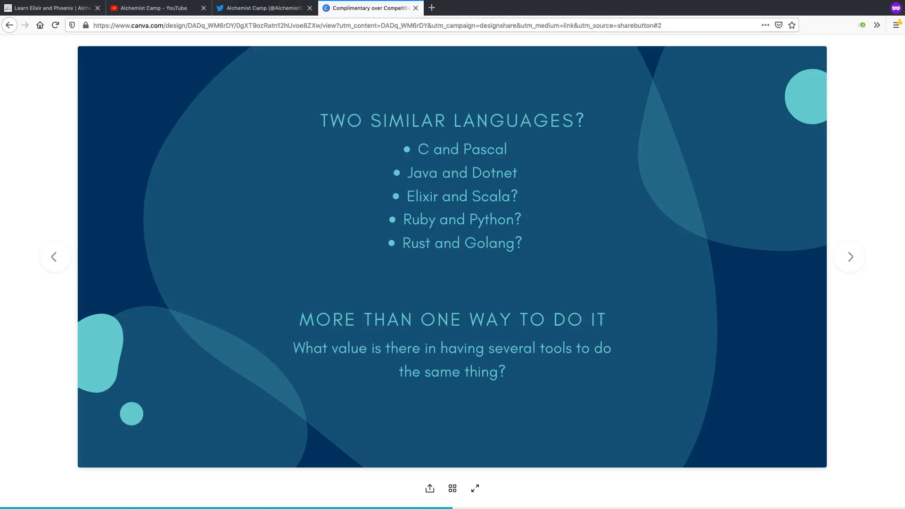
pyautogui.moveTo(389, 242)
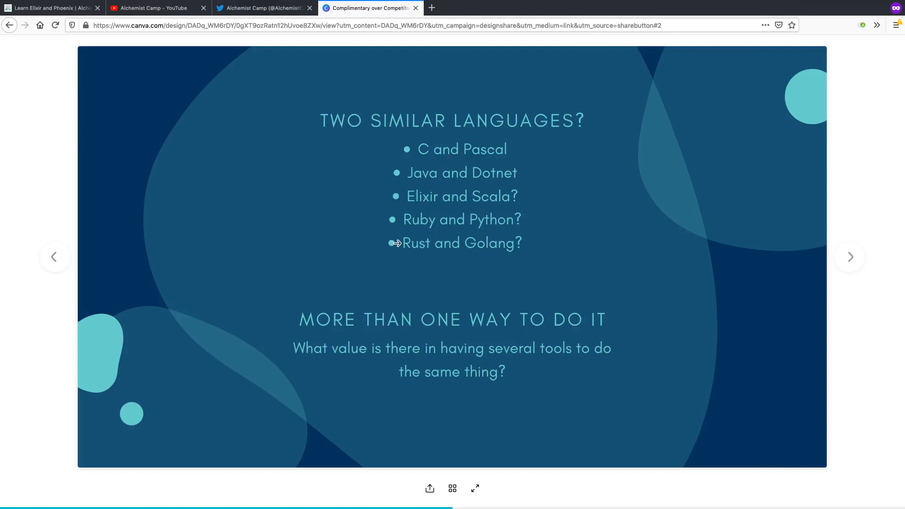
pyautogui.moveTo(520, 271)
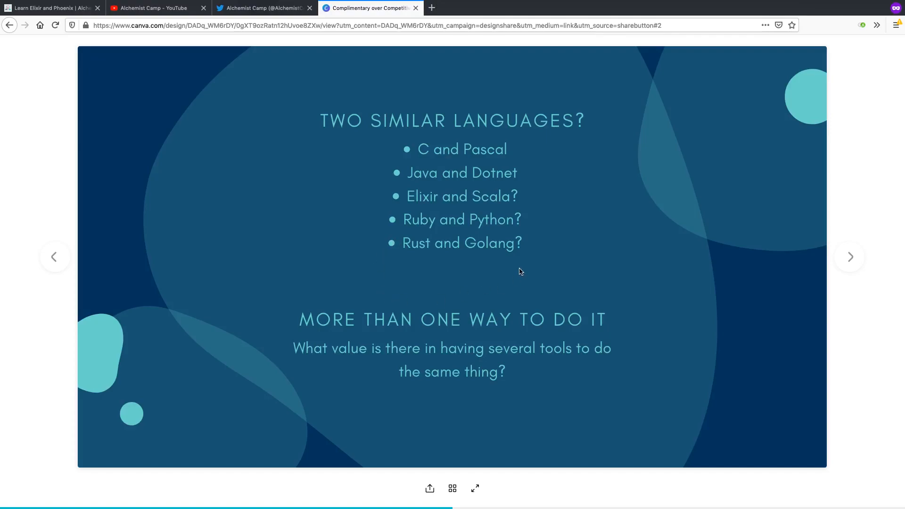
pyautogui.moveTo(476, 251)
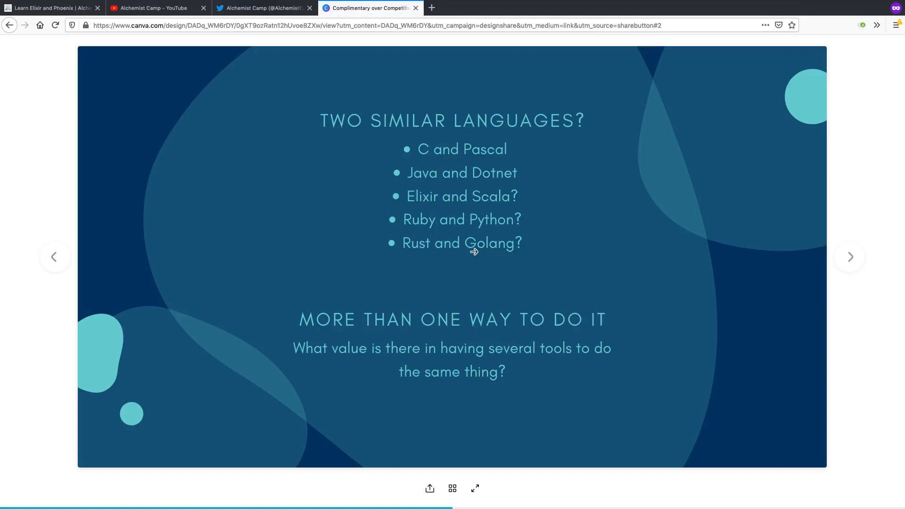
pyautogui.moveTo(473, 250)
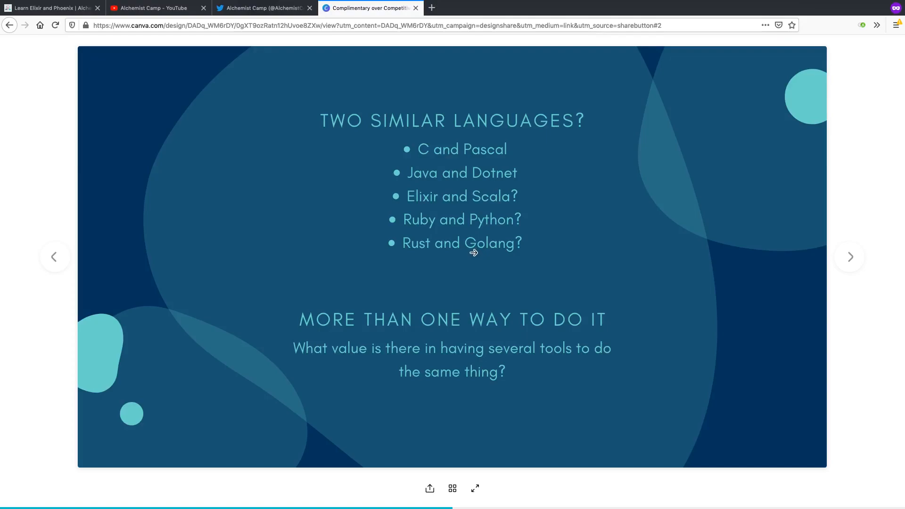
pyautogui.moveTo(464, 253)
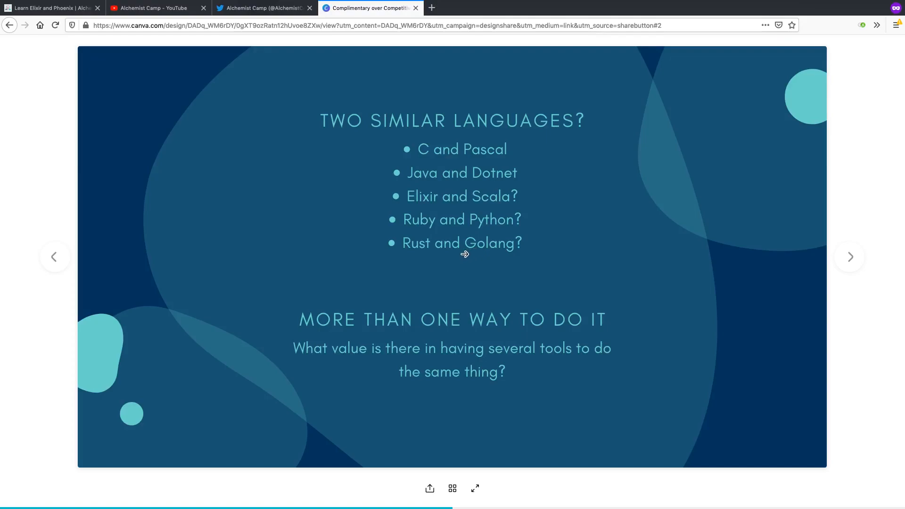
pyautogui.moveTo(417, 257)
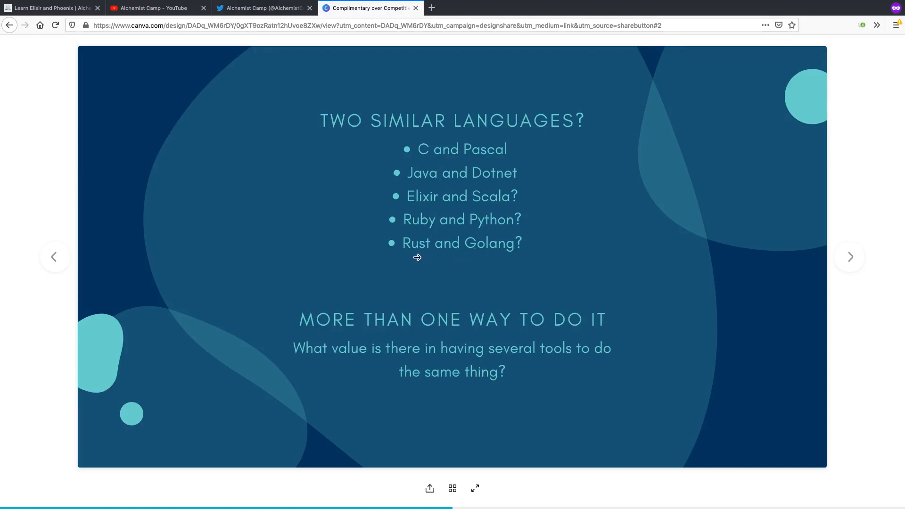
pyautogui.moveTo(471, 254)
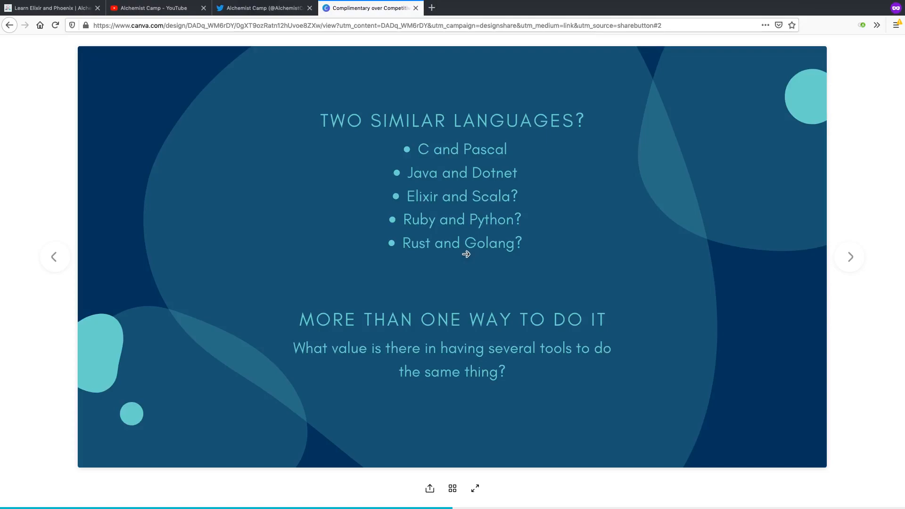
pyautogui.moveTo(394, 248)
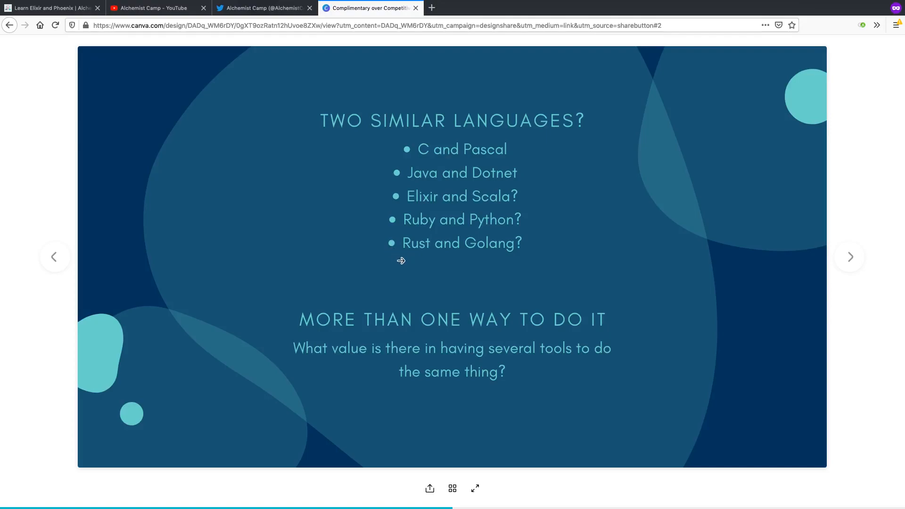
pyautogui.moveTo(394, 244)
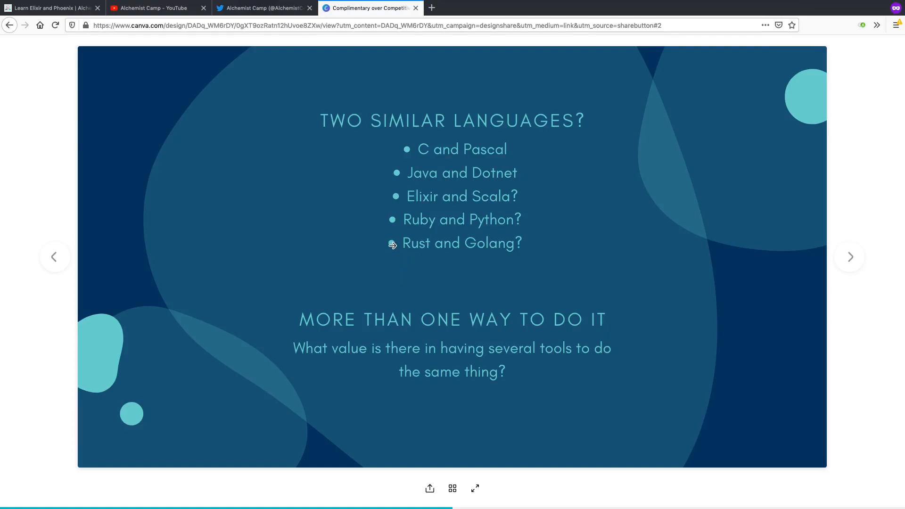
pyautogui.moveTo(352, 251)
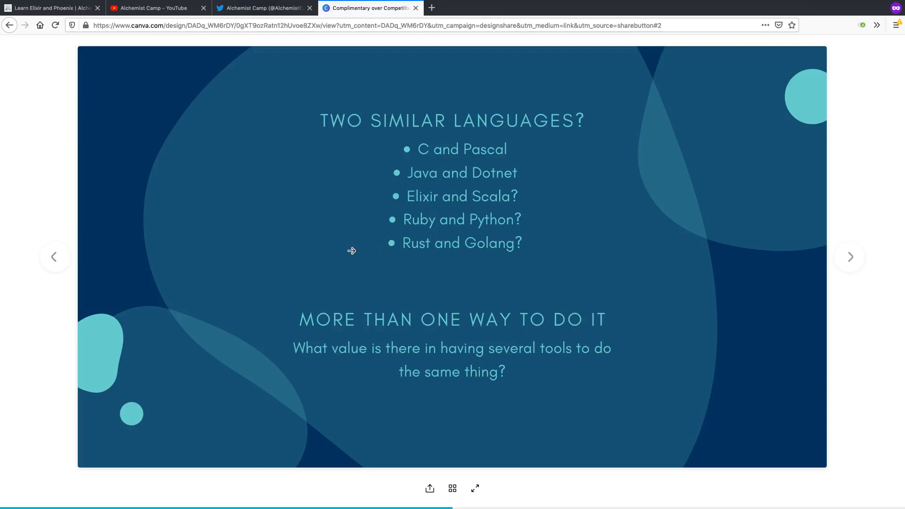
pyautogui.moveTo(351, 207)
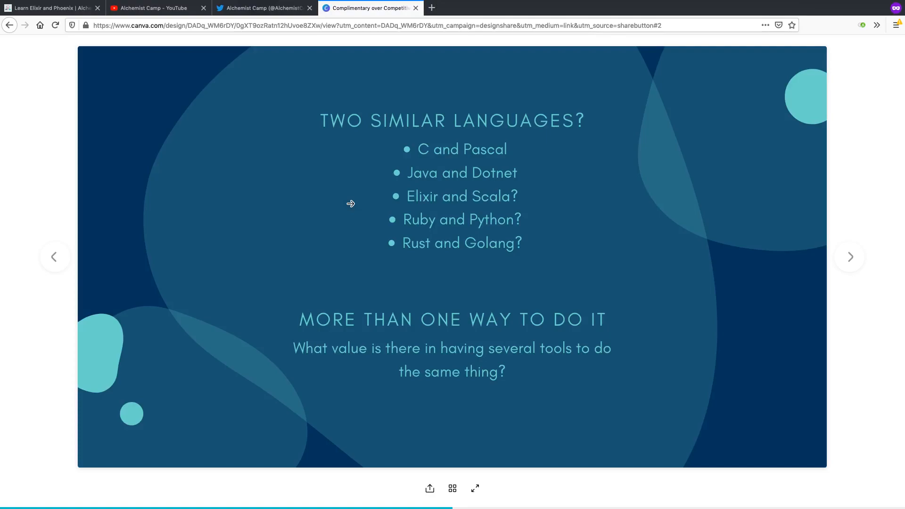
pyautogui.moveTo(350, 213)
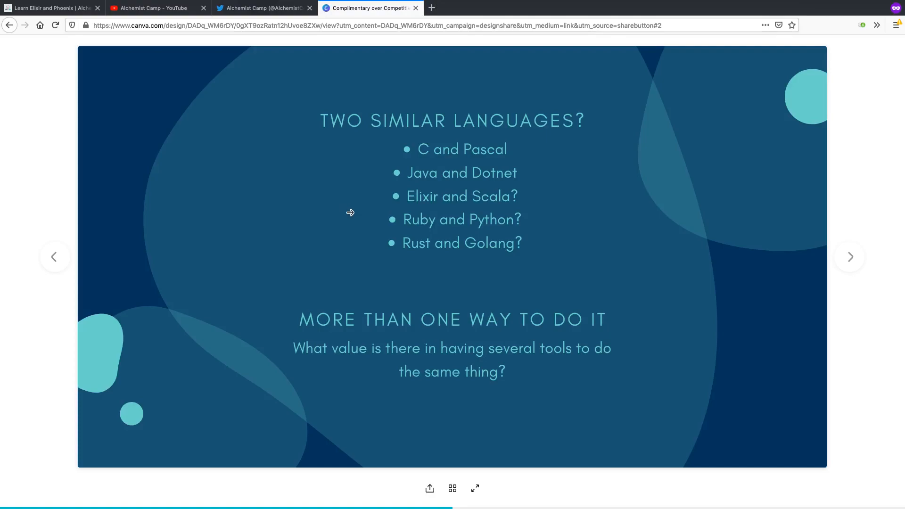
pyautogui.moveTo(391, 244)
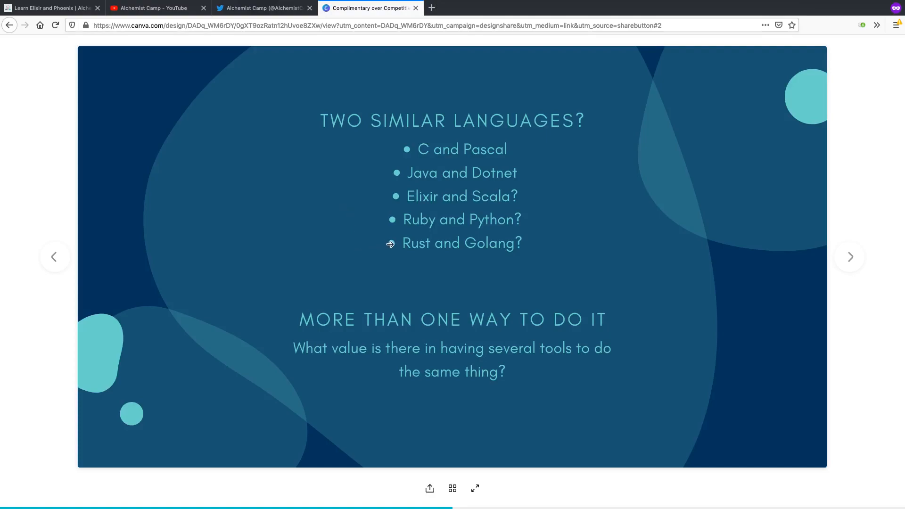
pyautogui.moveTo(390, 252)
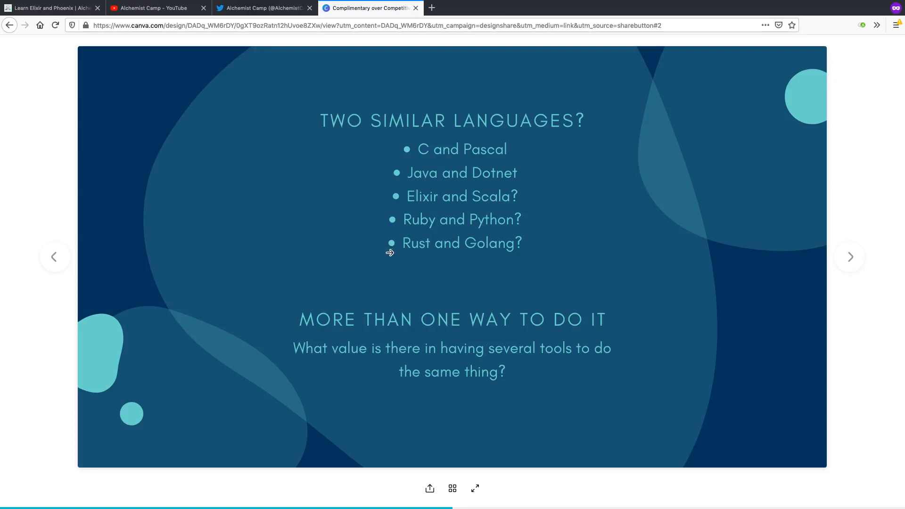
pyautogui.moveTo(361, 343)
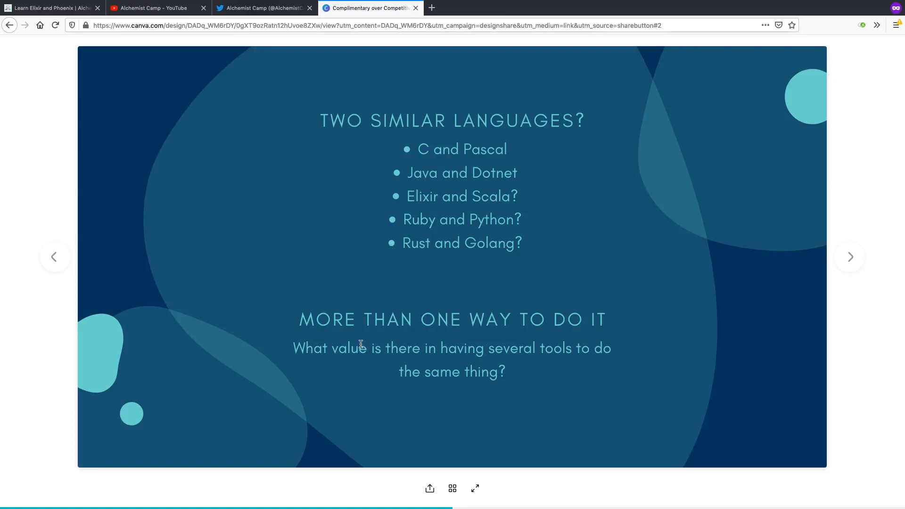
# - Advance to the third slide, Two Different Languages
pyautogui.click(849, 256)
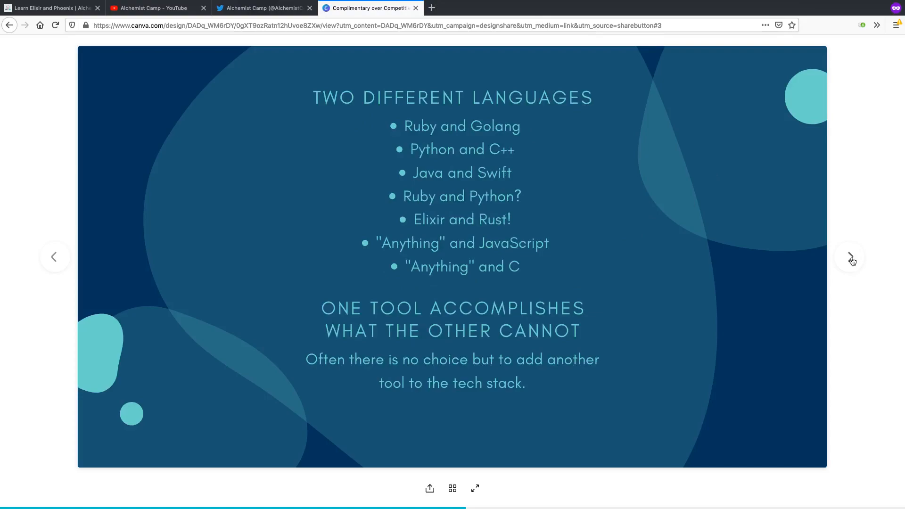
pyautogui.moveTo(191, 281)
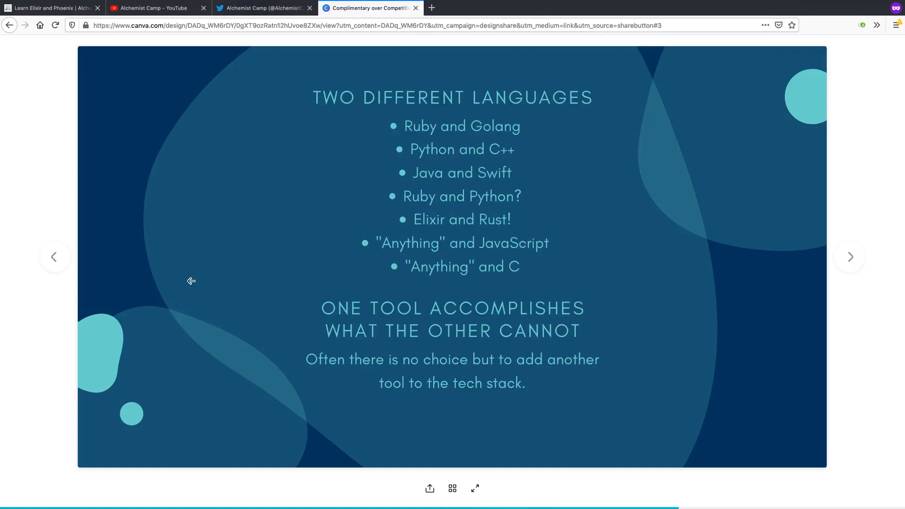
pyautogui.moveTo(312, 102)
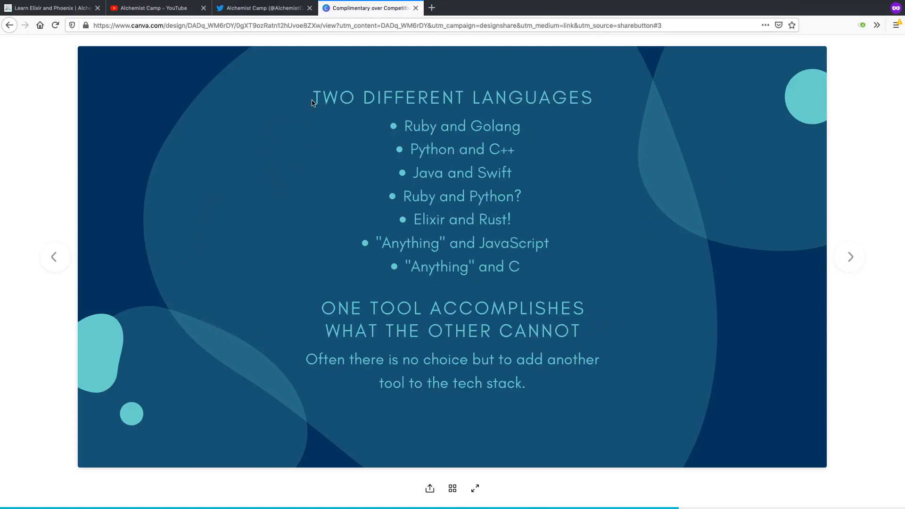
pyautogui.moveTo(263, 208)
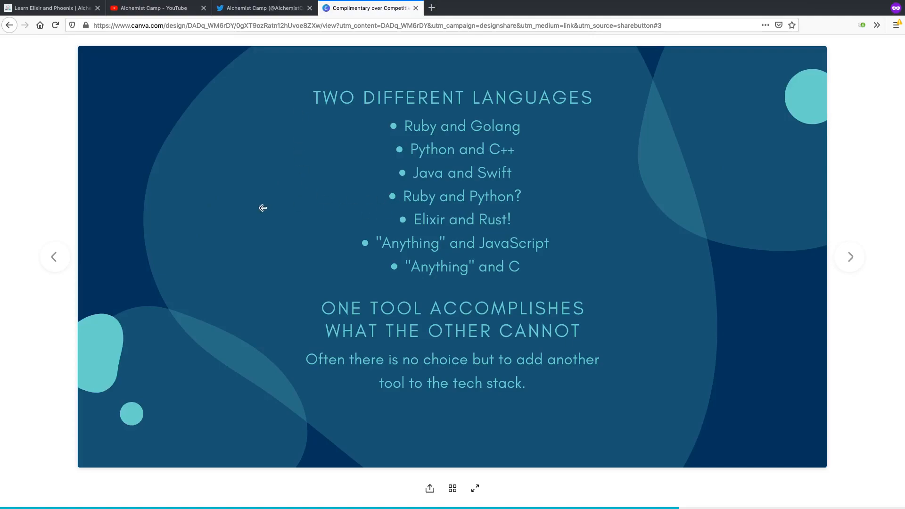
pyautogui.moveTo(492, 130)
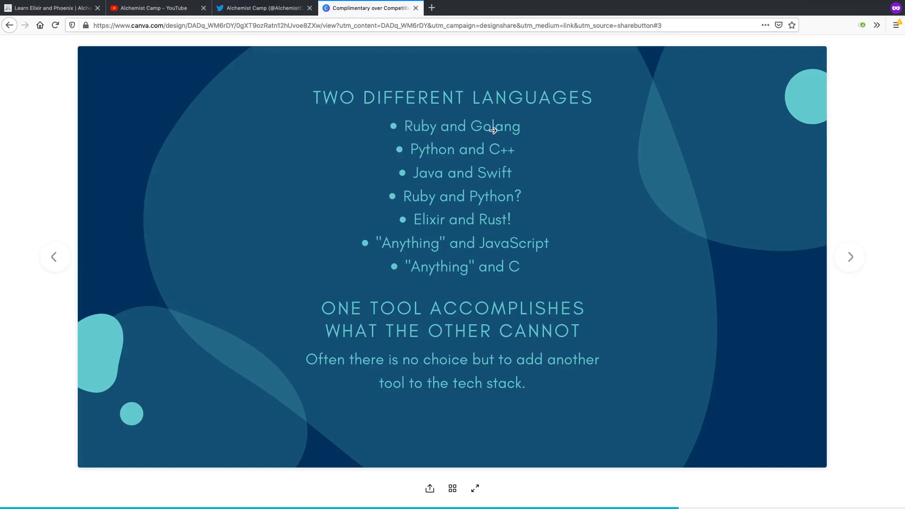
pyautogui.moveTo(386, 112)
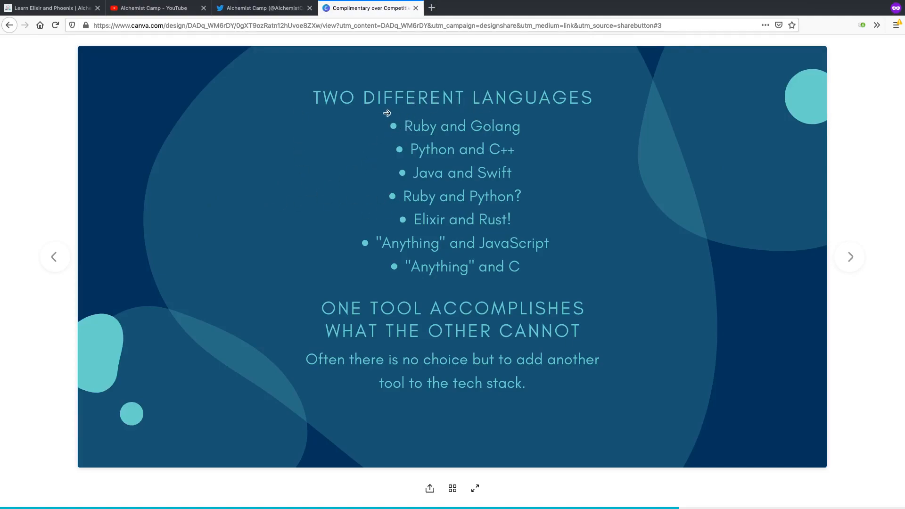
pyautogui.moveTo(394, 128)
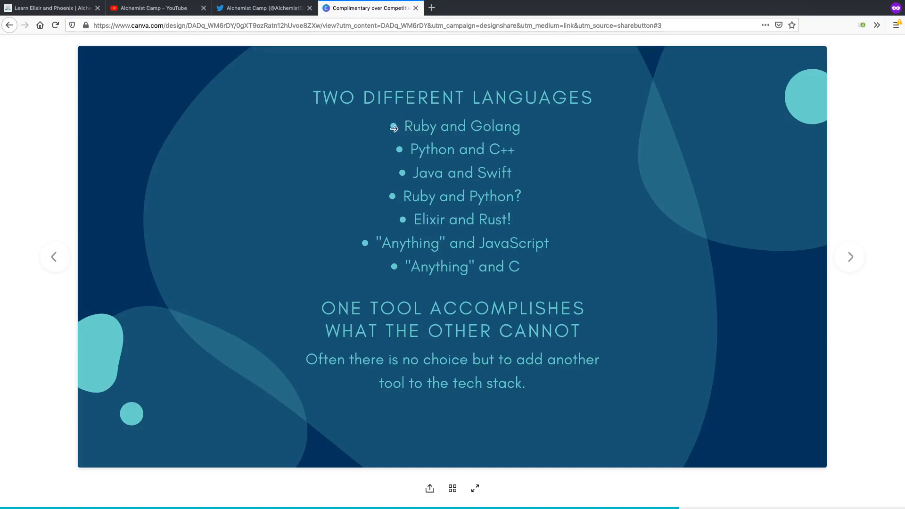
pyautogui.moveTo(392, 126)
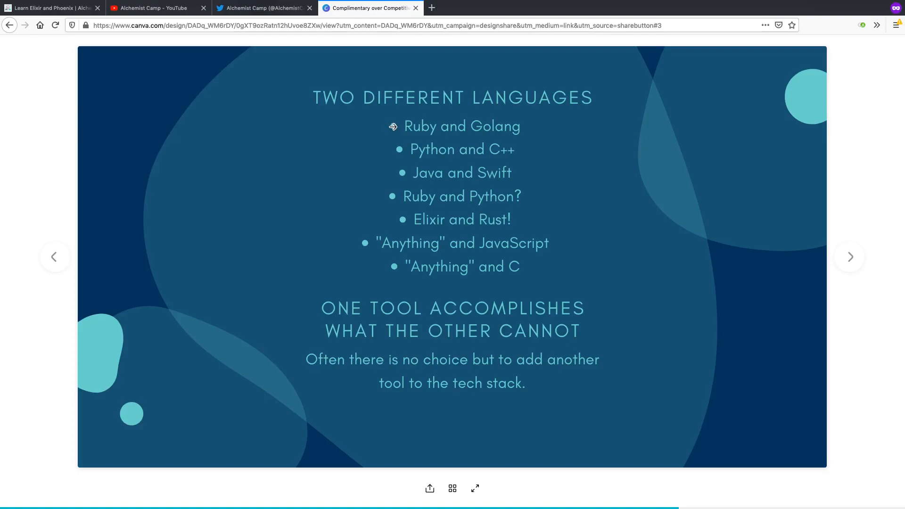
pyautogui.moveTo(397, 125)
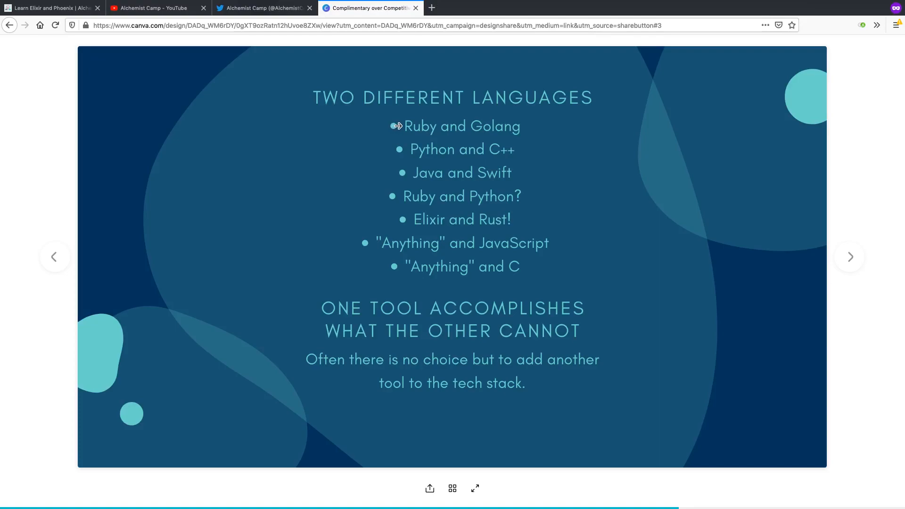
pyautogui.moveTo(397, 126)
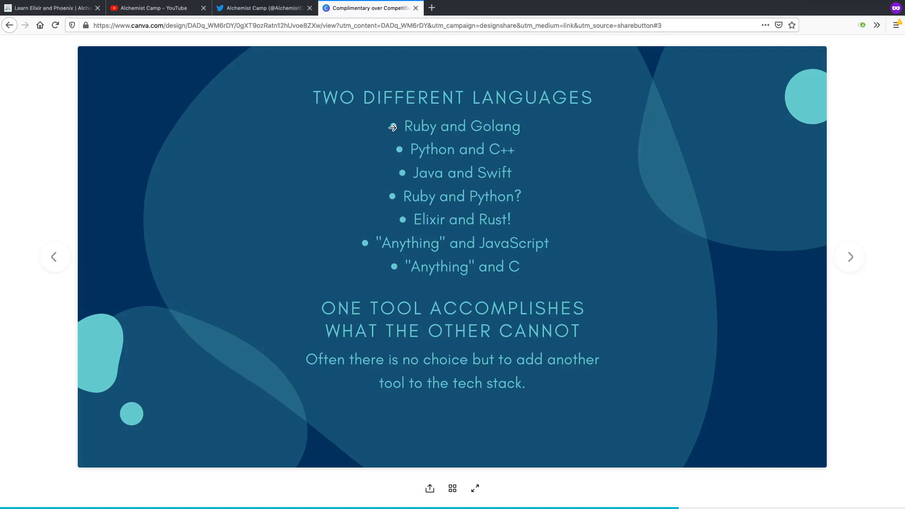
pyautogui.moveTo(392, 126)
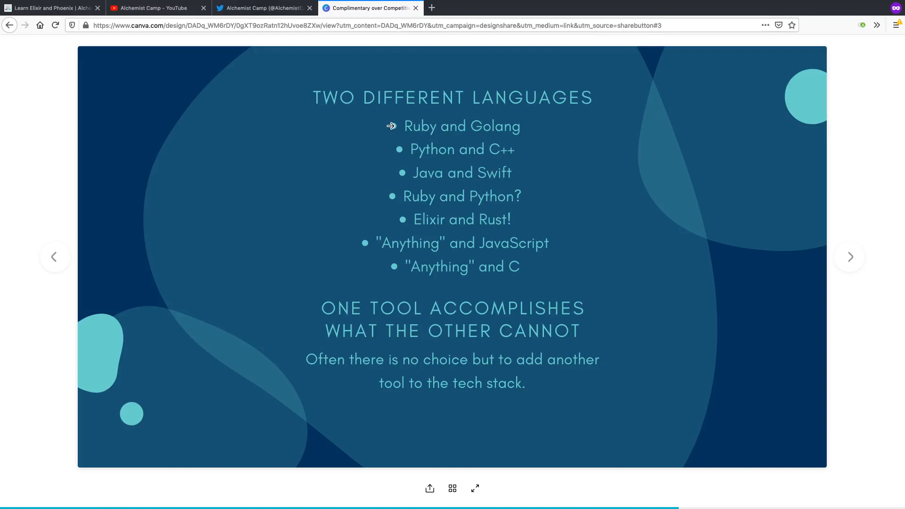
pyautogui.moveTo(442, 115)
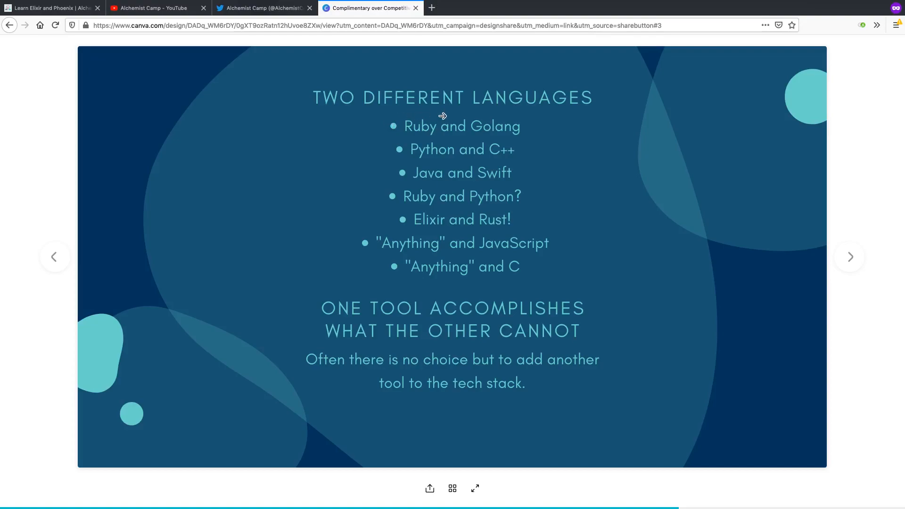
pyautogui.moveTo(419, 143)
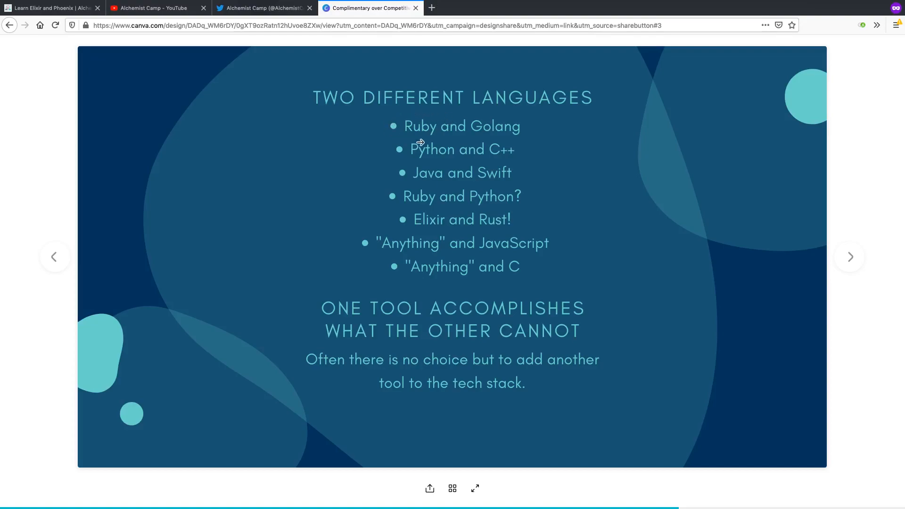
pyautogui.moveTo(398, 128)
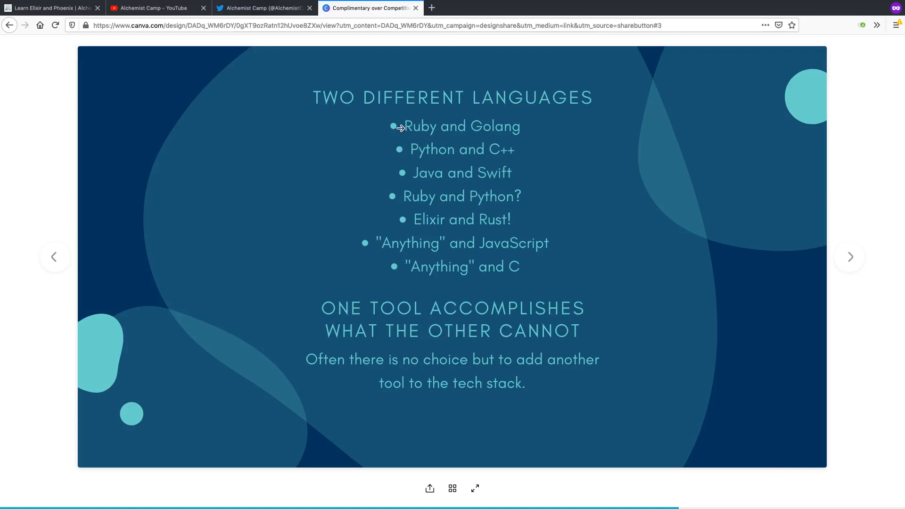
pyautogui.moveTo(381, 168)
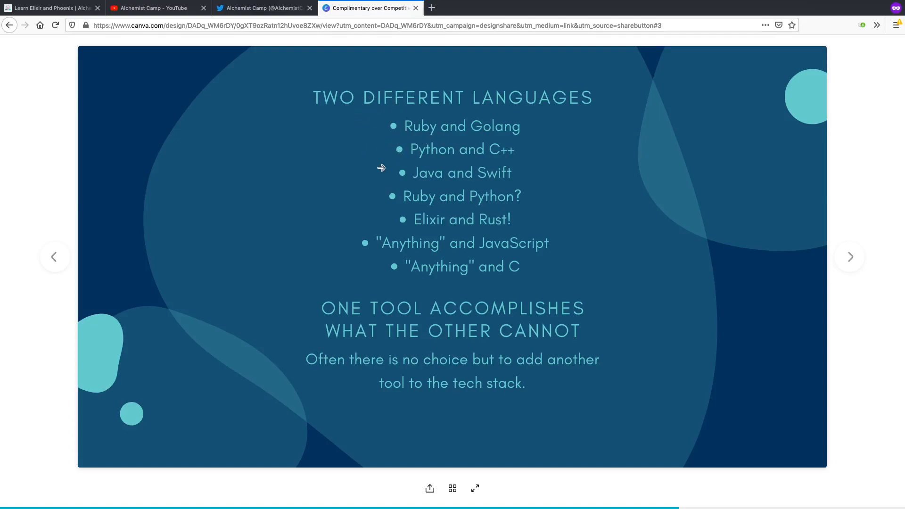
pyautogui.moveTo(375, 144)
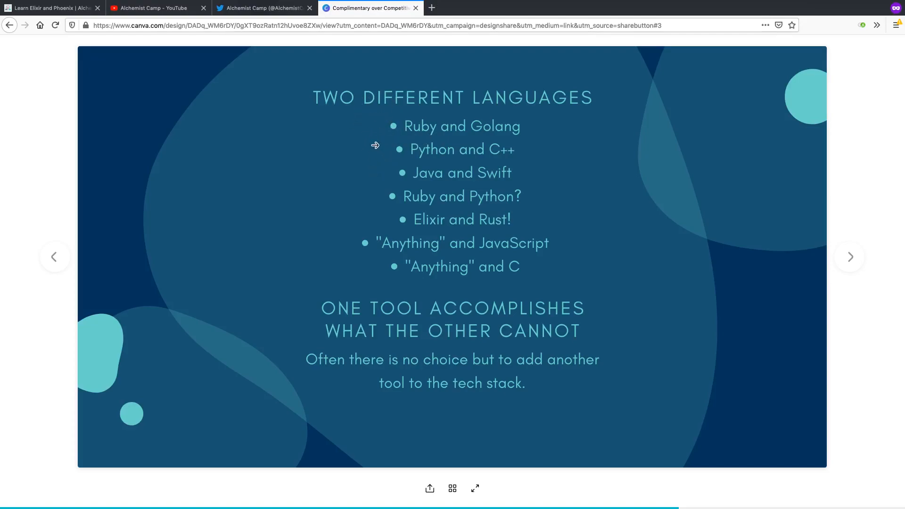
pyautogui.moveTo(429, 110)
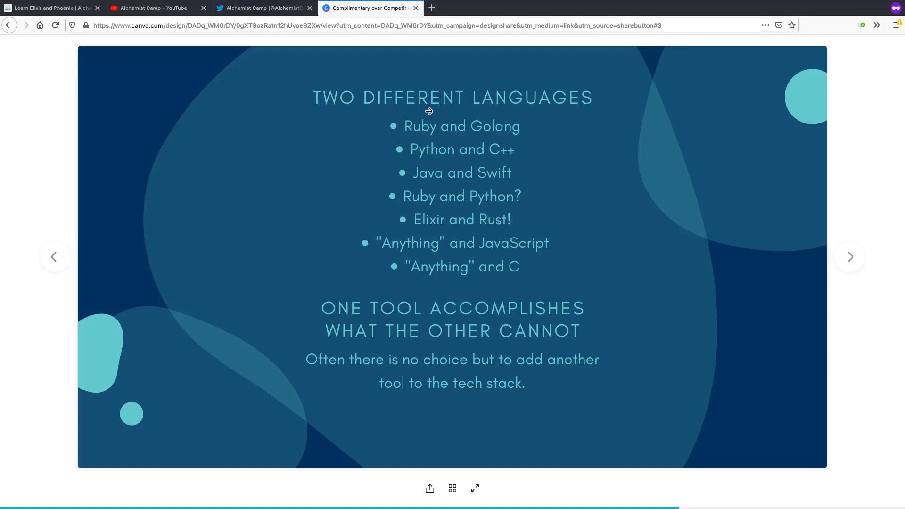
pyautogui.moveTo(465, 126)
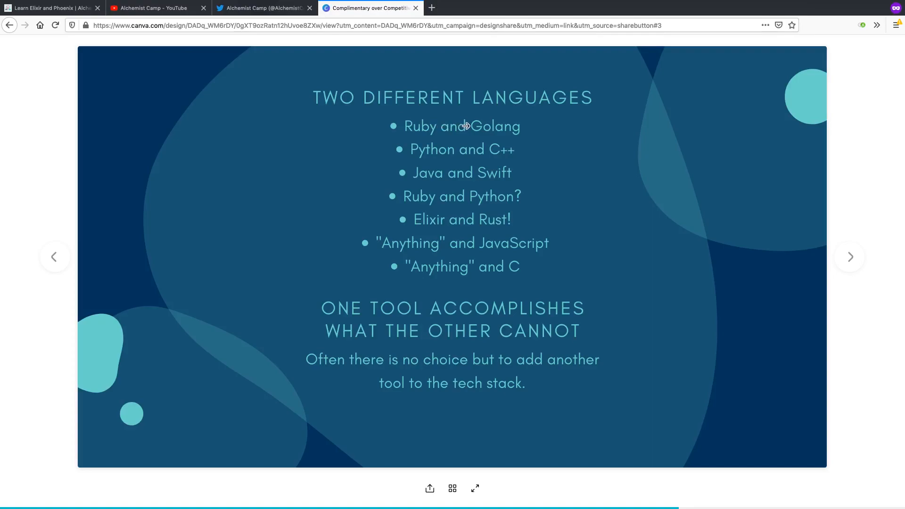
pyautogui.moveTo(402, 173)
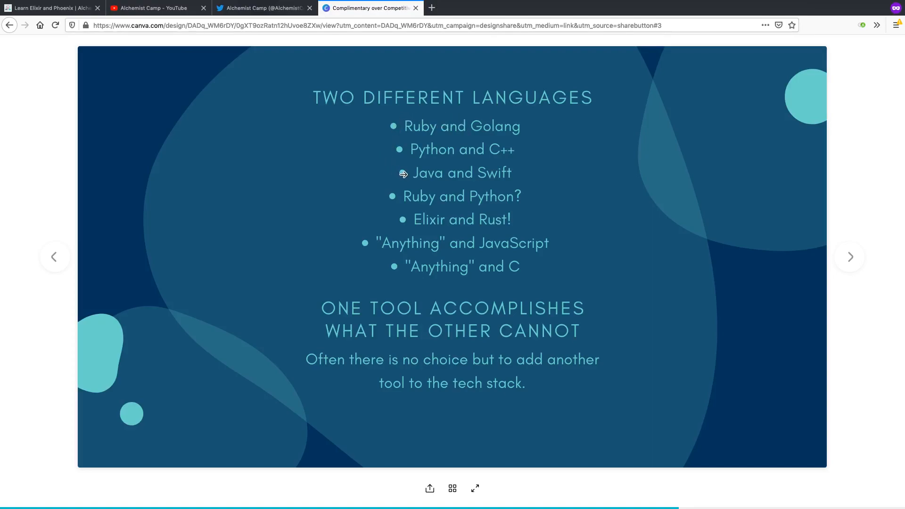
pyautogui.moveTo(331, 174)
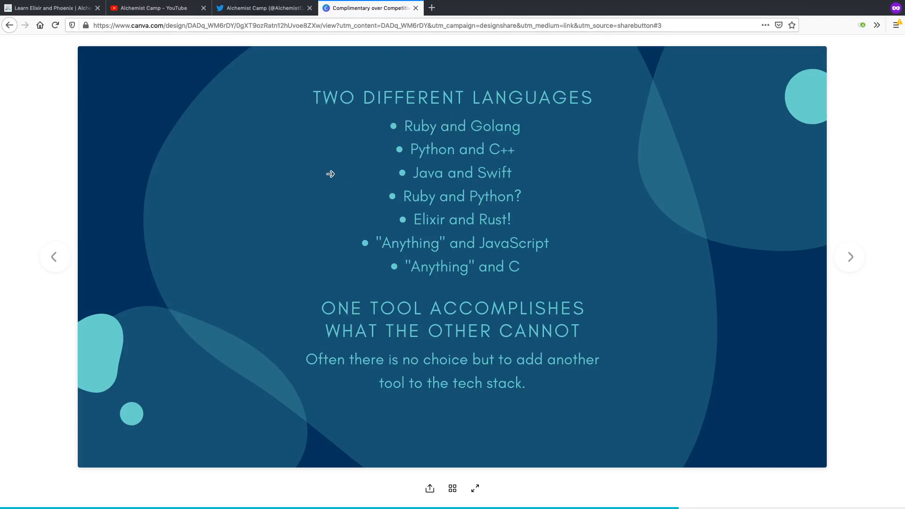
pyautogui.moveTo(337, 163)
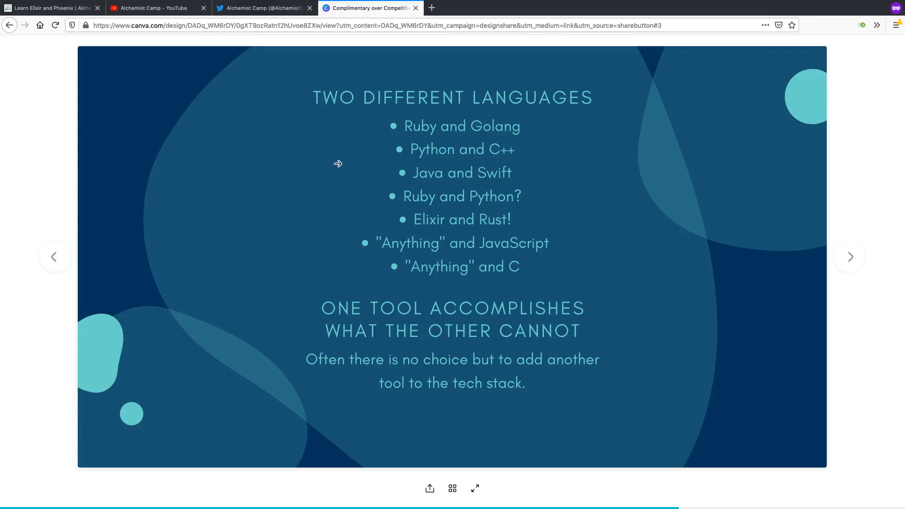
pyautogui.moveTo(408, 176)
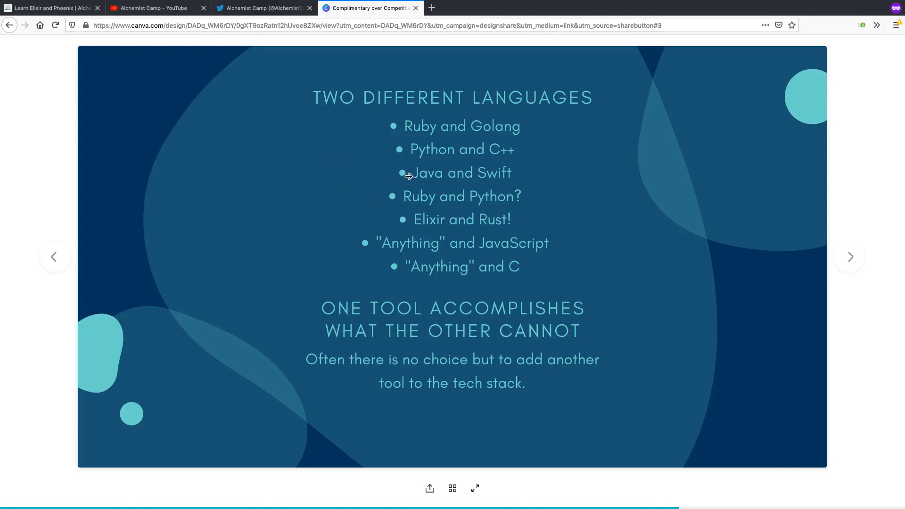
pyautogui.moveTo(397, 178)
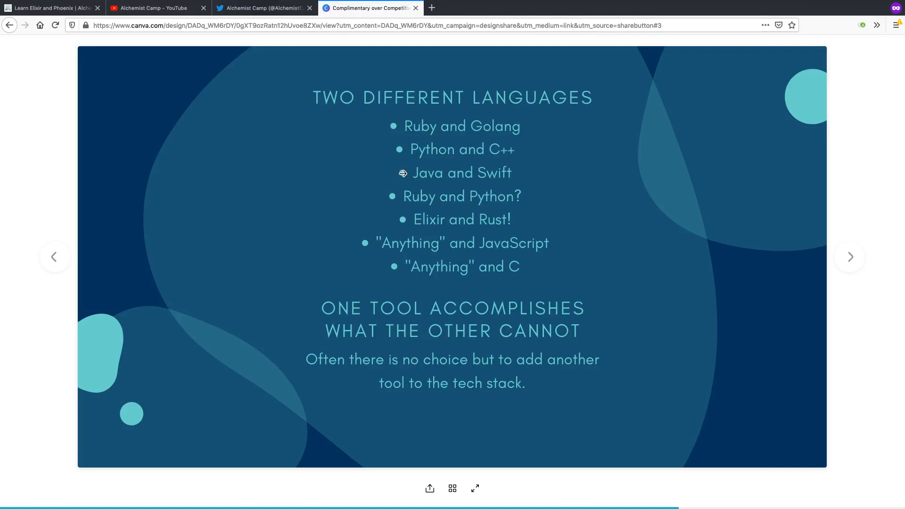
pyautogui.moveTo(388, 127)
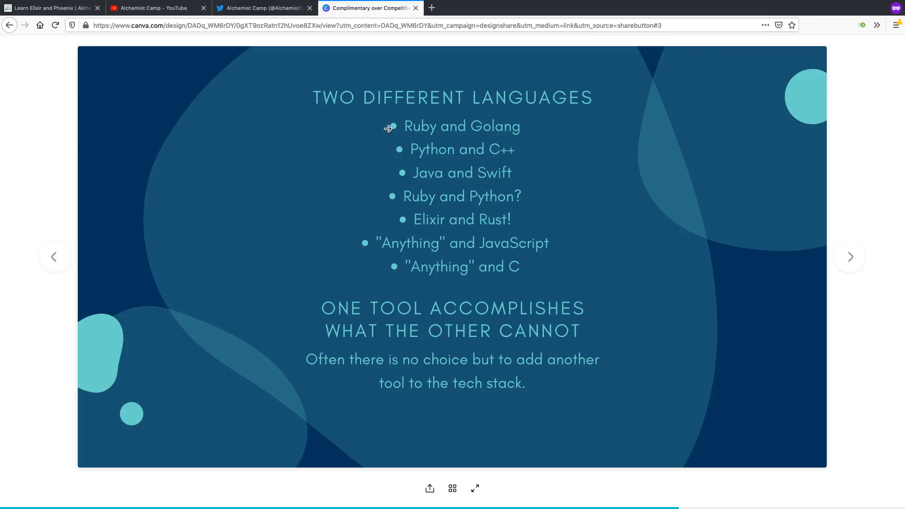
pyautogui.moveTo(399, 150)
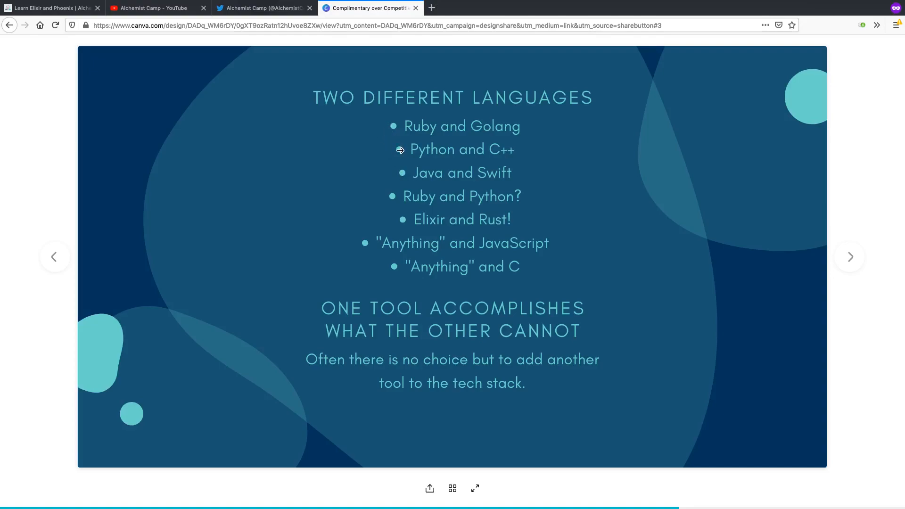
pyautogui.moveTo(372, 153)
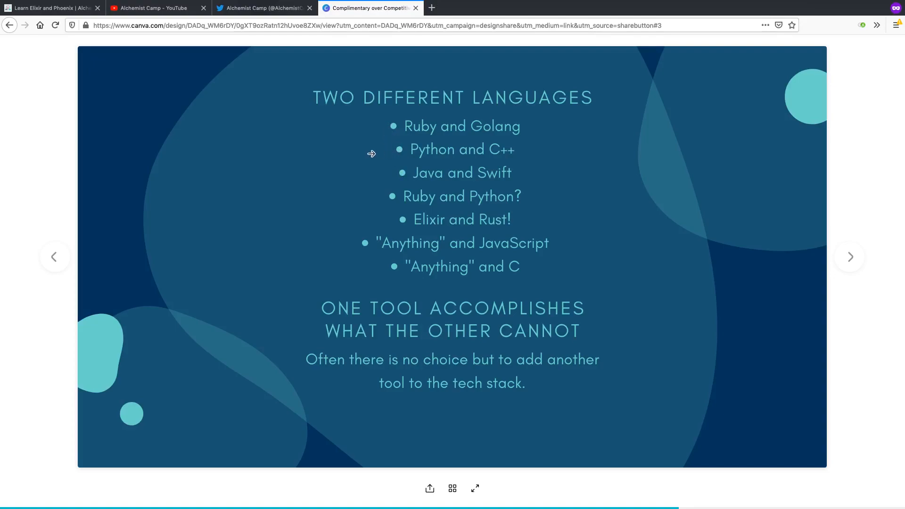
pyautogui.moveTo(399, 149)
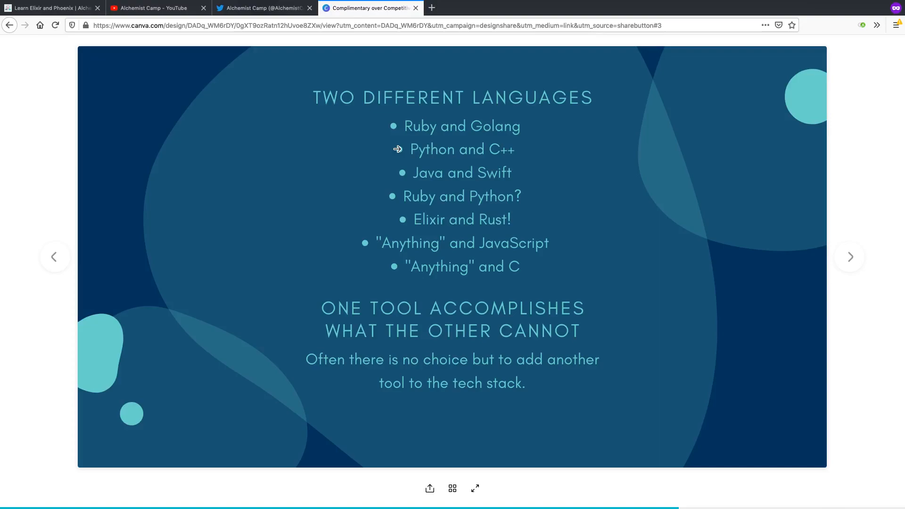
pyautogui.moveTo(396, 147)
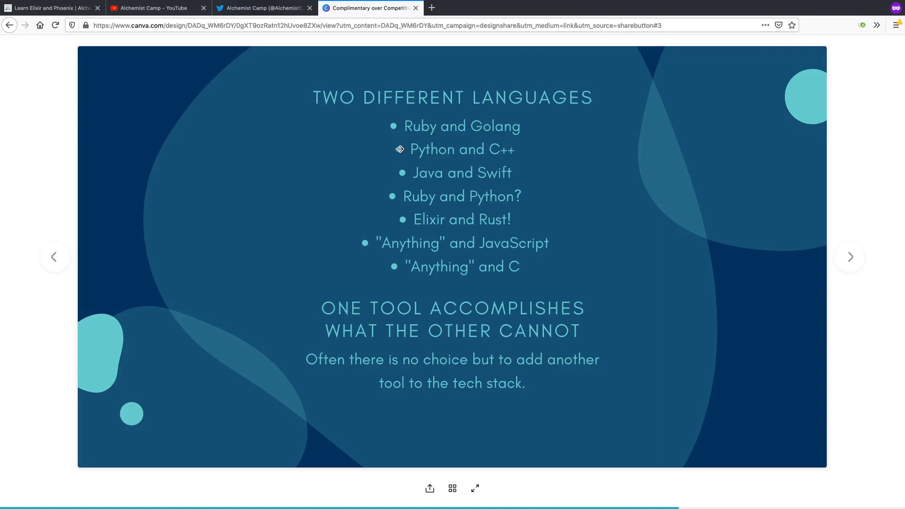
pyautogui.moveTo(403, 173)
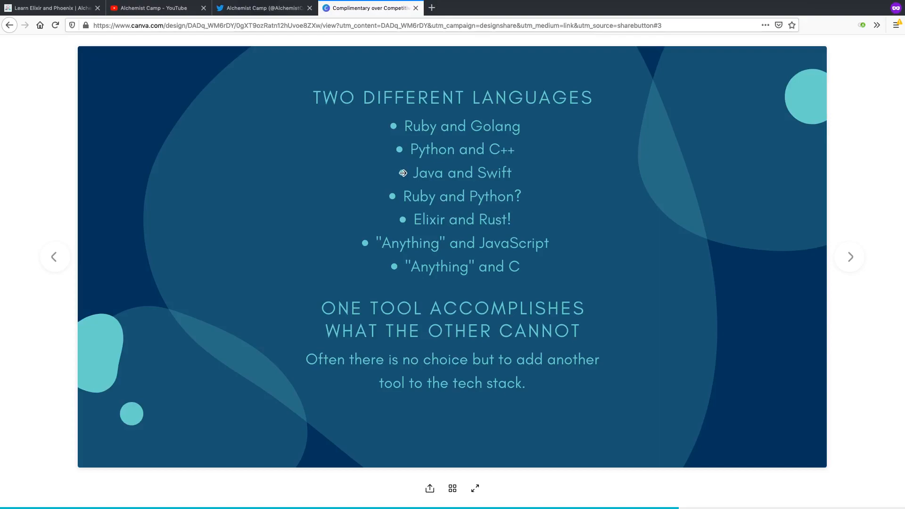
pyautogui.moveTo(405, 173)
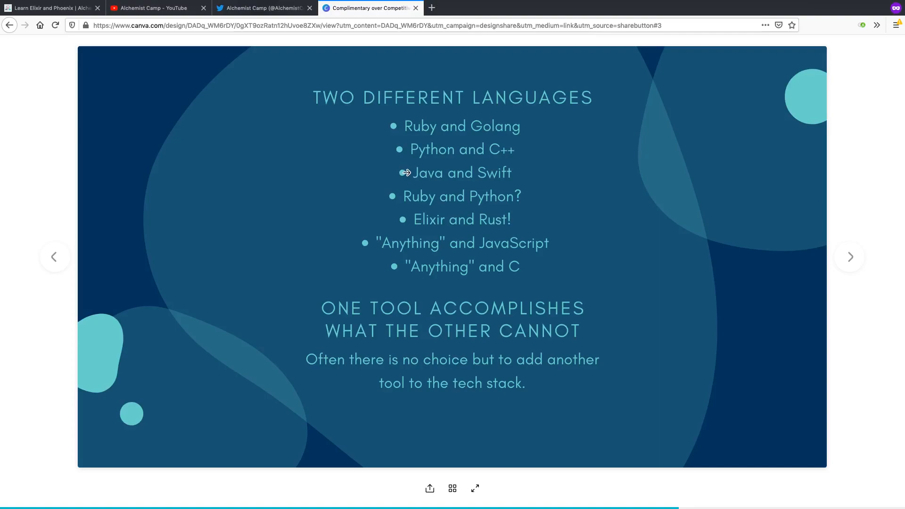
pyautogui.moveTo(510, 175)
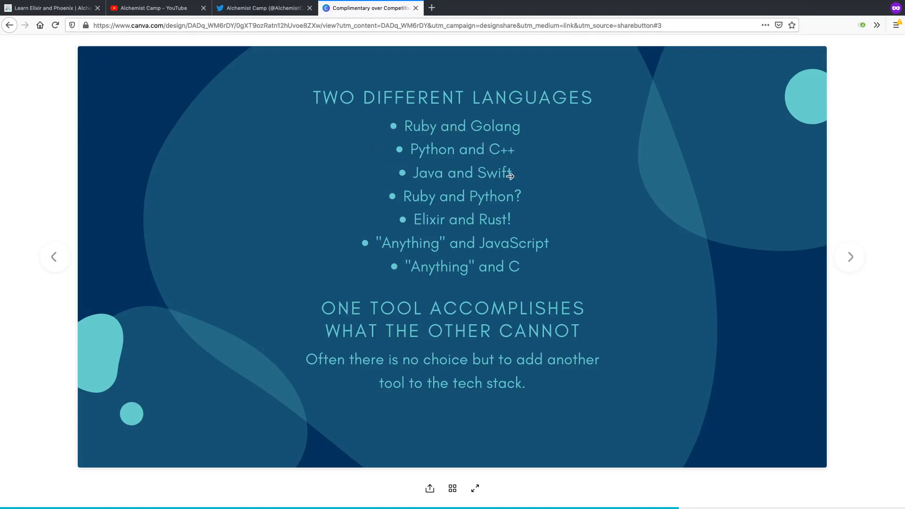
pyautogui.moveTo(518, 173)
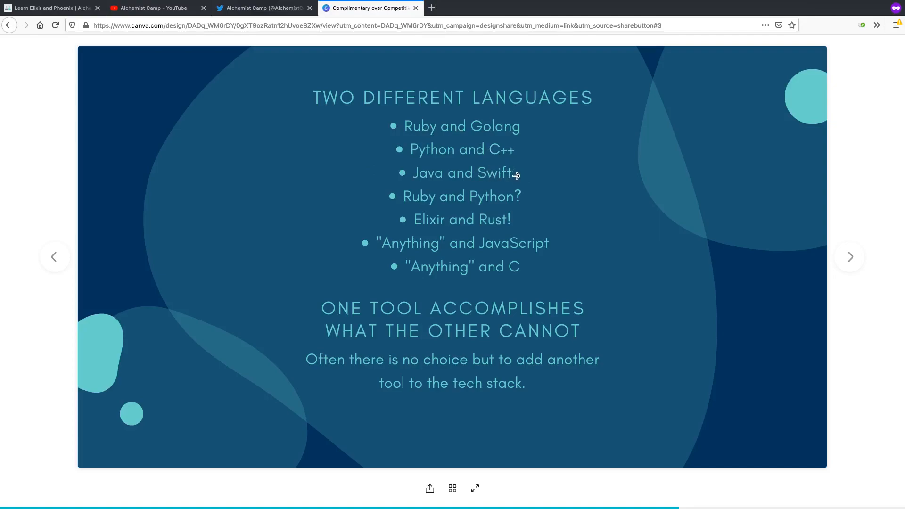
pyautogui.moveTo(517, 173)
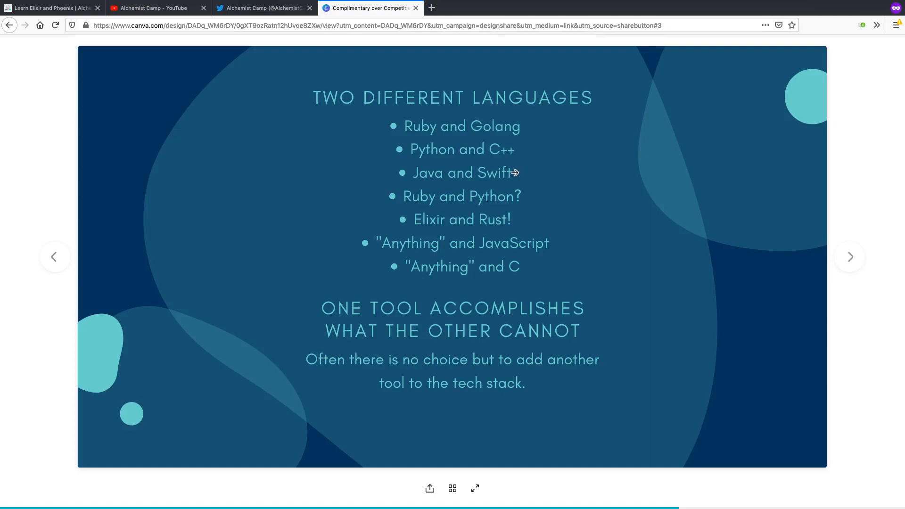
pyautogui.moveTo(349, 207)
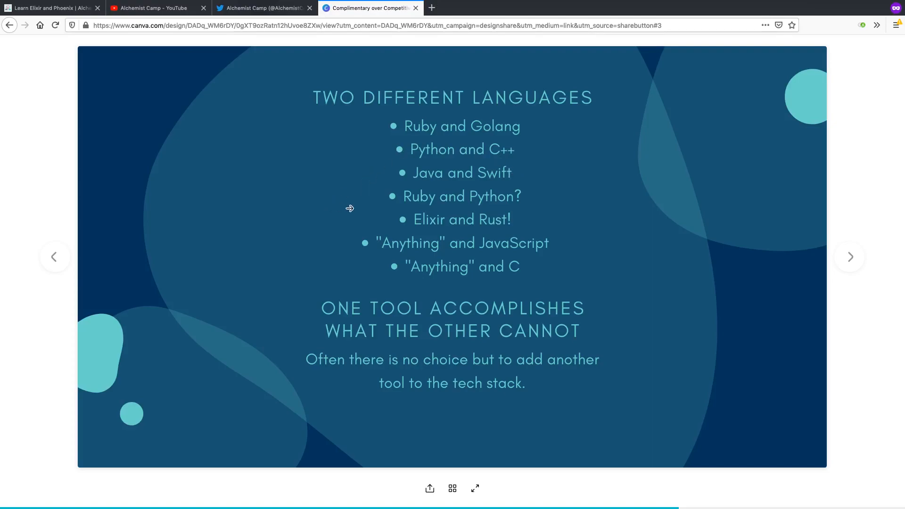
pyautogui.moveTo(392, 192)
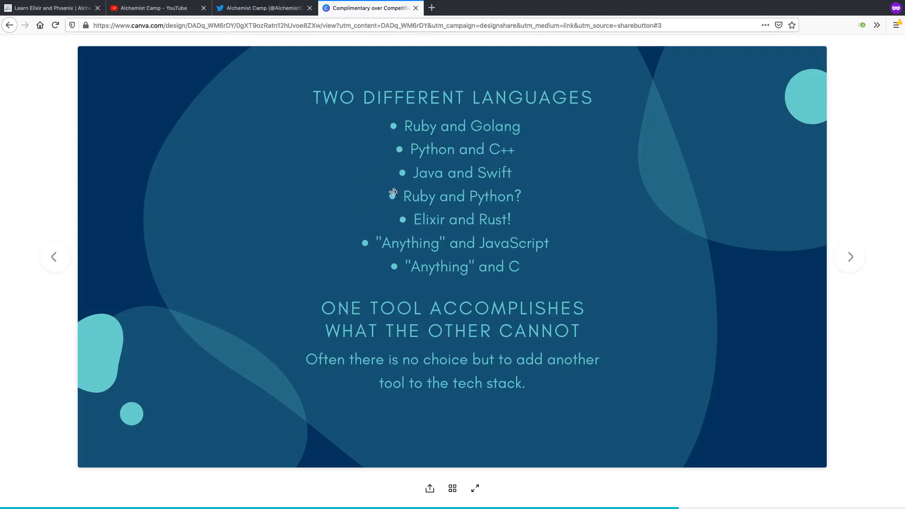
pyautogui.moveTo(442, 192)
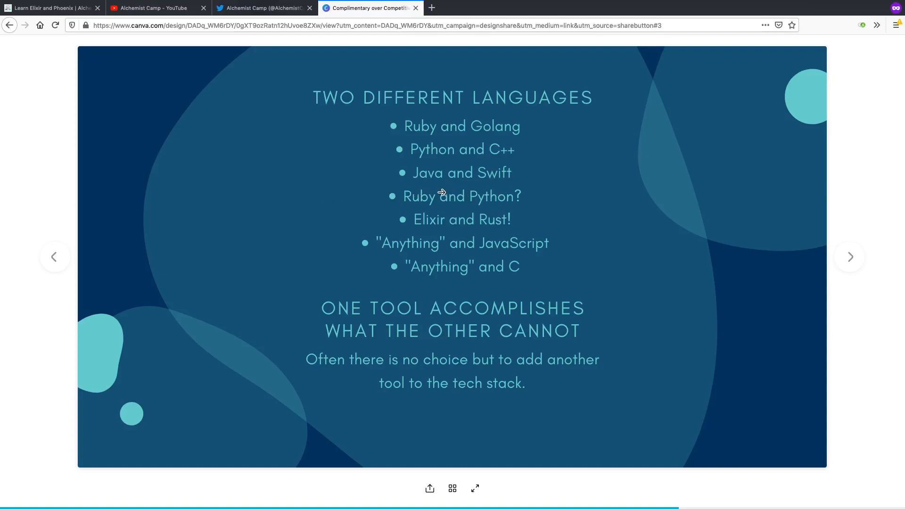
pyautogui.moveTo(379, 201)
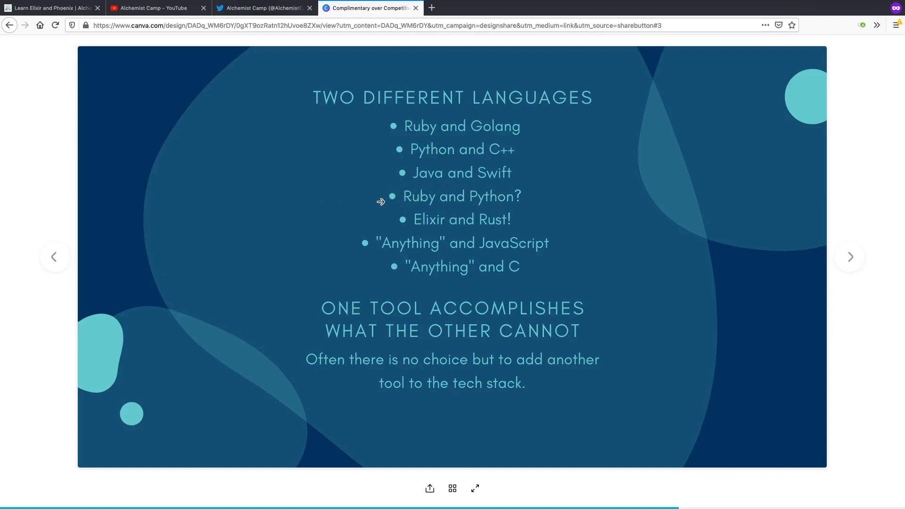
pyautogui.moveTo(380, 194)
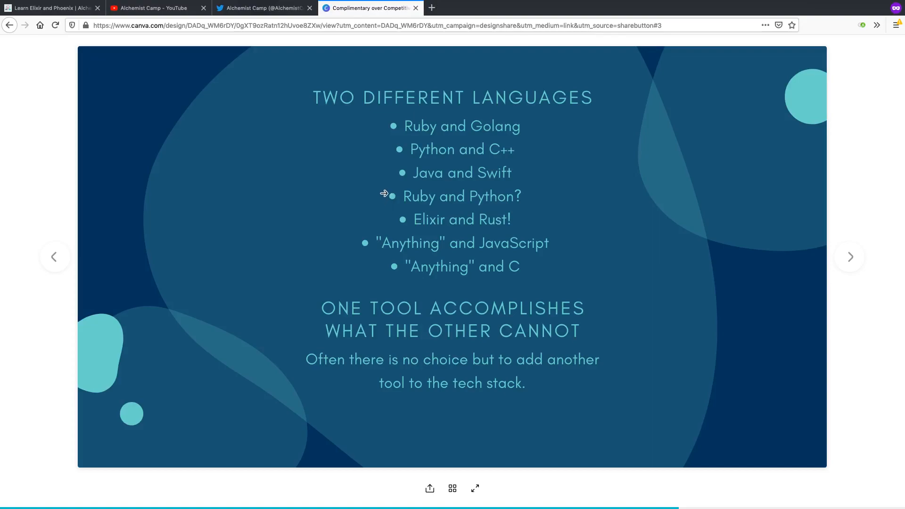
pyautogui.moveTo(406, 196)
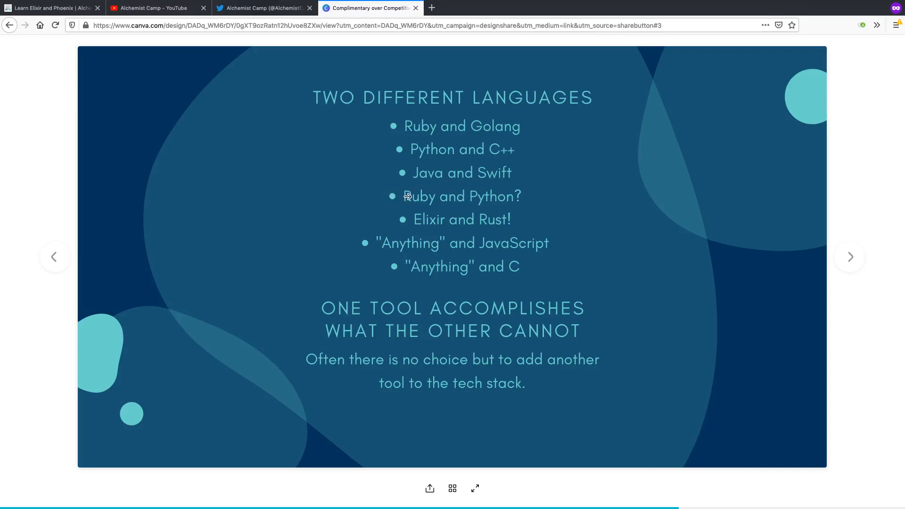
pyautogui.moveTo(444, 191)
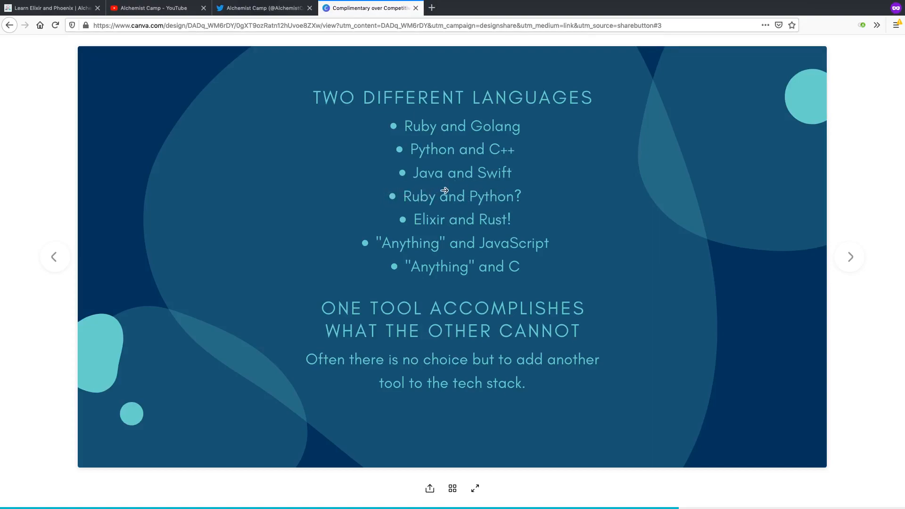
pyautogui.moveTo(443, 186)
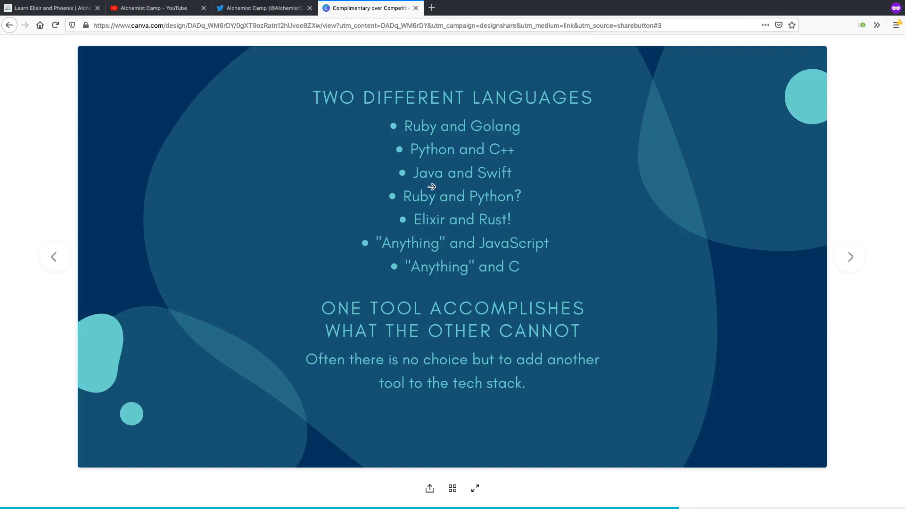
pyautogui.moveTo(503, 193)
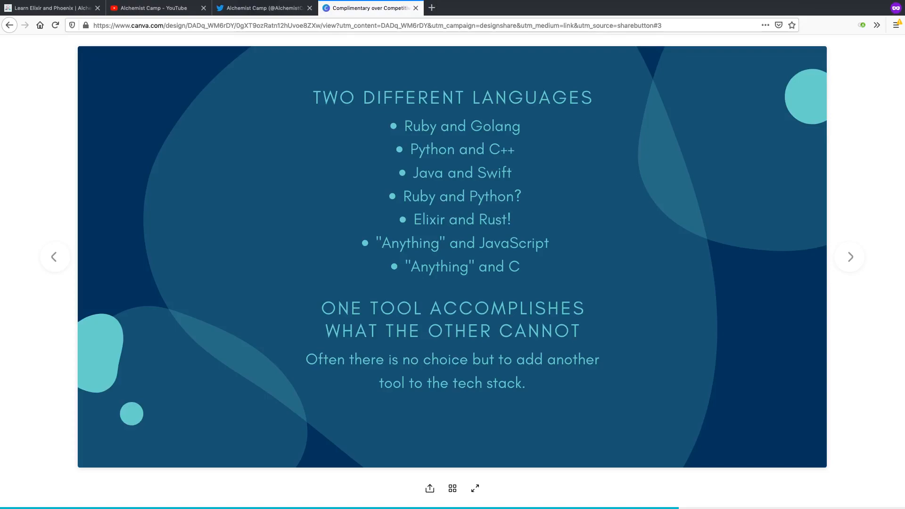
pyautogui.moveTo(403, 222)
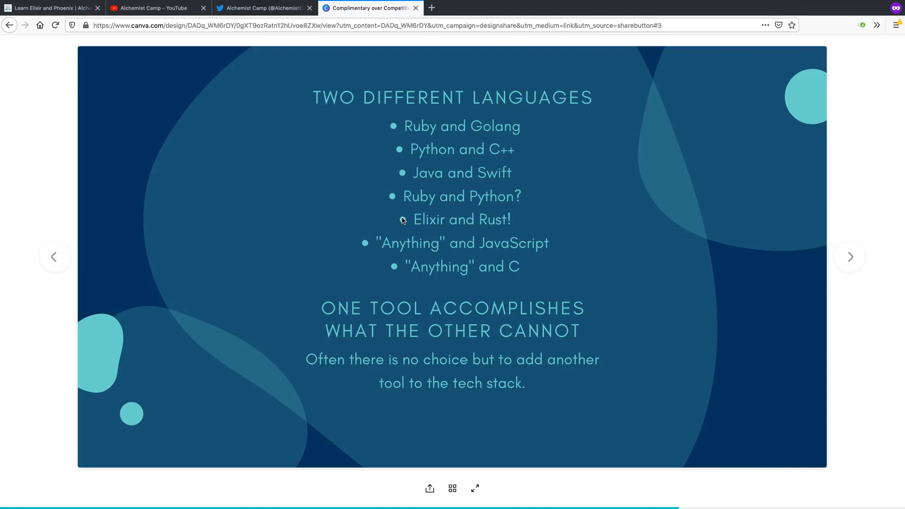
pyautogui.moveTo(392, 214)
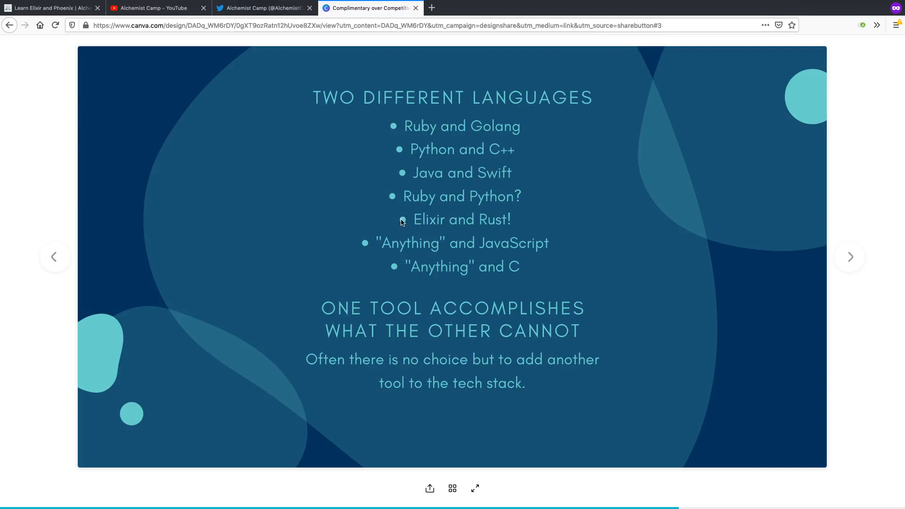
pyautogui.moveTo(398, 171)
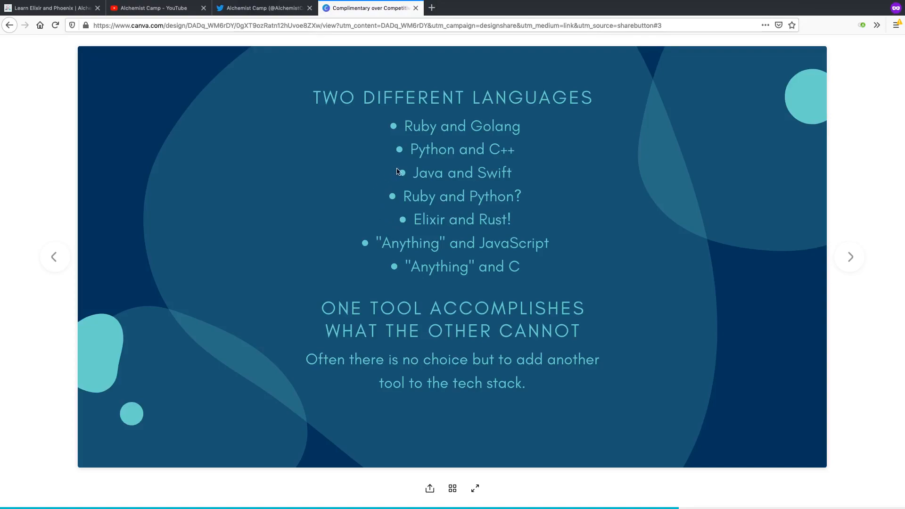
pyautogui.moveTo(404, 220)
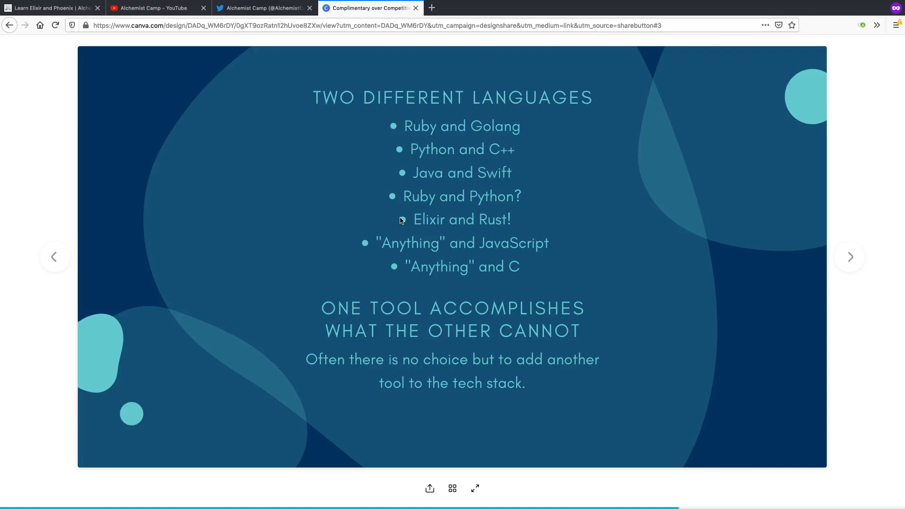
pyautogui.moveTo(504, 228)
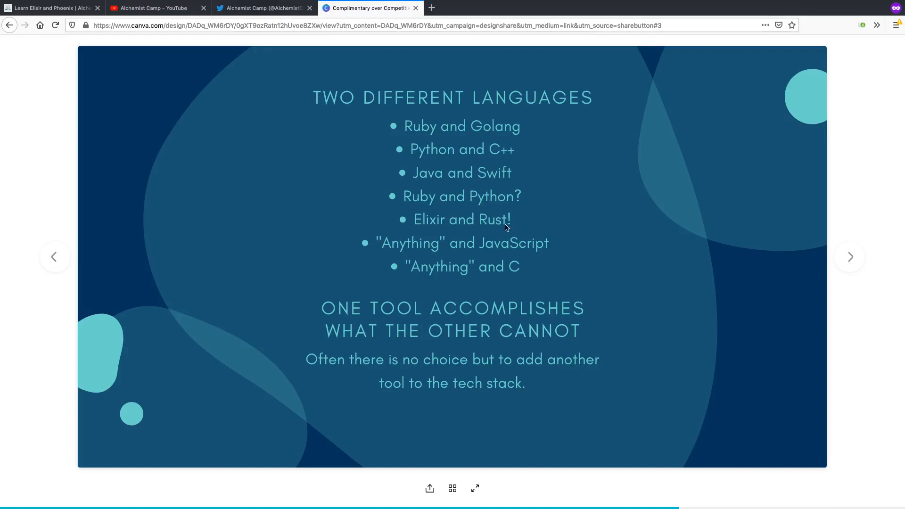
pyautogui.moveTo(495, 230)
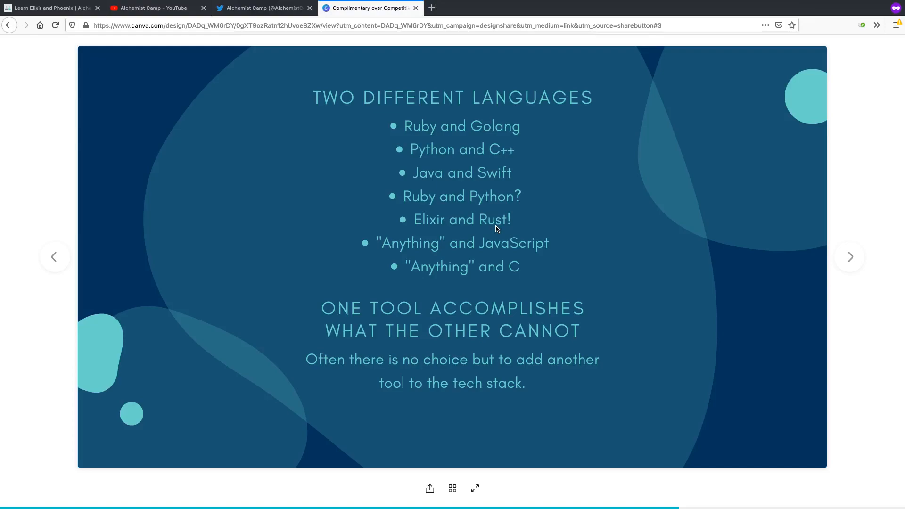
pyautogui.moveTo(453, 247)
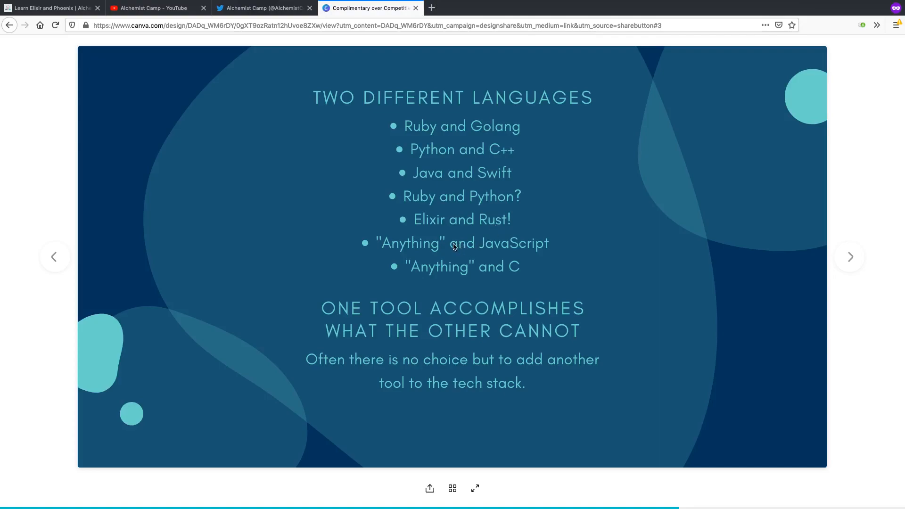
pyautogui.moveTo(431, 233)
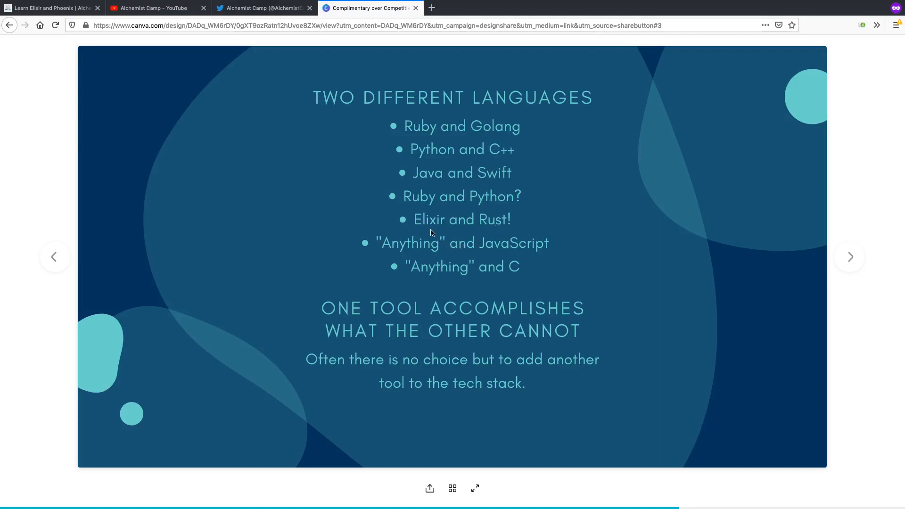
pyautogui.moveTo(420, 231)
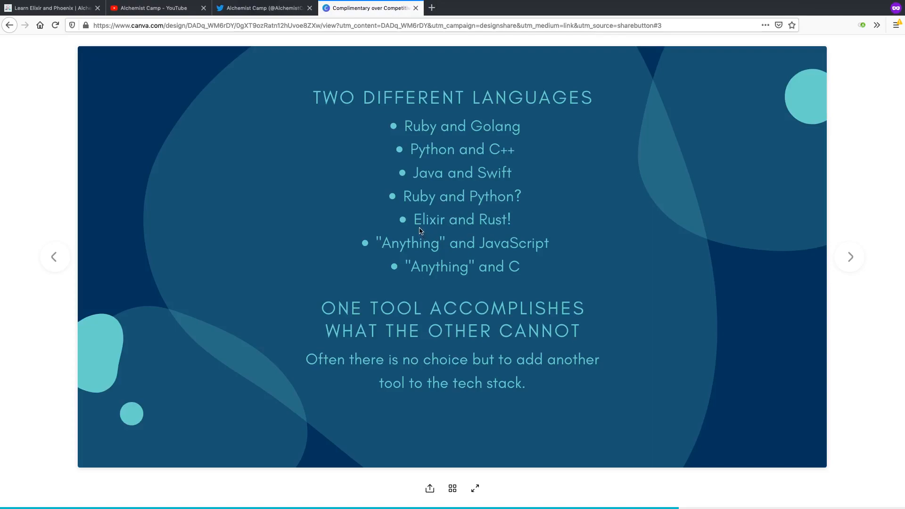
pyautogui.moveTo(528, 219)
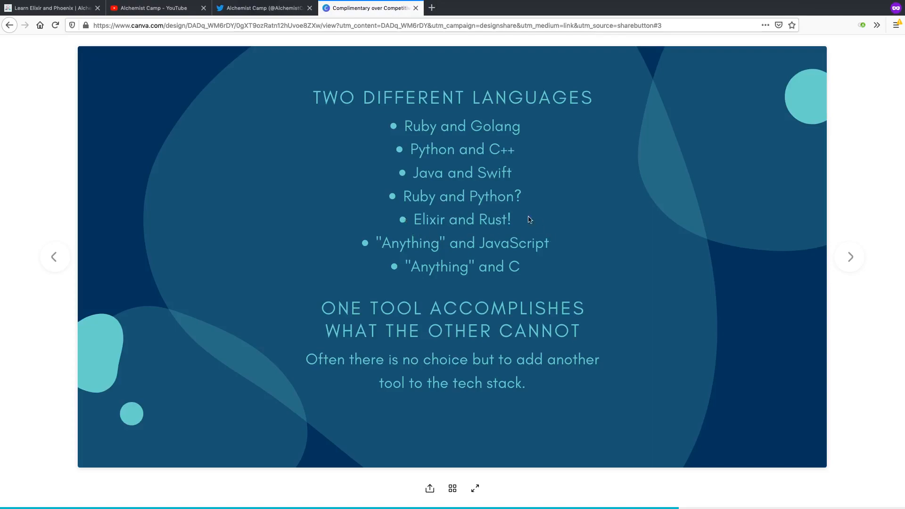
pyautogui.moveTo(440, 235)
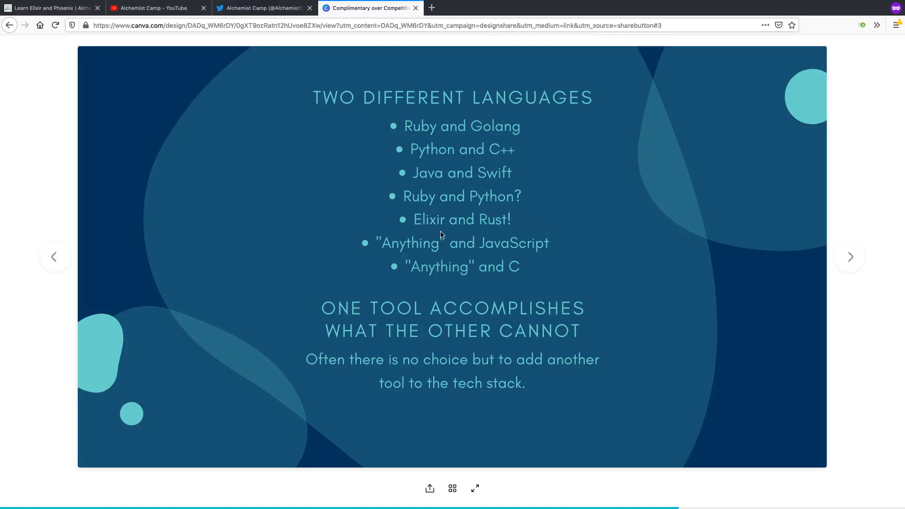
pyautogui.moveTo(428, 232)
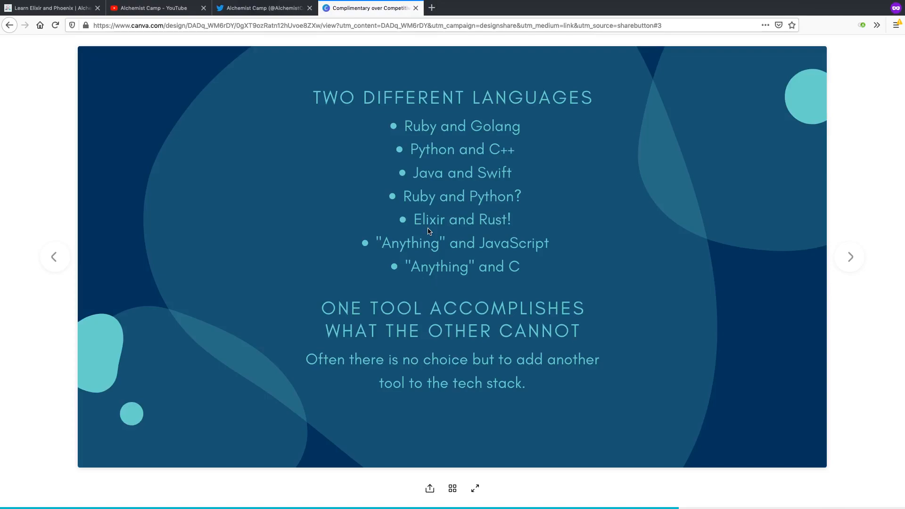
pyautogui.moveTo(442, 243)
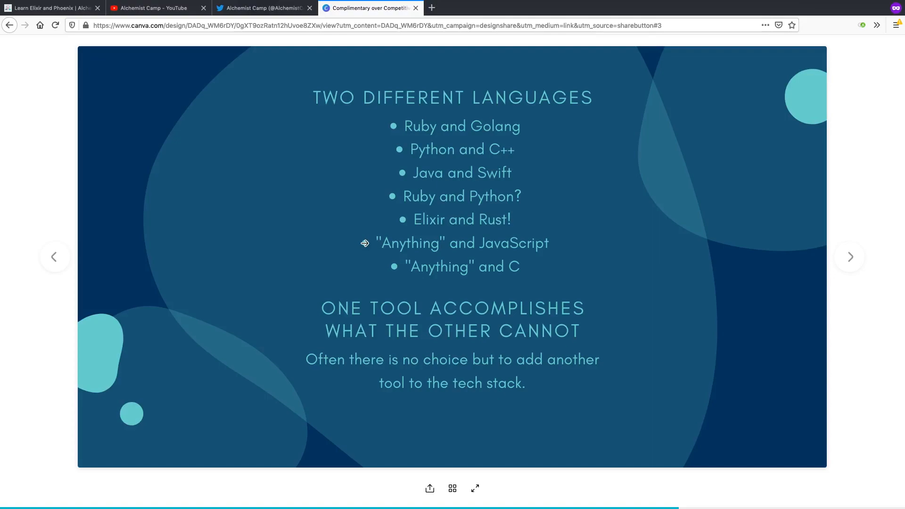
pyautogui.moveTo(386, 249)
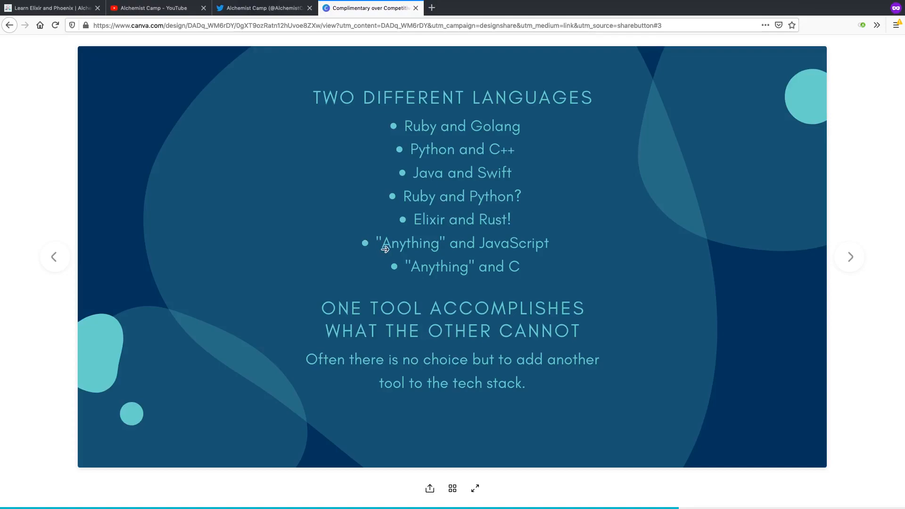
pyautogui.moveTo(473, 243)
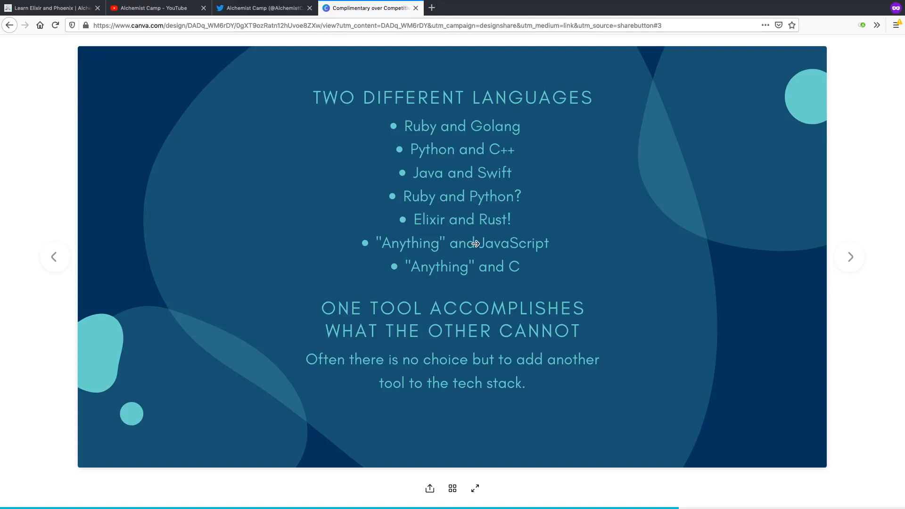
pyautogui.moveTo(361, 247)
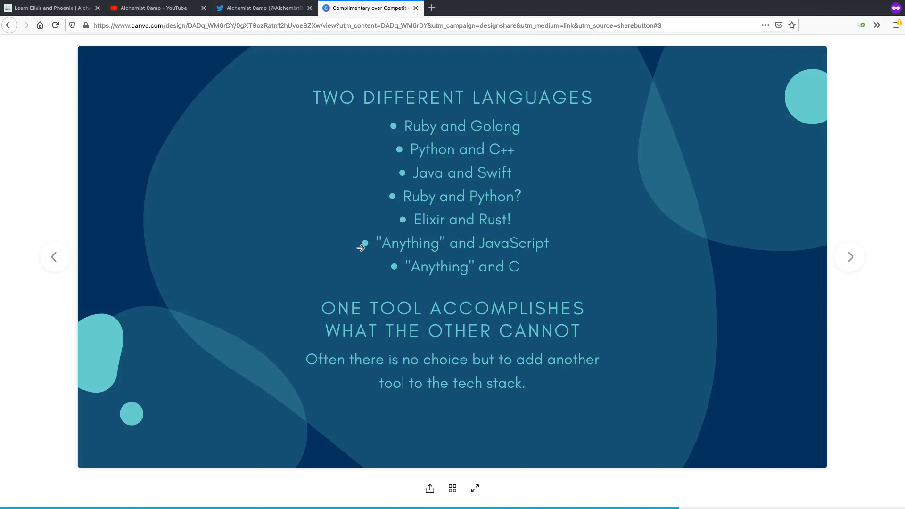
pyautogui.moveTo(364, 243)
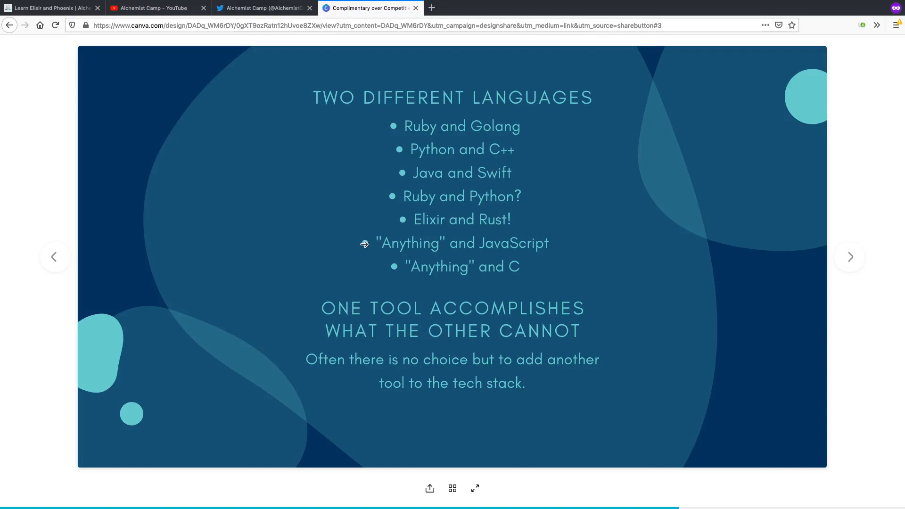
pyautogui.moveTo(364, 233)
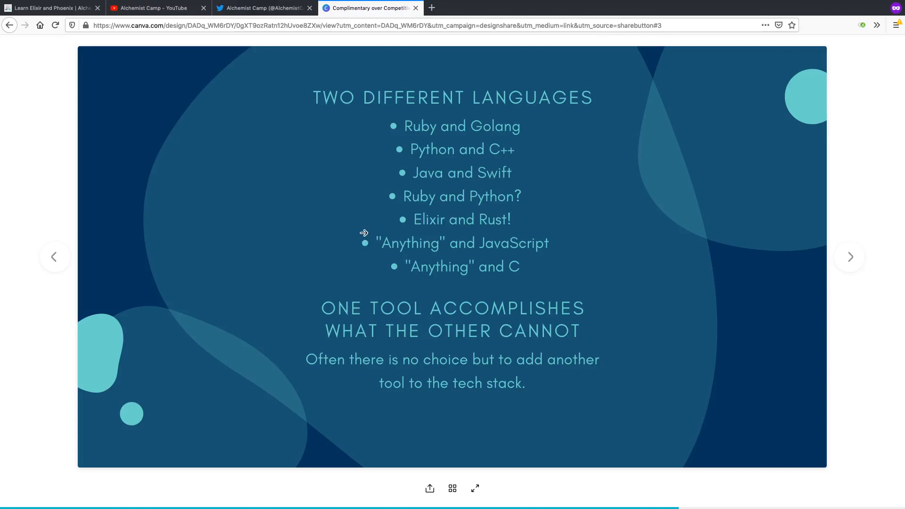
pyautogui.moveTo(356, 237)
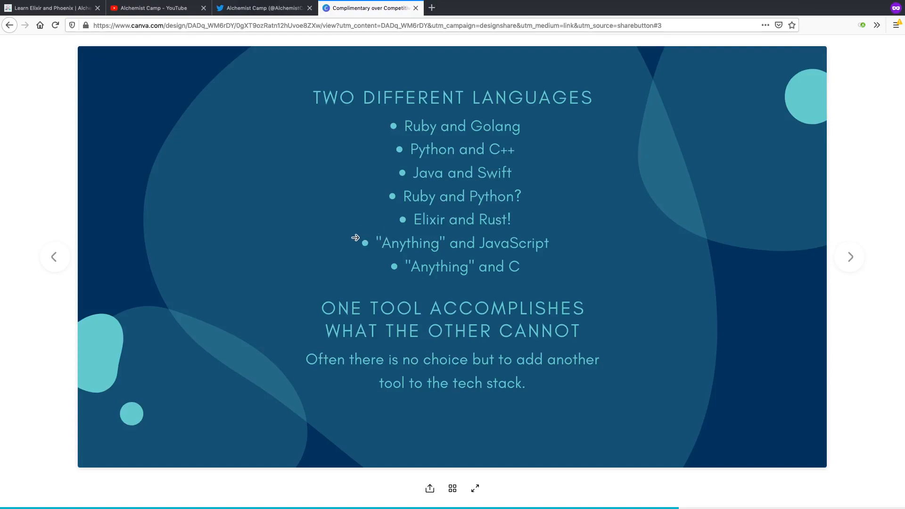
pyautogui.moveTo(366, 242)
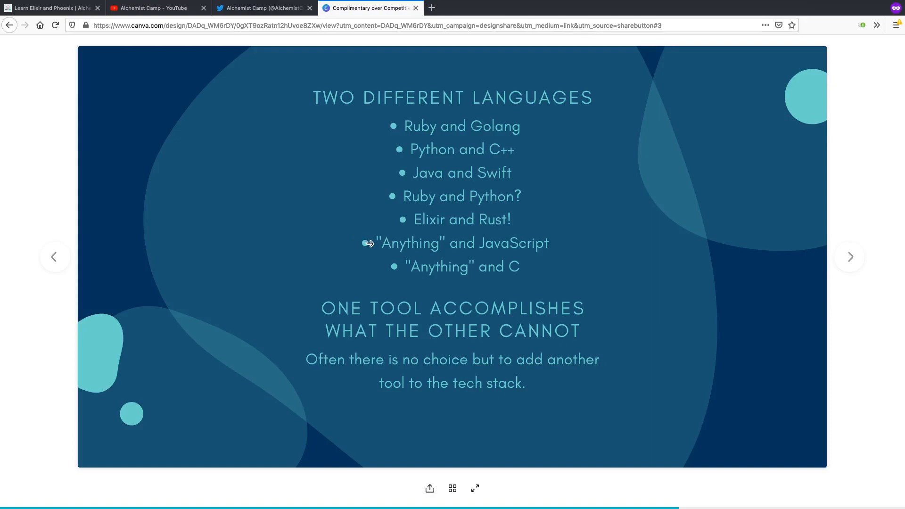
pyautogui.moveTo(395, 221)
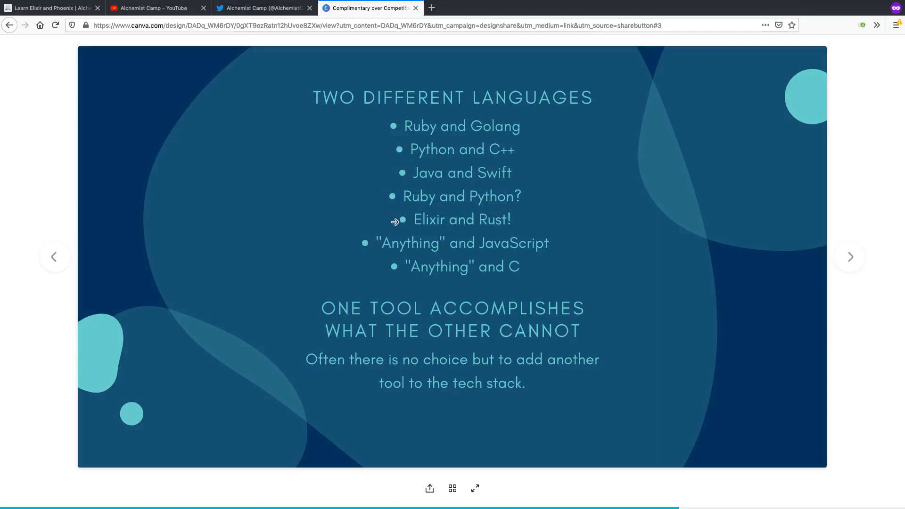
pyautogui.moveTo(362, 241)
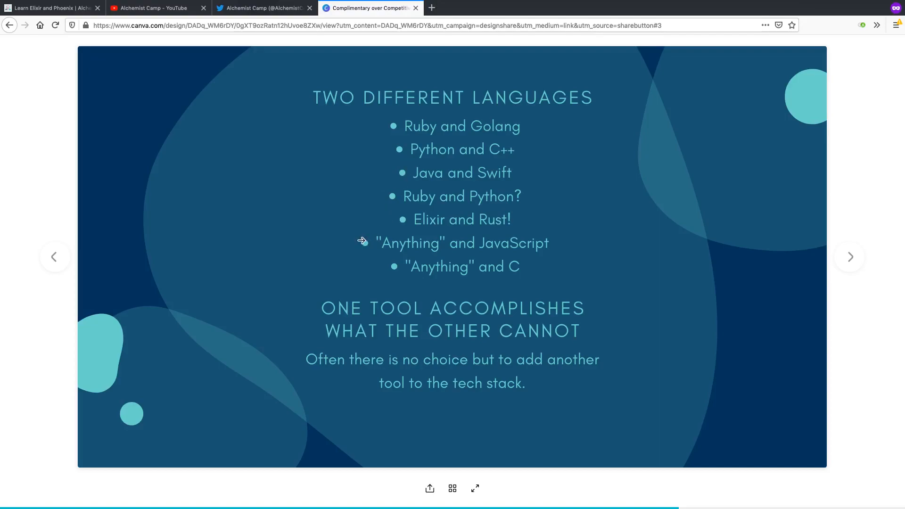
pyautogui.moveTo(438, 240)
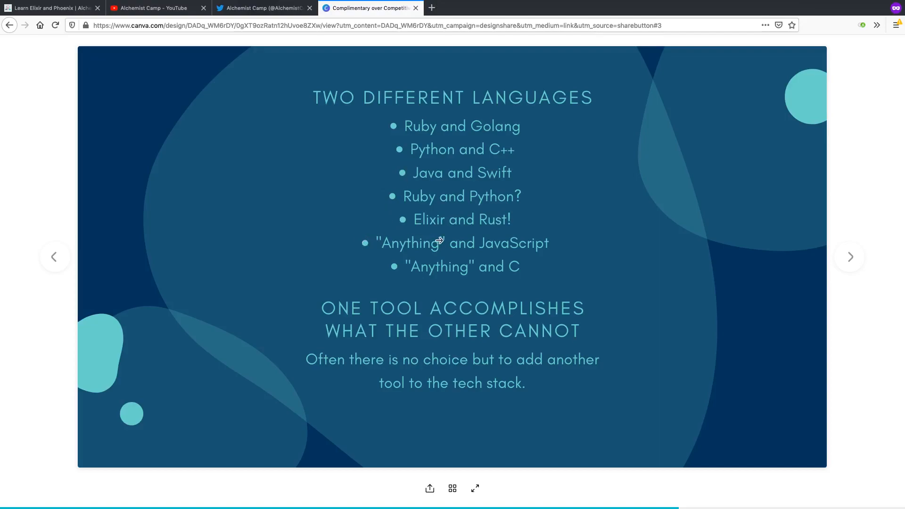
pyautogui.moveTo(473, 243)
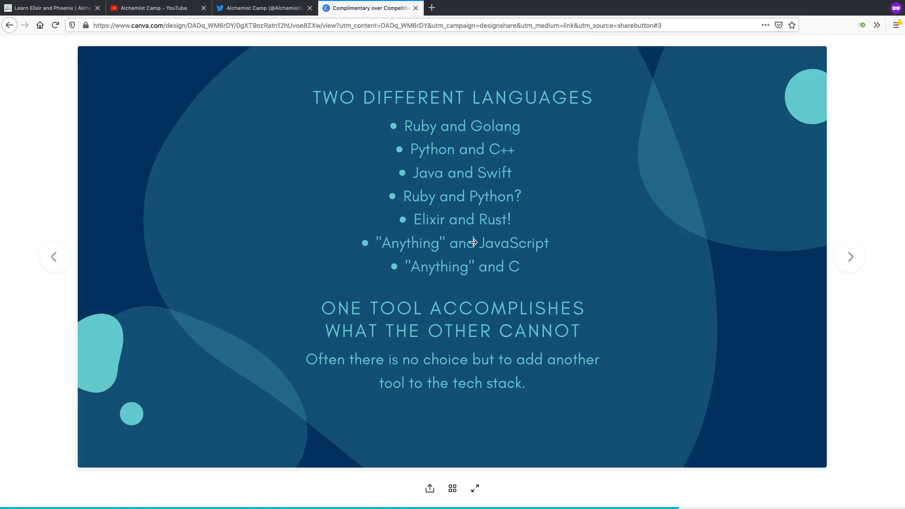
pyautogui.moveTo(471, 253)
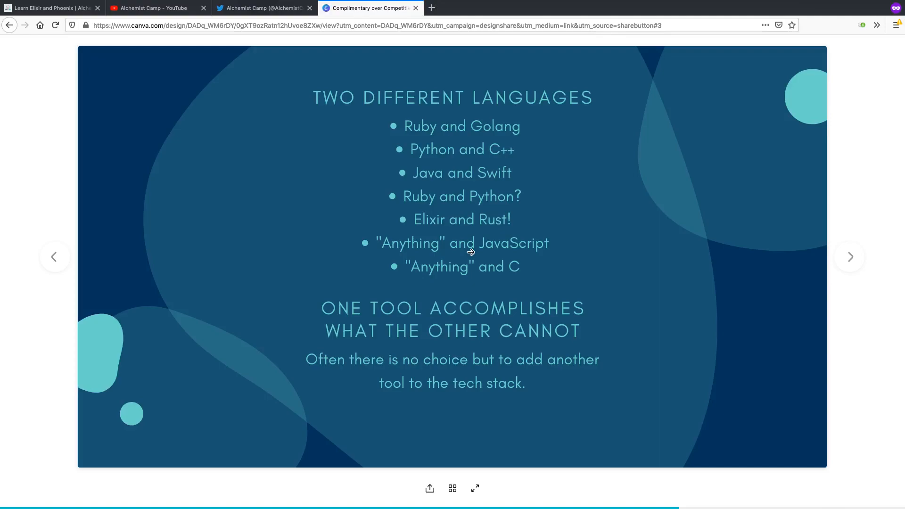
pyautogui.moveTo(395, 266)
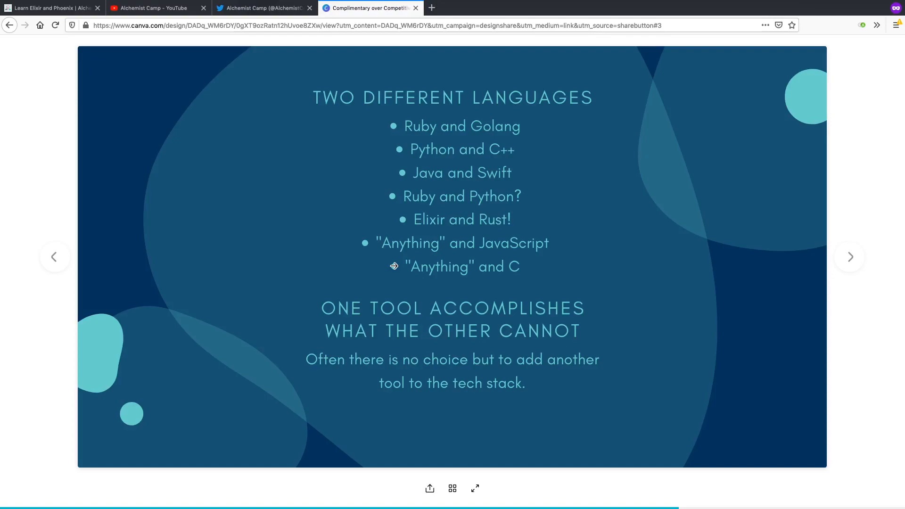
pyautogui.moveTo(402, 138)
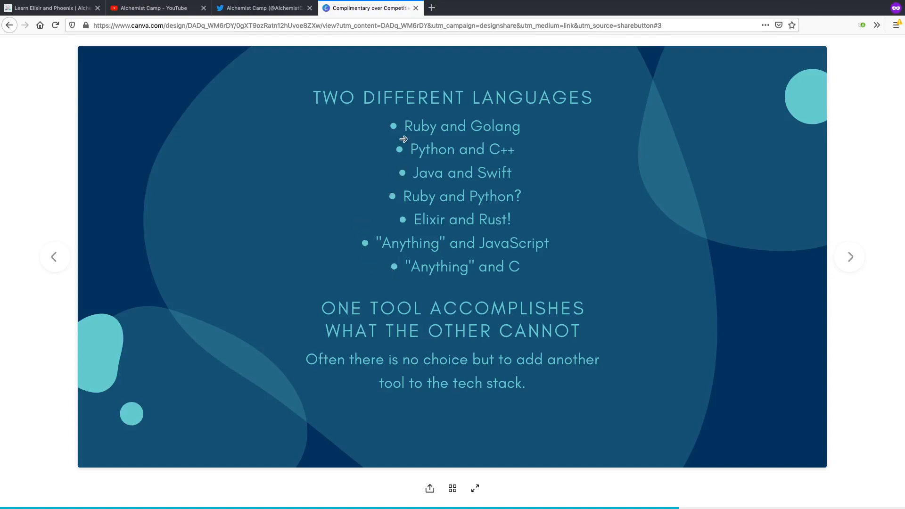
pyautogui.moveTo(396, 218)
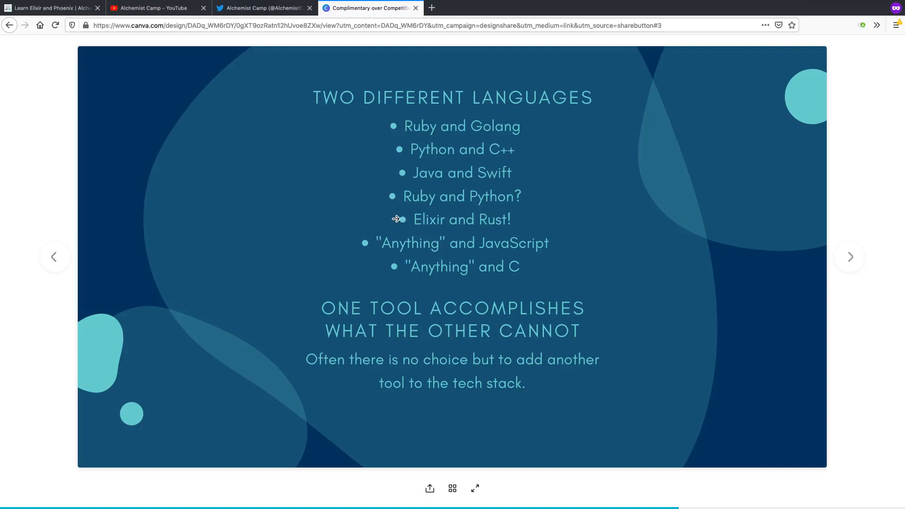
pyautogui.moveTo(385, 175)
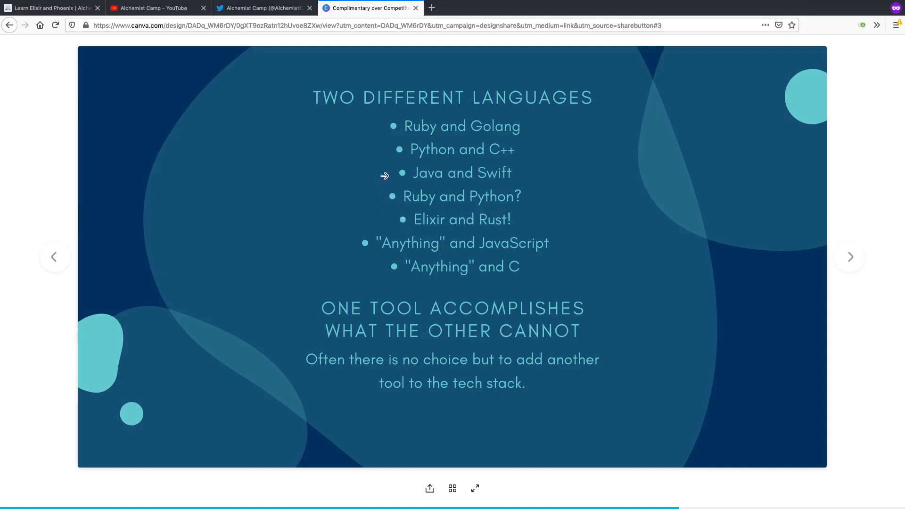
pyautogui.moveTo(405, 173)
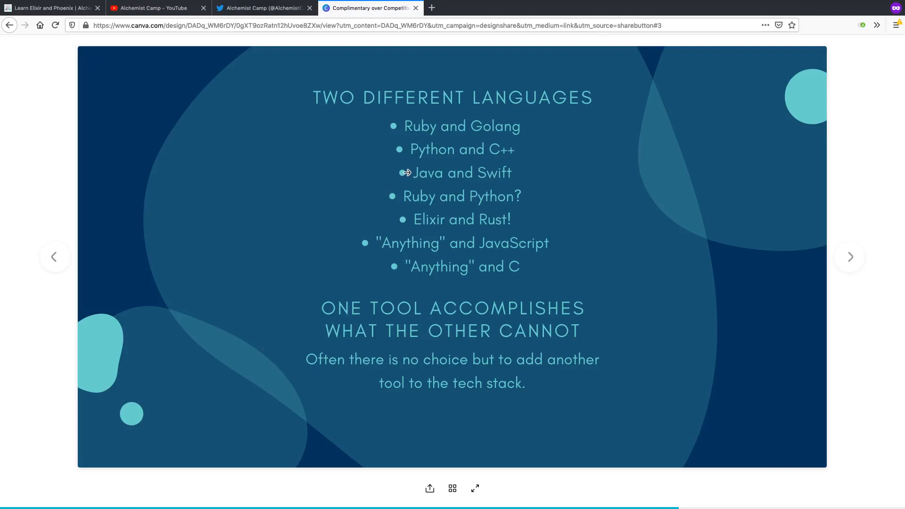
pyautogui.moveTo(486, 181)
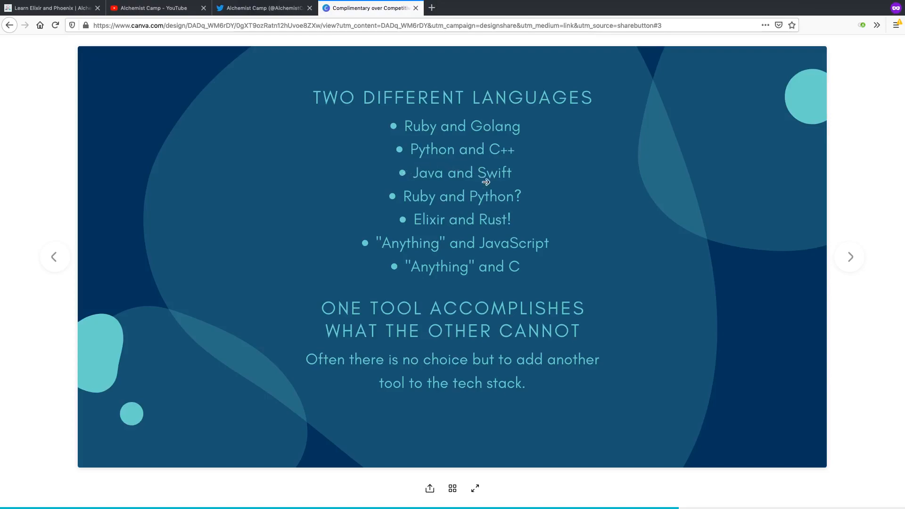
pyautogui.moveTo(405, 173)
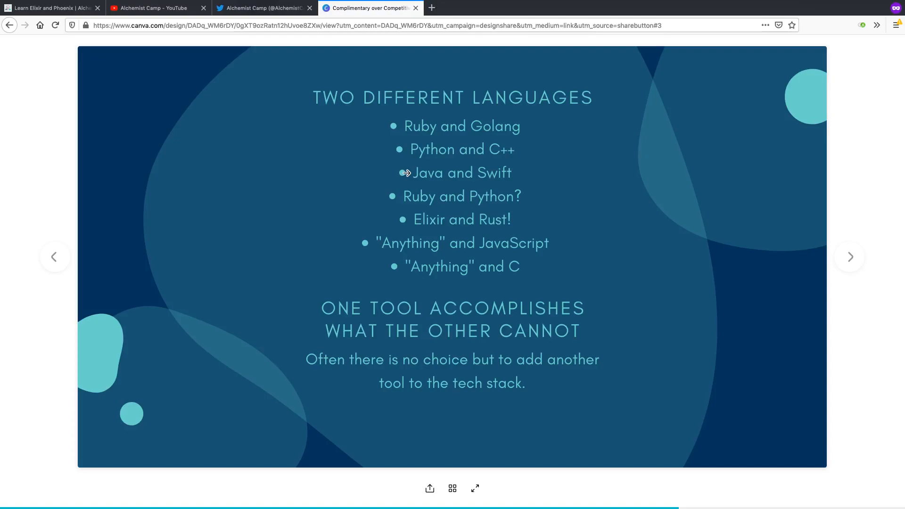
pyautogui.moveTo(468, 171)
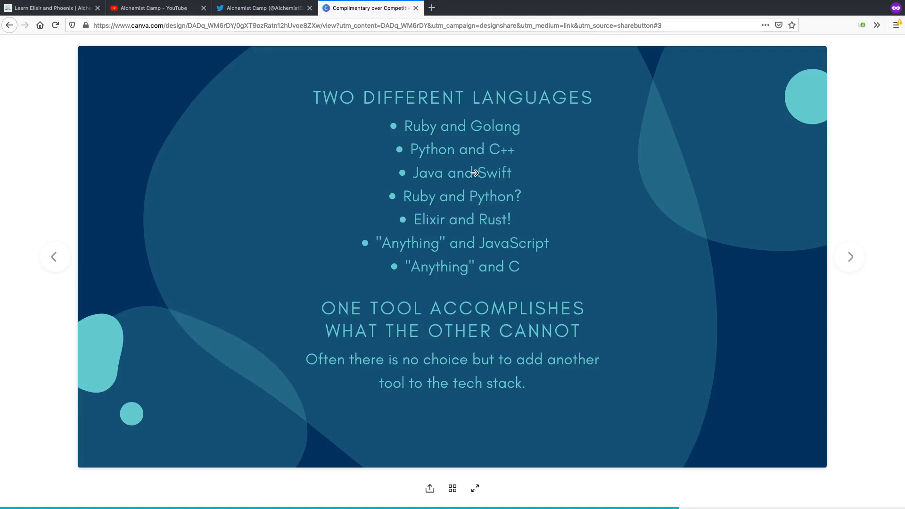
pyautogui.moveTo(486, 238)
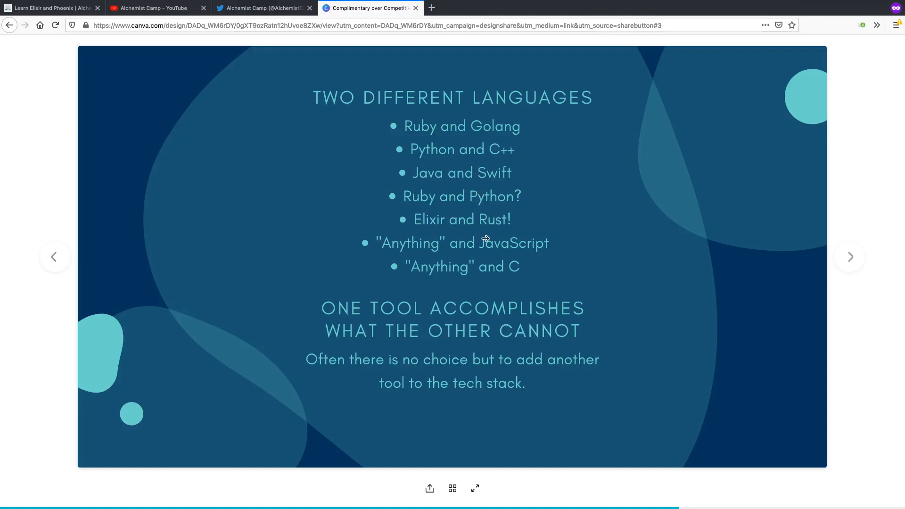
pyautogui.moveTo(507, 271)
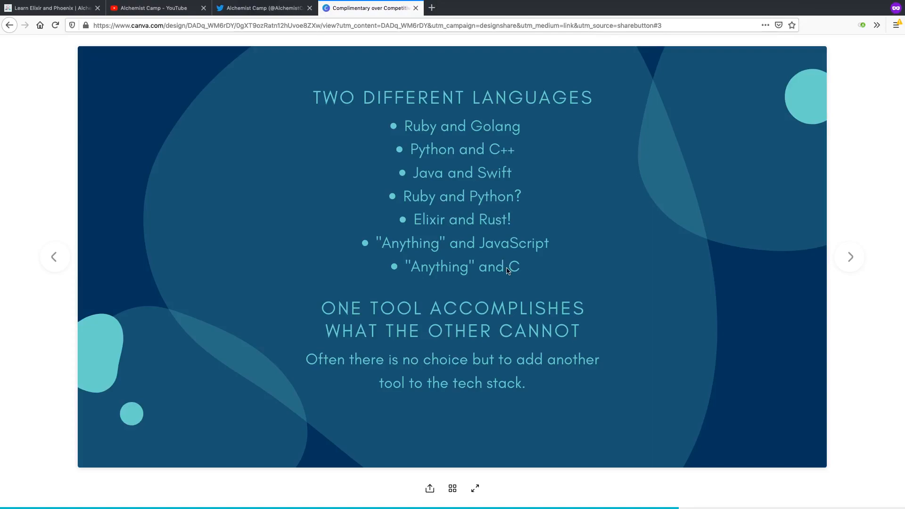
pyautogui.moveTo(505, 258)
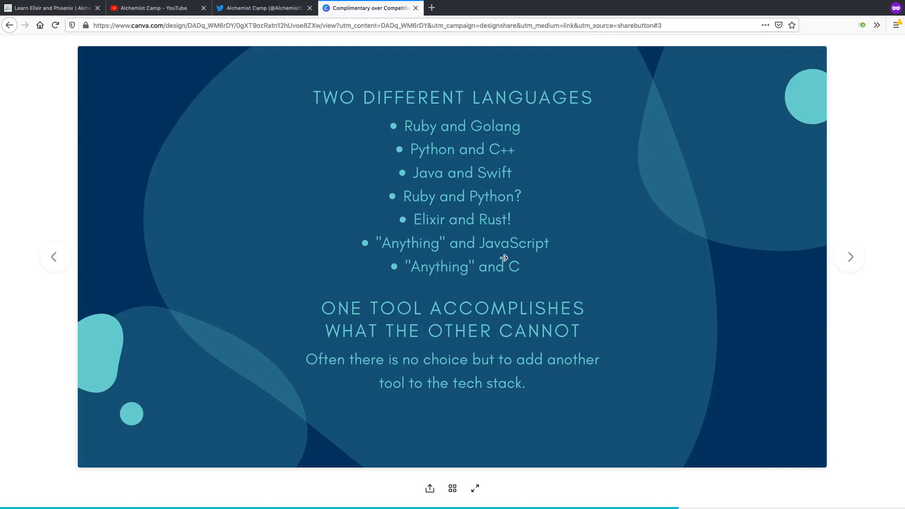
pyautogui.moveTo(503, 254)
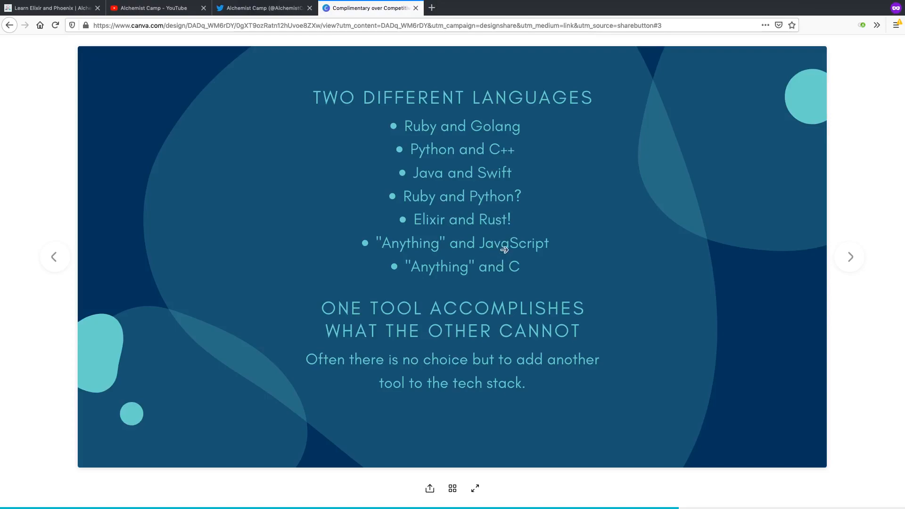
pyautogui.moveTo(503, 262)
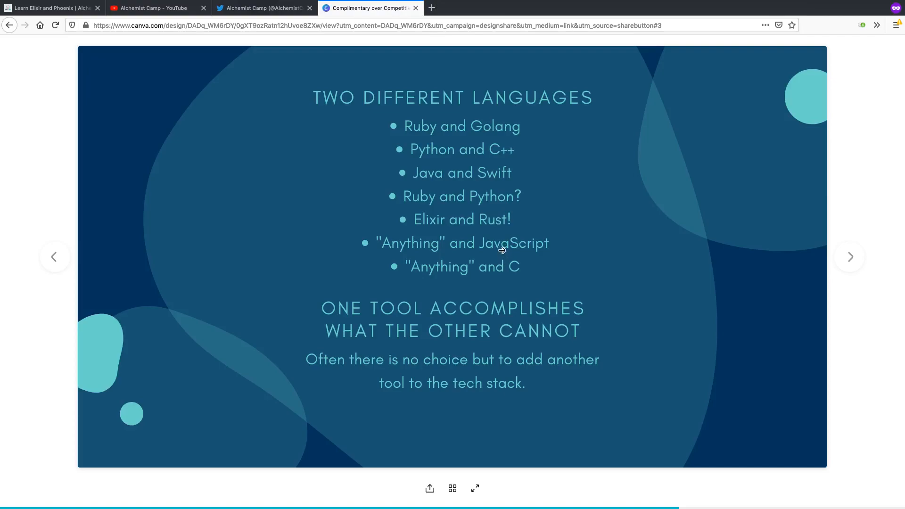
pyautogui.moveTo(478, 303)
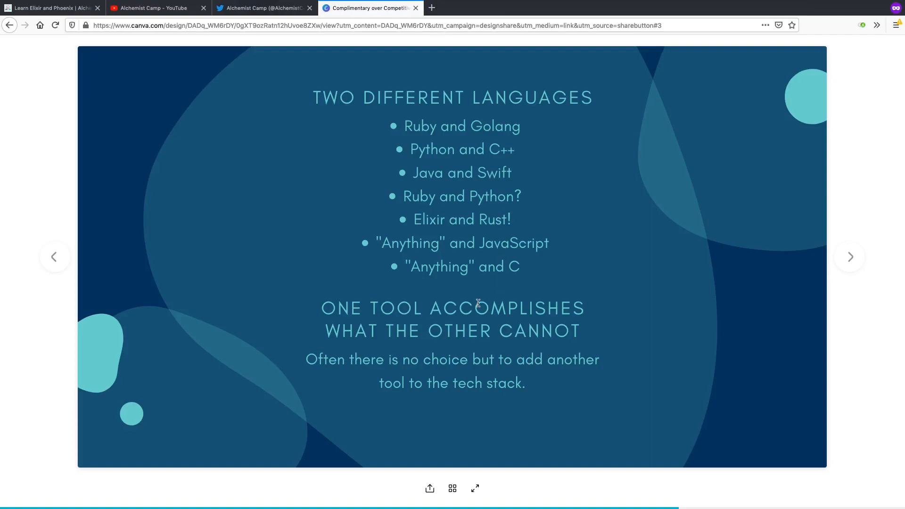
pyautogui.moveTo(310, 322)
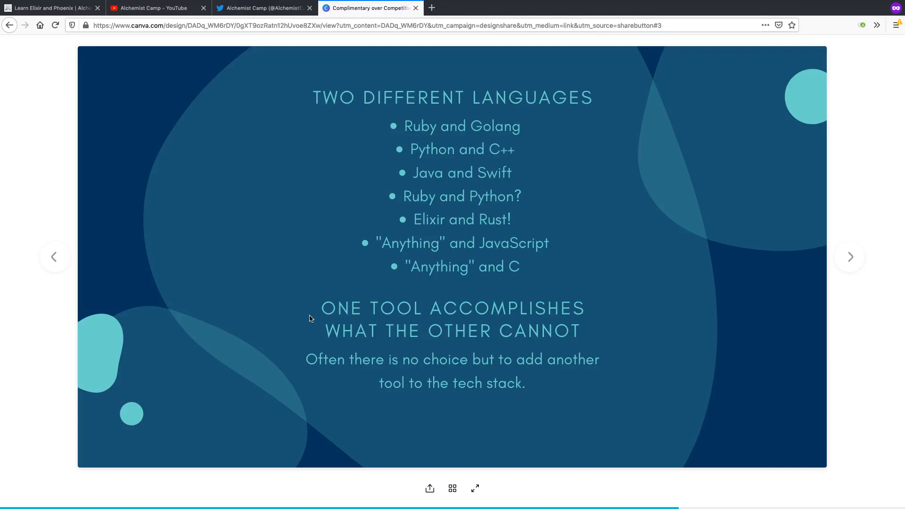
pyautogui.moveTo(520, 198)
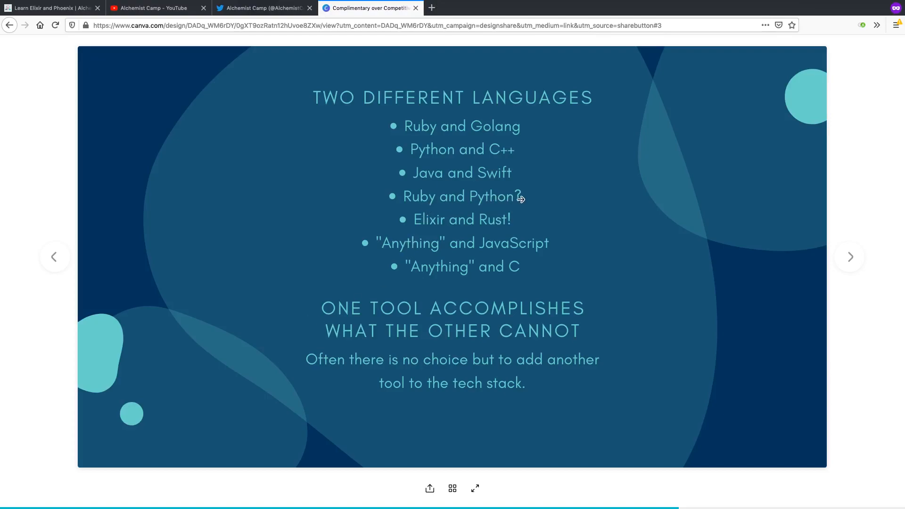
pyautogui.click(55, 256)
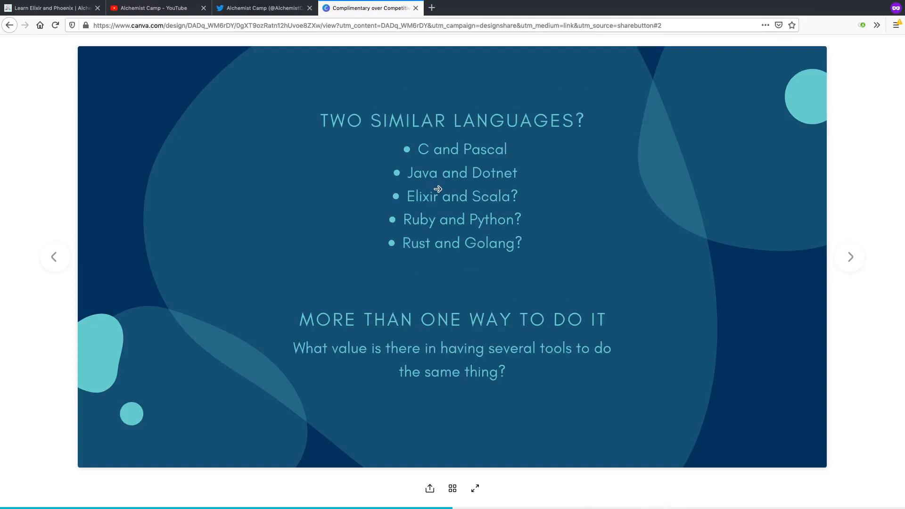
pyautogui.click(850, 257)
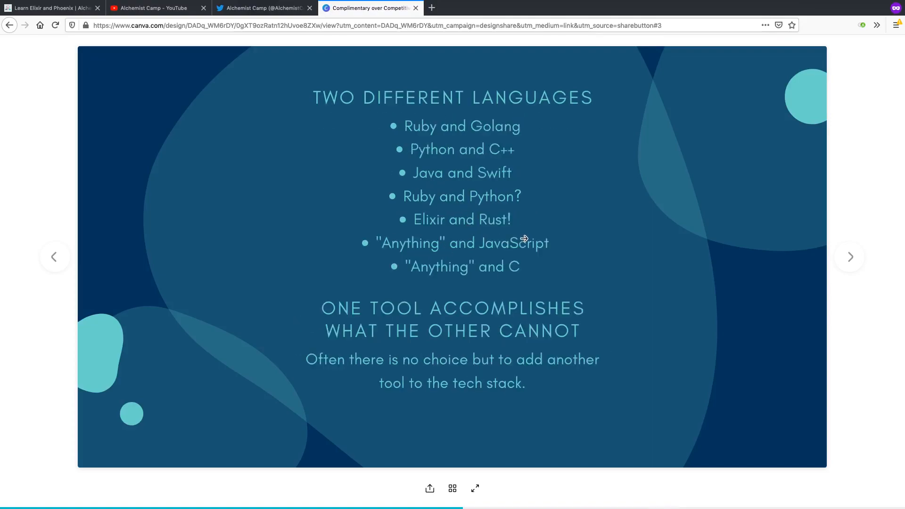
pyautogui.moveTo(565, 289)
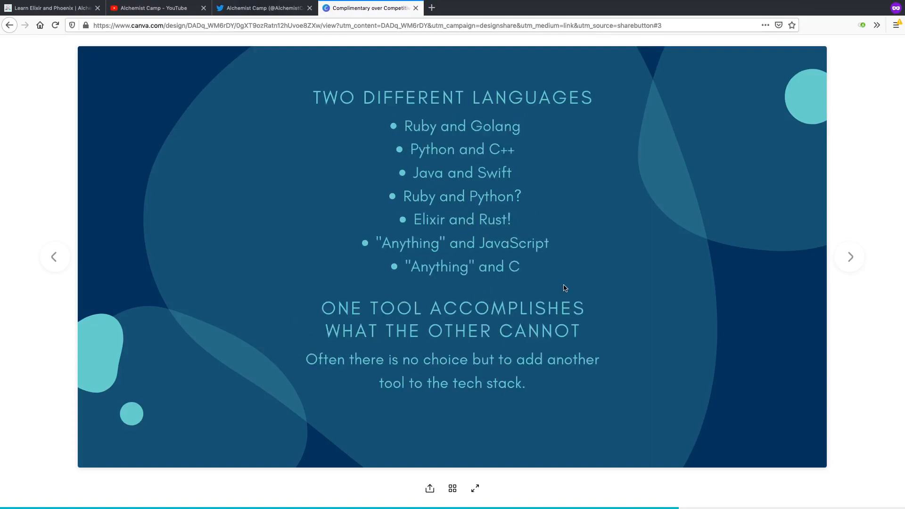
# - Advance to the fourth slide, Crisp Boundaries
pyautogui.click(850, 257)
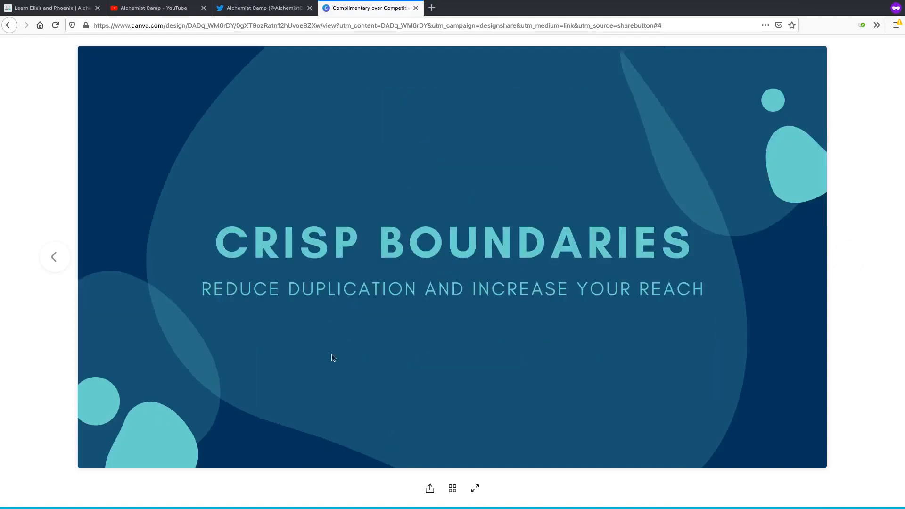
pyautogui.moveTo(633, 173)
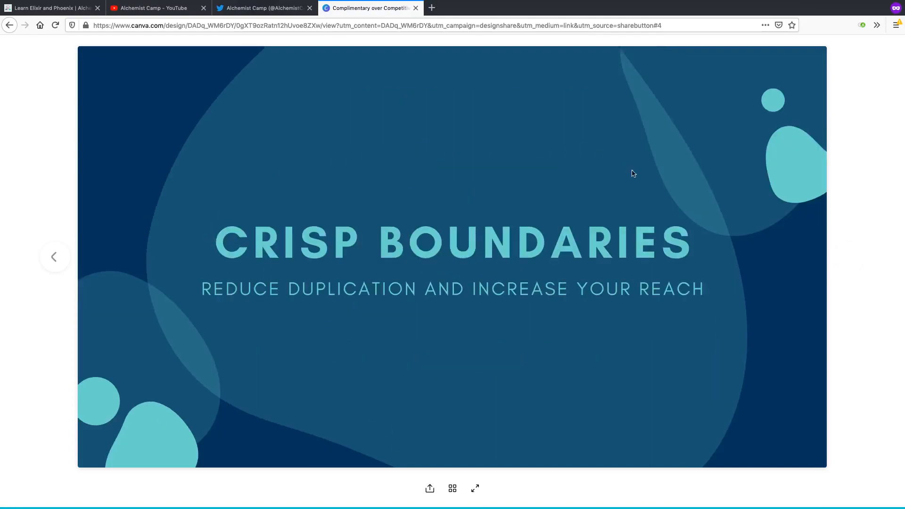
pyautogui.moveTo(223, 453)
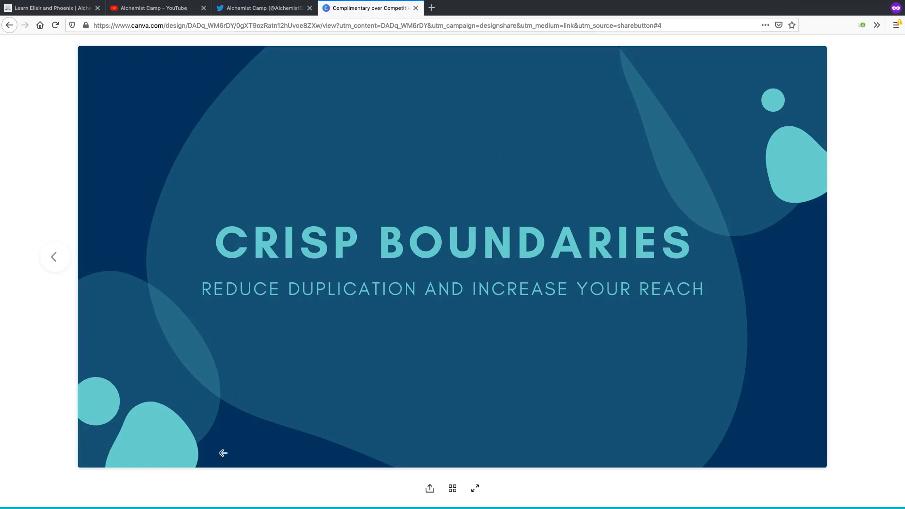
pyautogui.moveTo(445, 413)
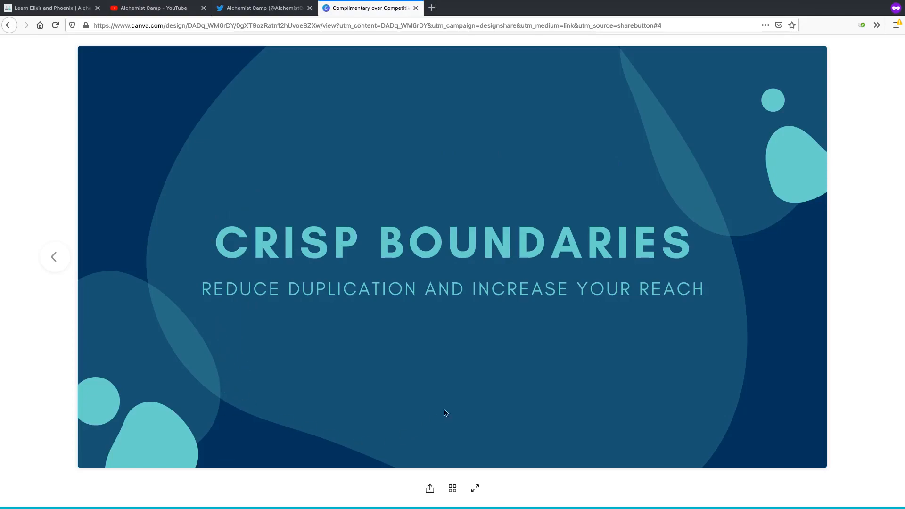
pyautogui.moveTo(449, 397)
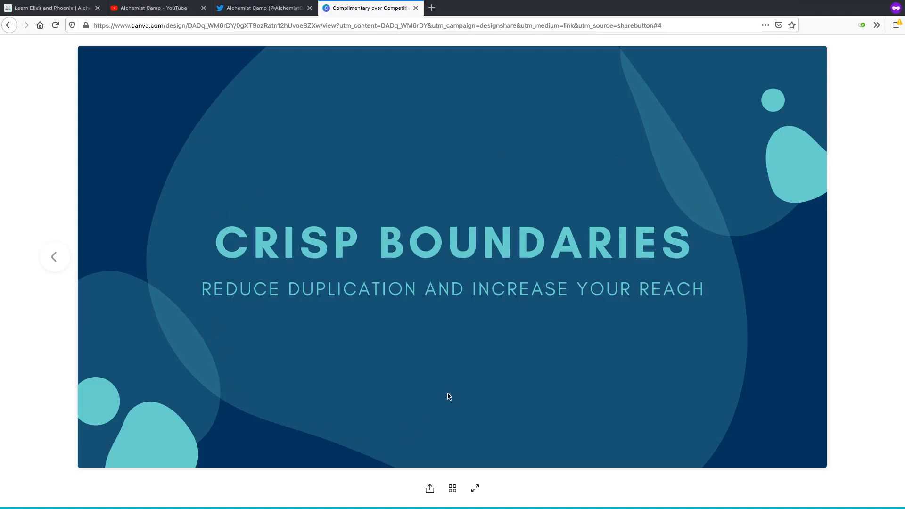
pyautogui.moveTo(442, 361)
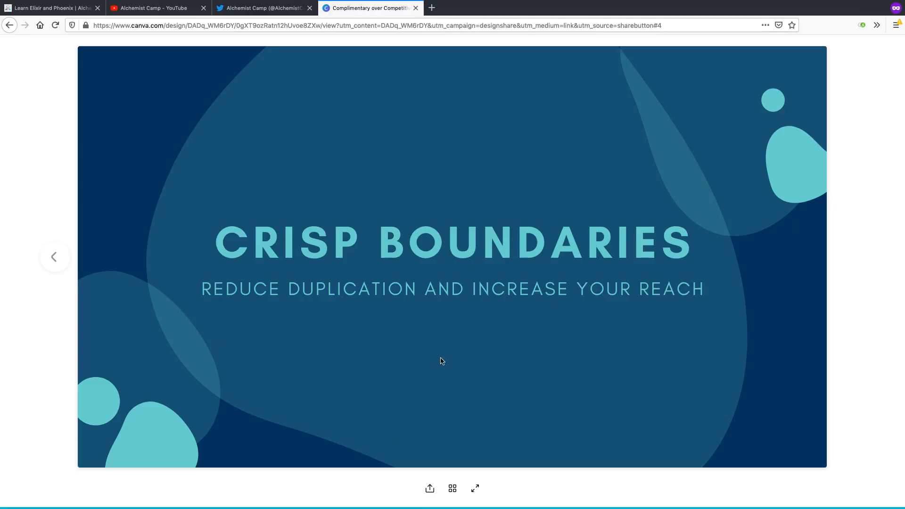
pyautogui.moveTo(432, 373)
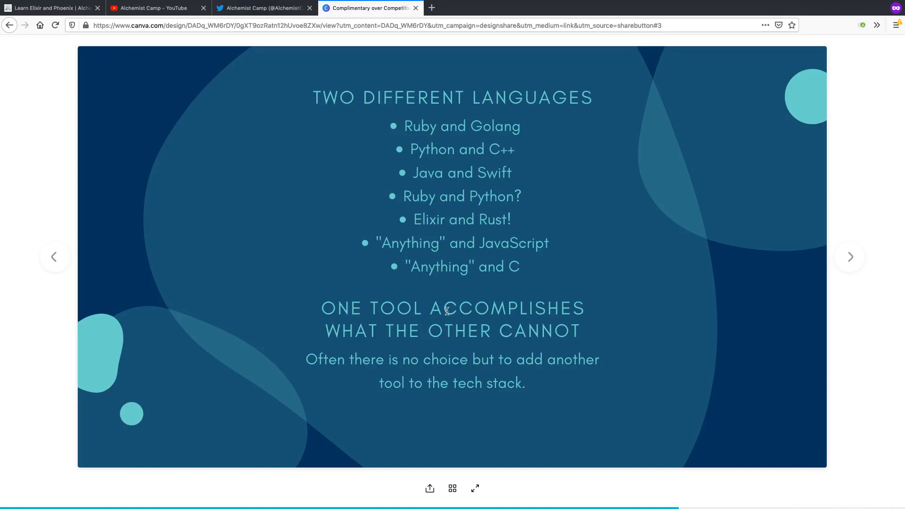
pyautogui.moveTo(382, 324)
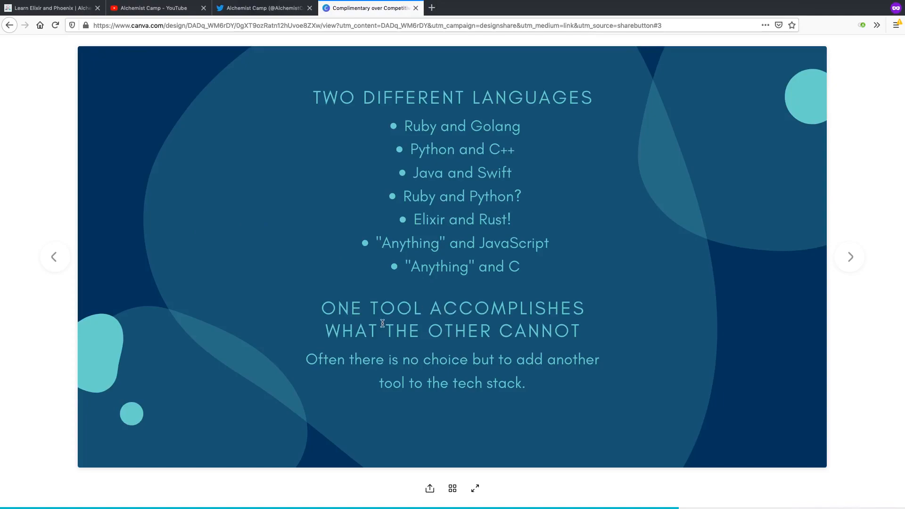
# - Alternate between the Two Similar Languages and Two Different Languages slides, finishing on Two Different Languages
pyautogui.click(55, 257)
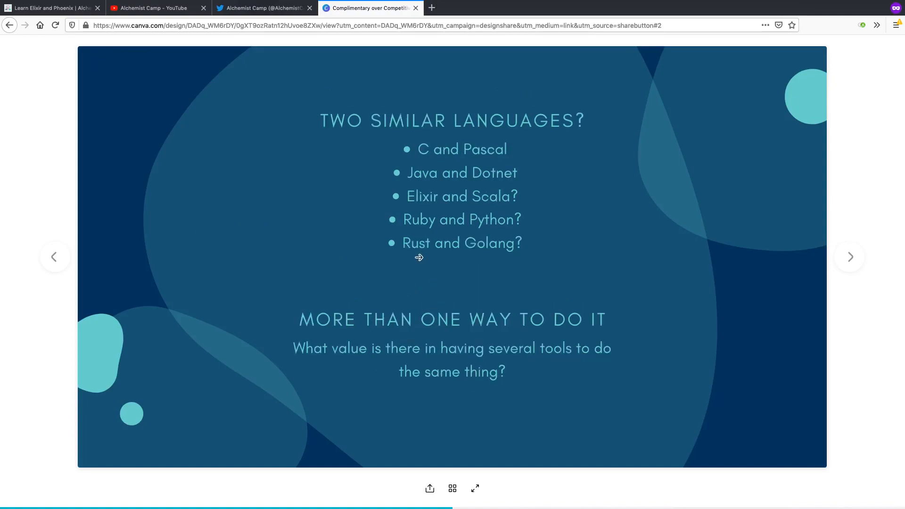
pyautogui.moveTo(485, 257)
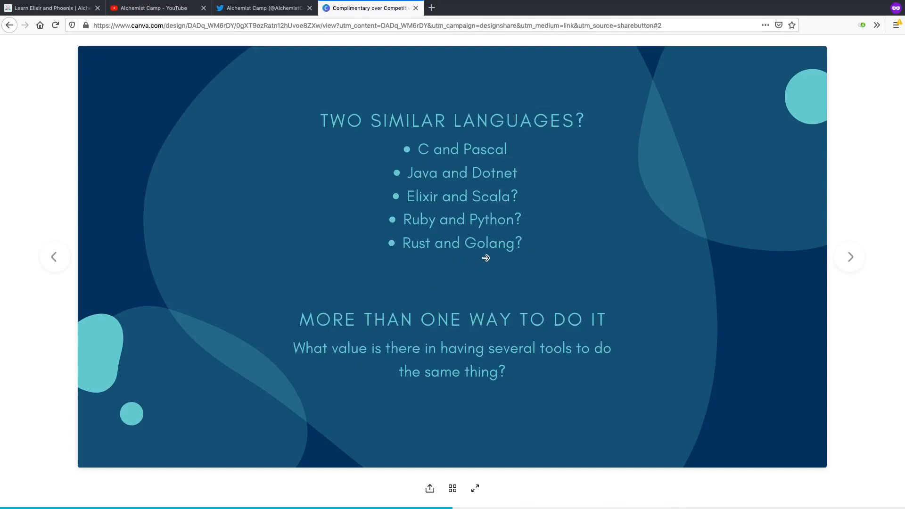
pyautogui.moveTo(479, 261)
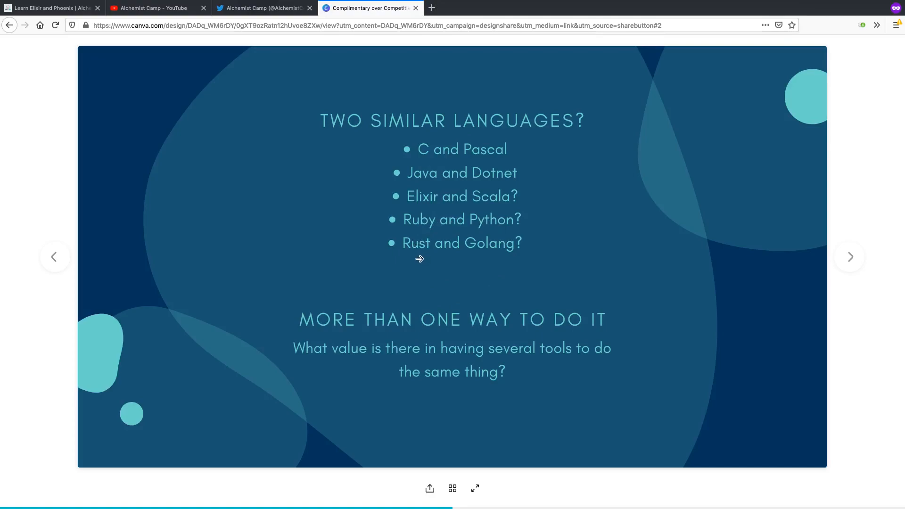
pyautogui.moveTo(472, 272)
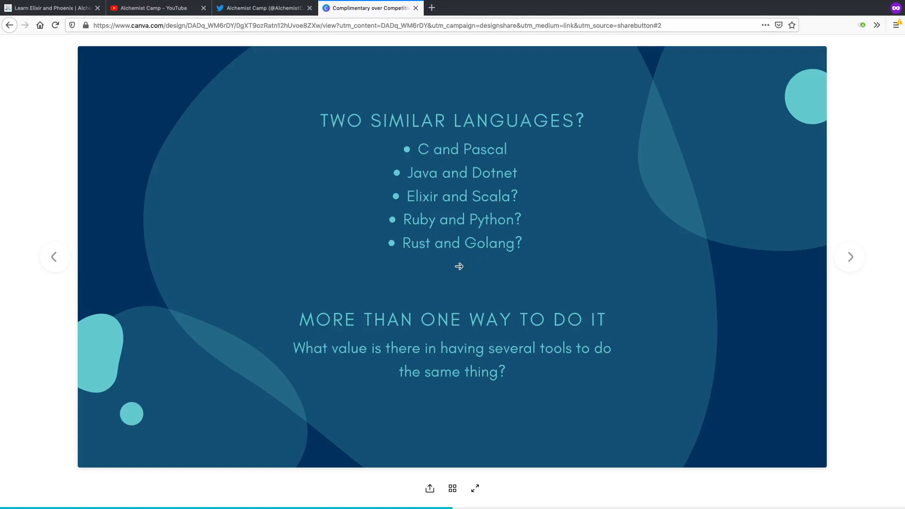
pyautogui.moveTo(413, 258)
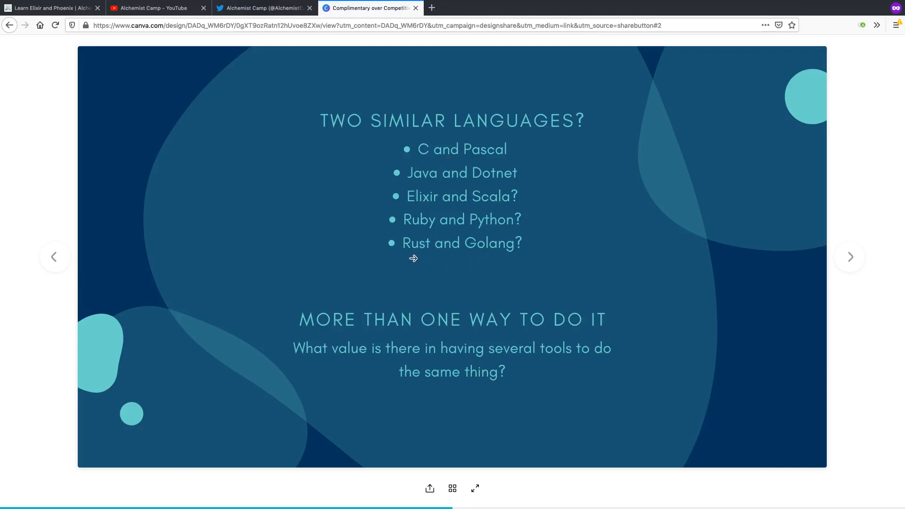
pyautogui.moveTo(459, 285)
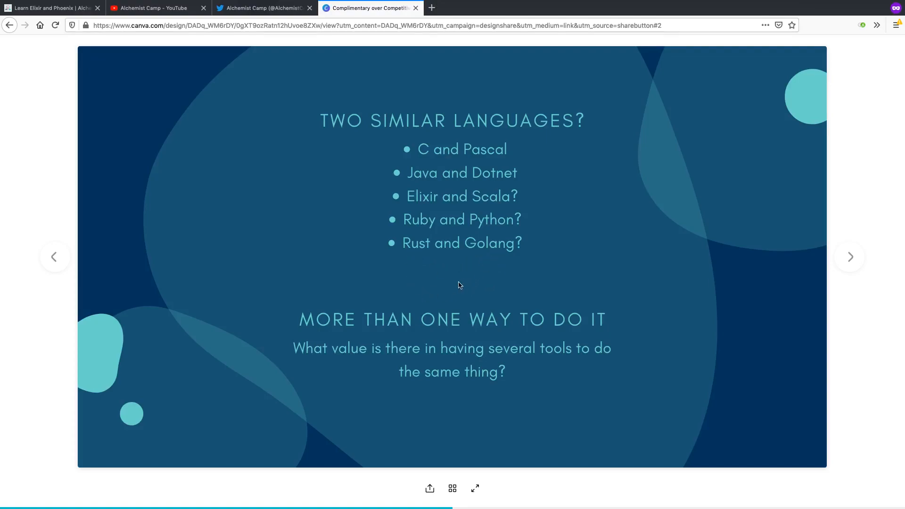
pyautogui.moveTo(411, 290)
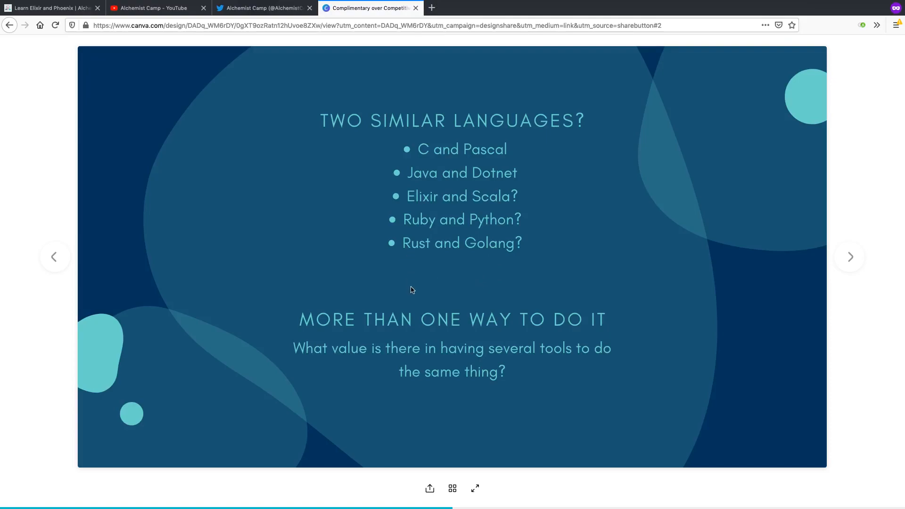
pyautogui.moveTo(454, 264)
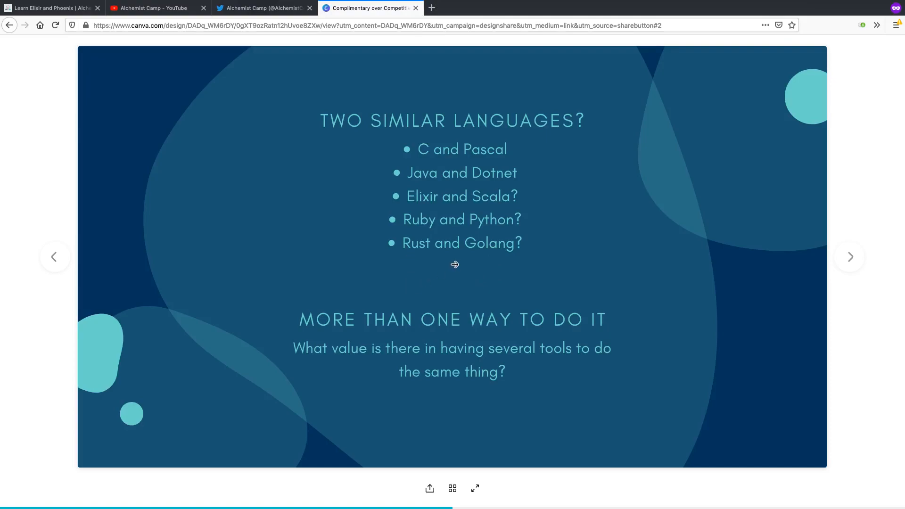
pyautogui.moveTo(446, 273)
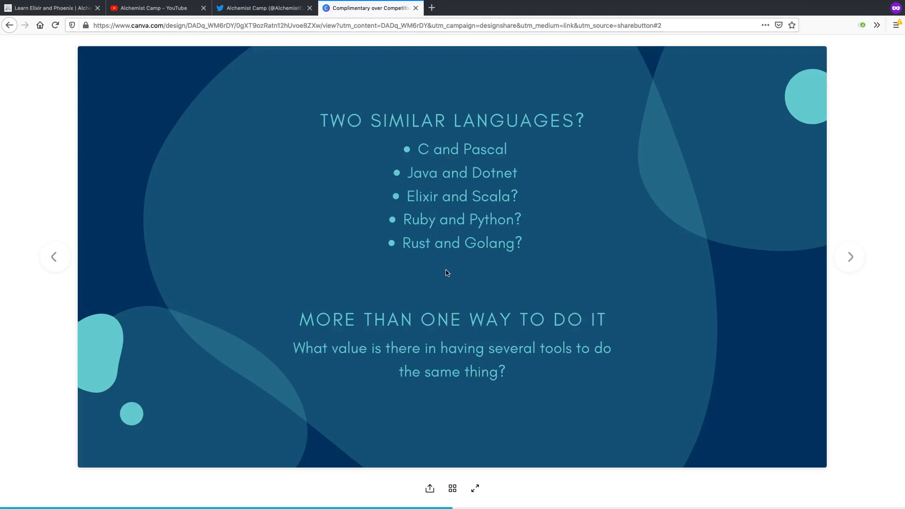
pyautogui.moveTo(495, 204)
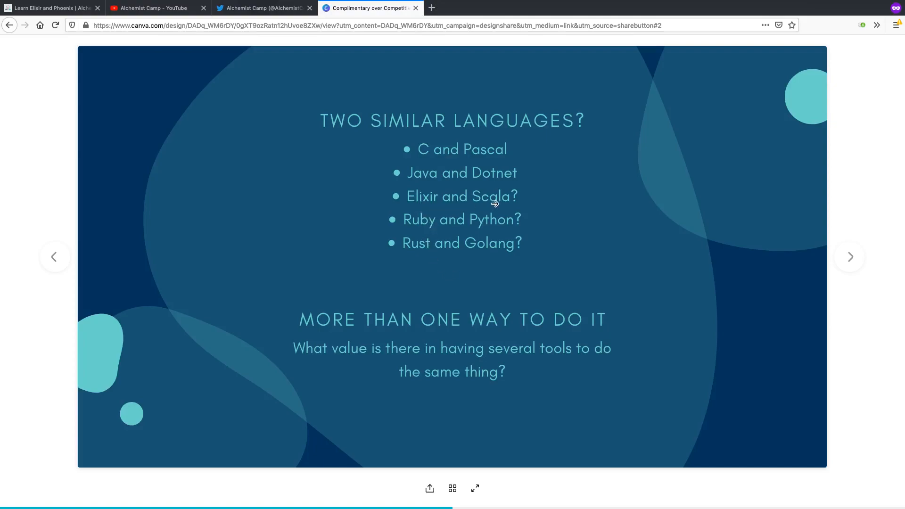
pyautogui.moveTo(426, 286)
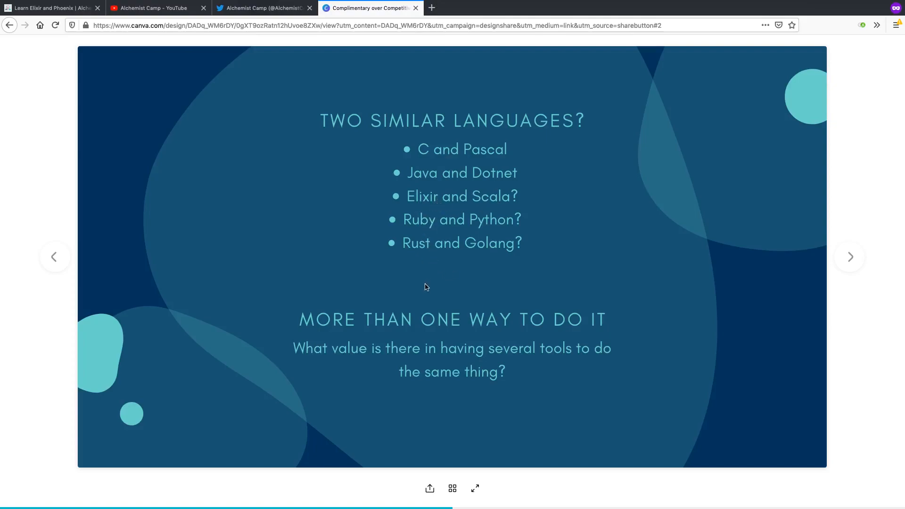
pyautogui.click(849, 256)
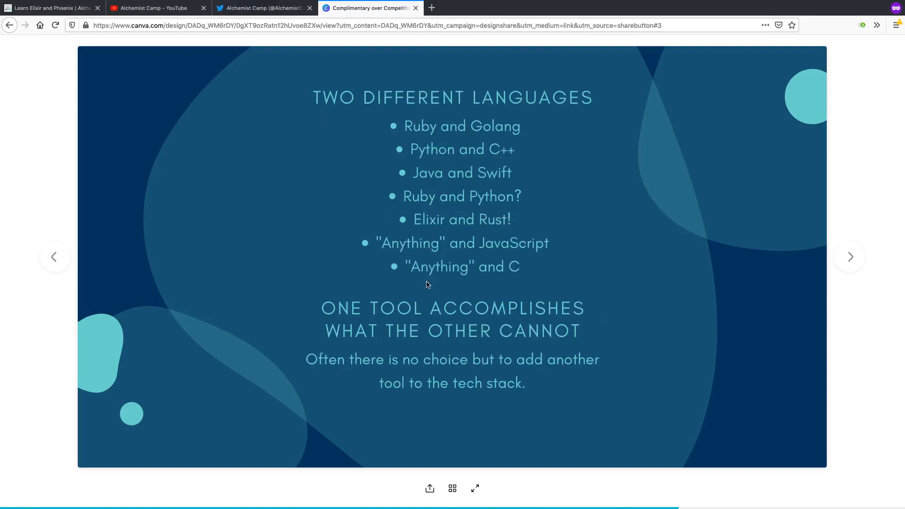
pyautogui.moveTo(424, 289)
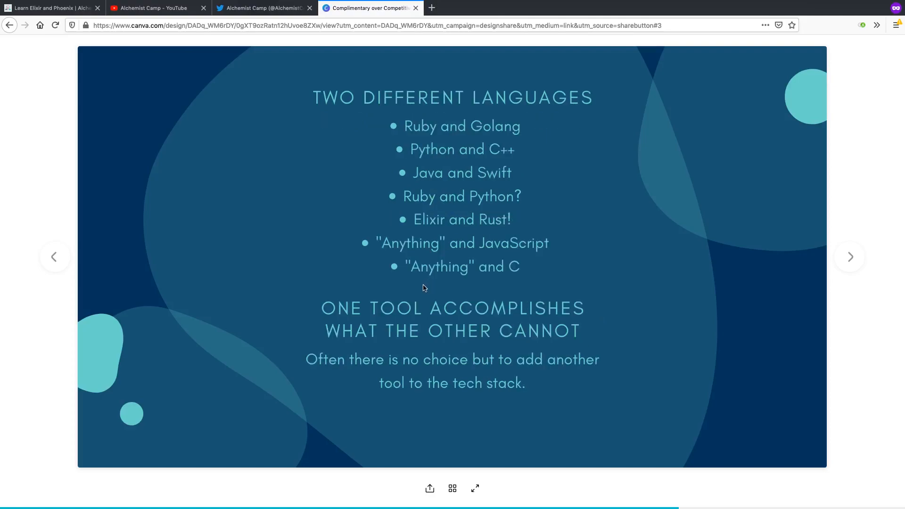
pyautogui.click(54, 256)
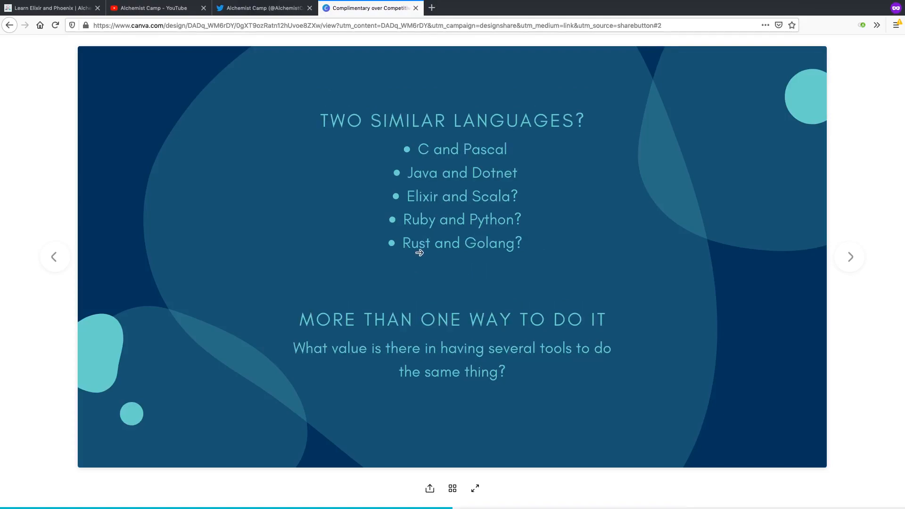
pyautogui.moveTo(437, 261)
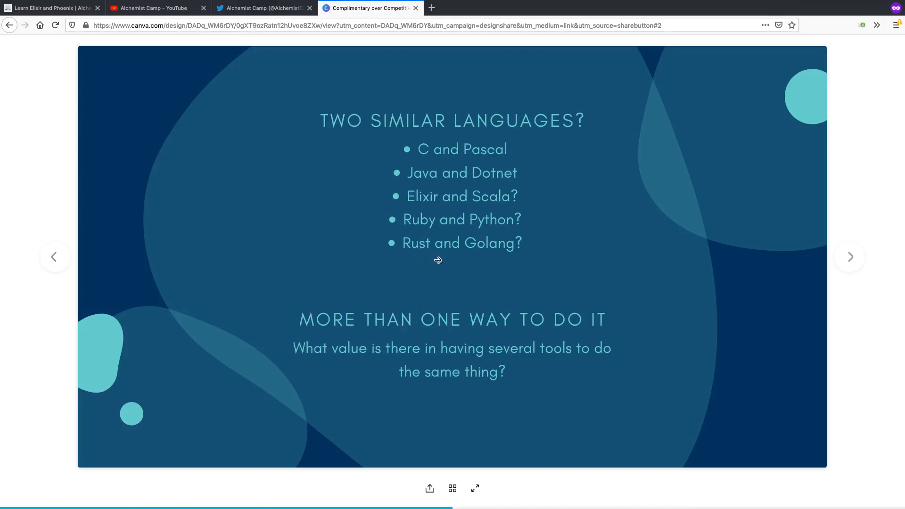
pyautogui.click(849, 257)
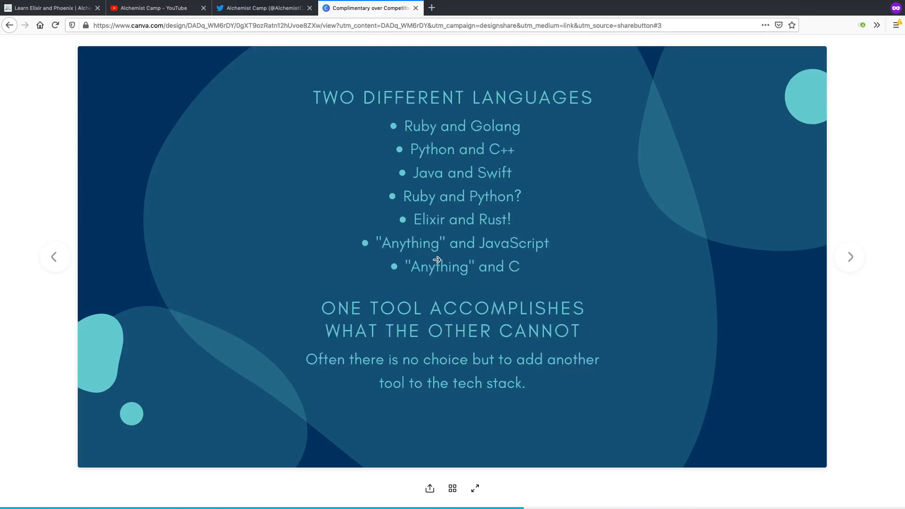
pyautogui.click(55, 256)
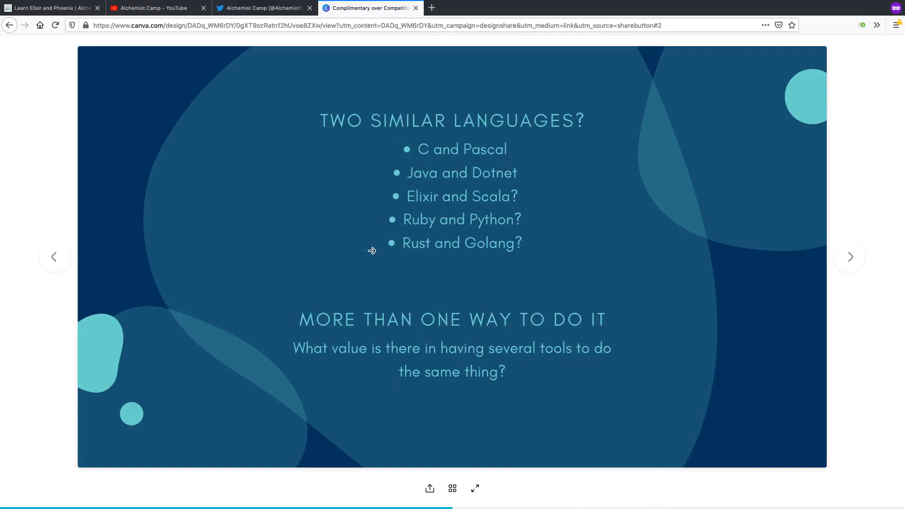
pyautogui.moveTo(477, 258)
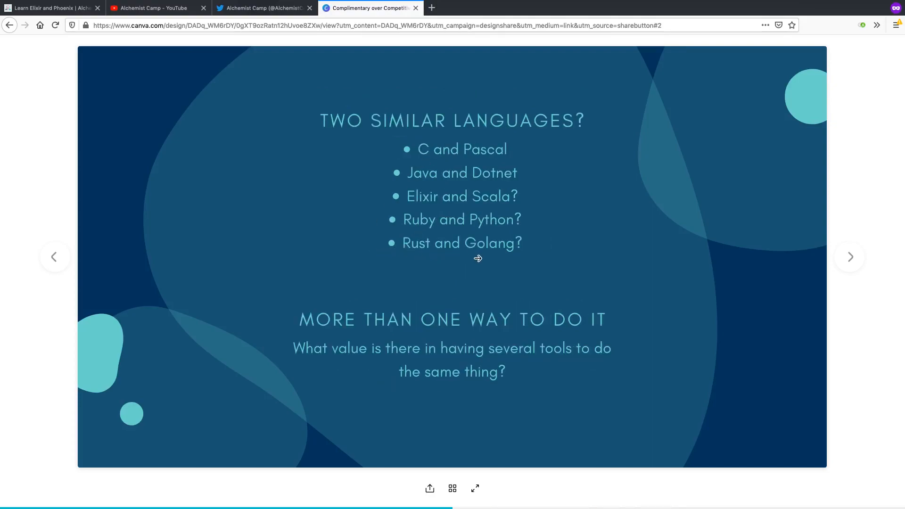
pyautogui.click(850, 256)
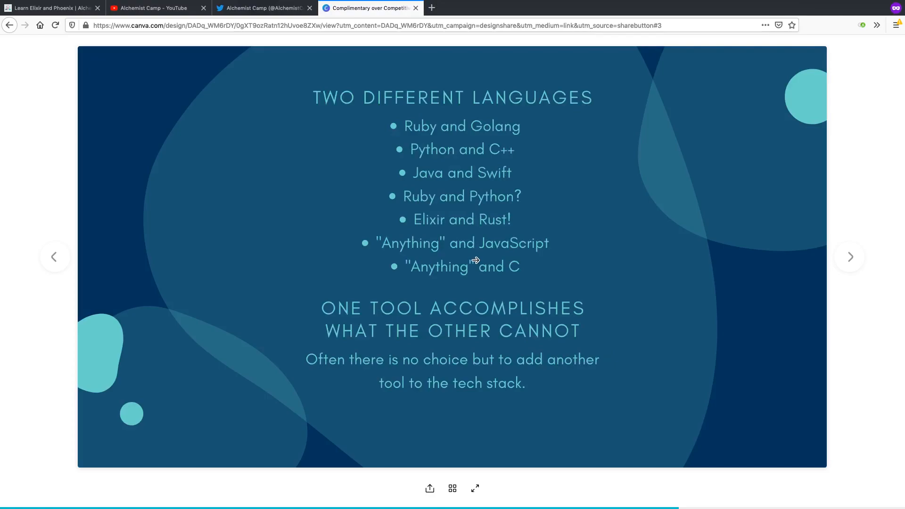
pyautogui.moveTo(468, 267)
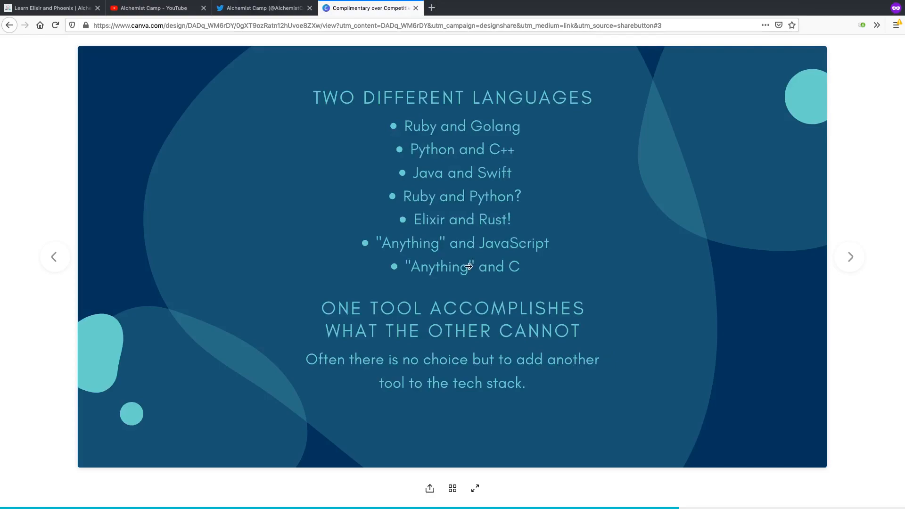
pyautogui.click(55, 256)
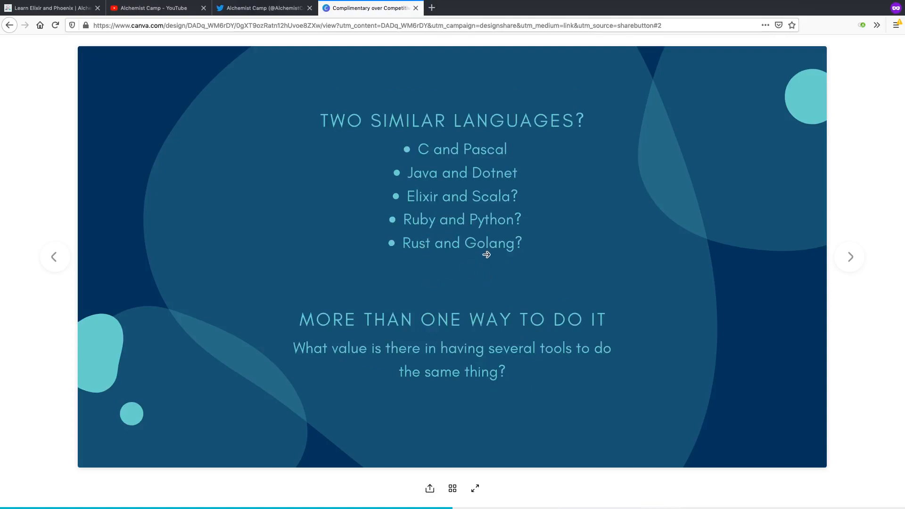
pyautogui.moveTo(403, 264)
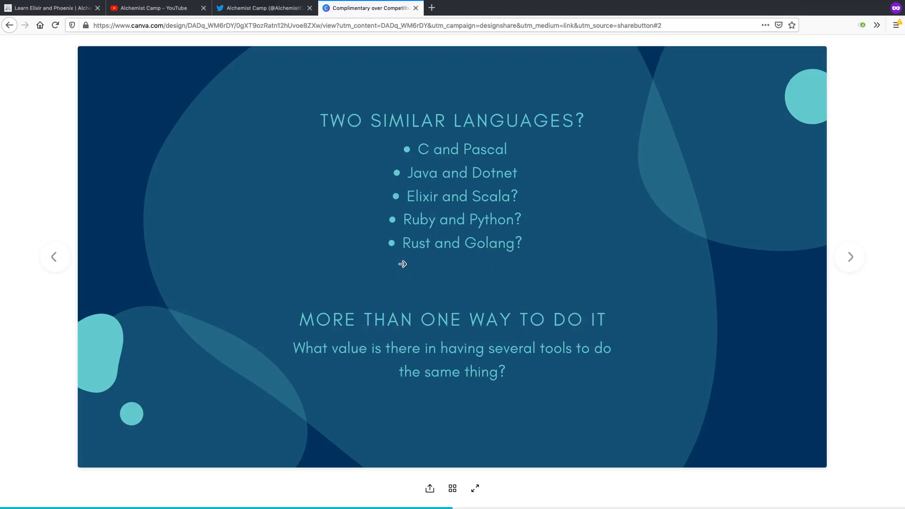
pyautogui.moveTo(407, 258)
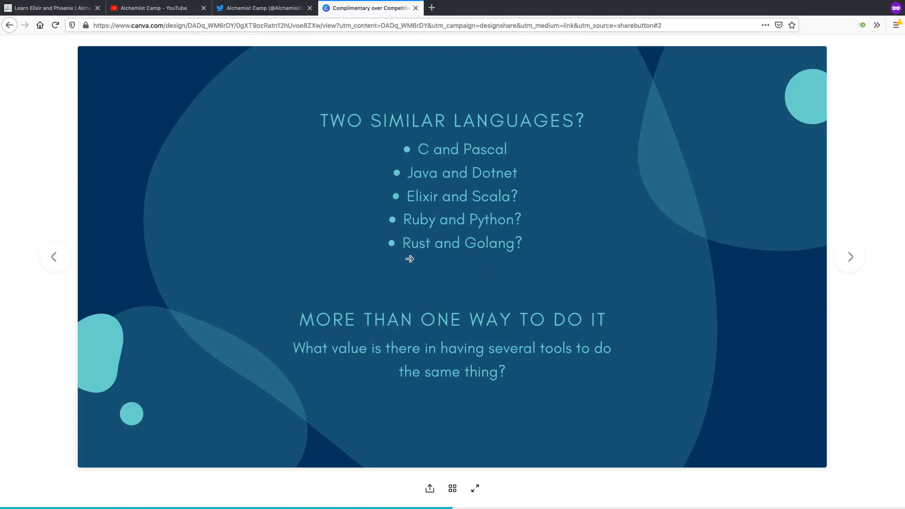
pyautogui.click(850, 257)
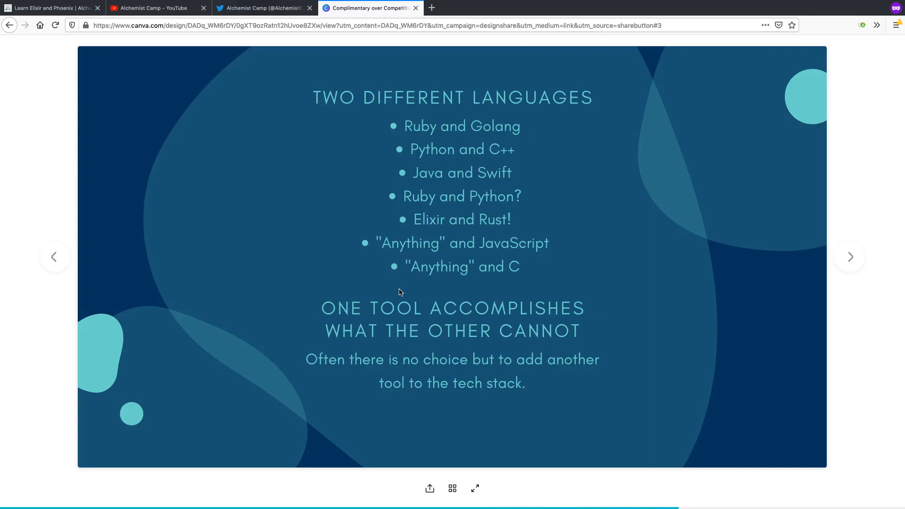
# - Advance once more to the Crisp Boundaries slide
pyautogui.click(849, 256)
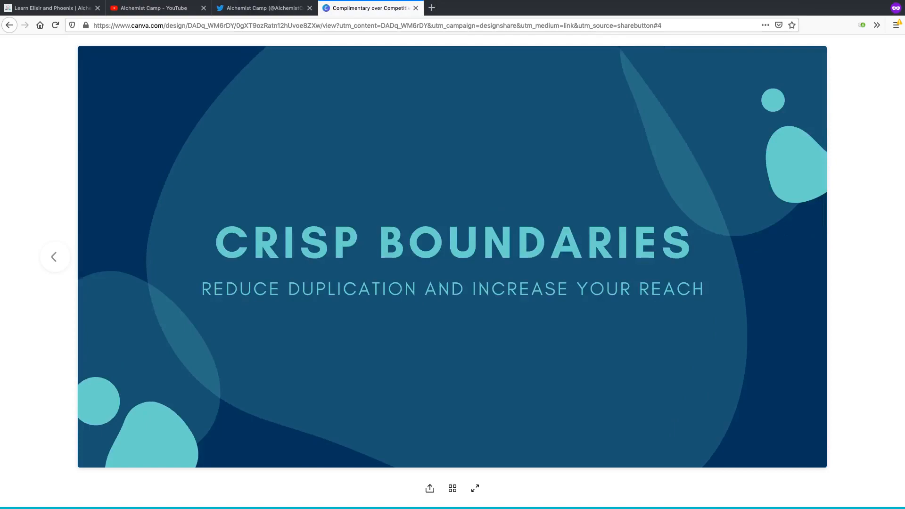
pyautogui.moveTo(354, 285)
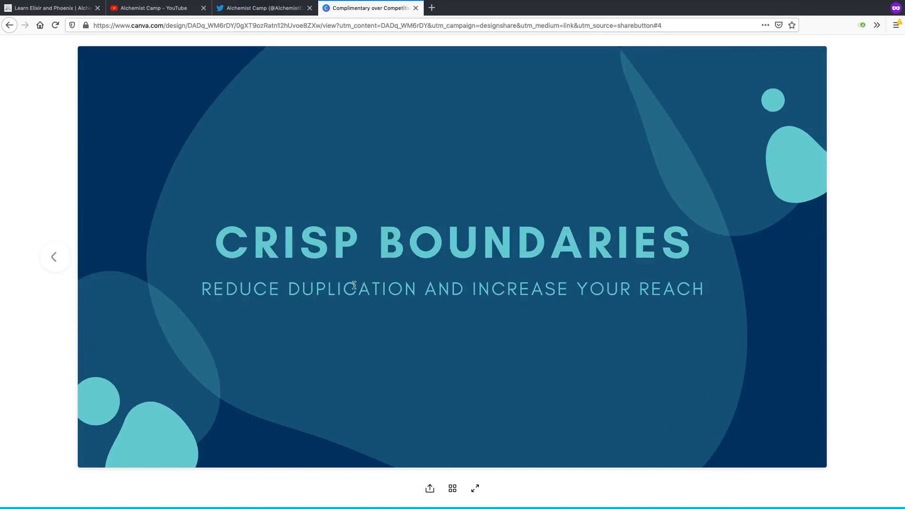
pyautogui.moveTo(707, 308)
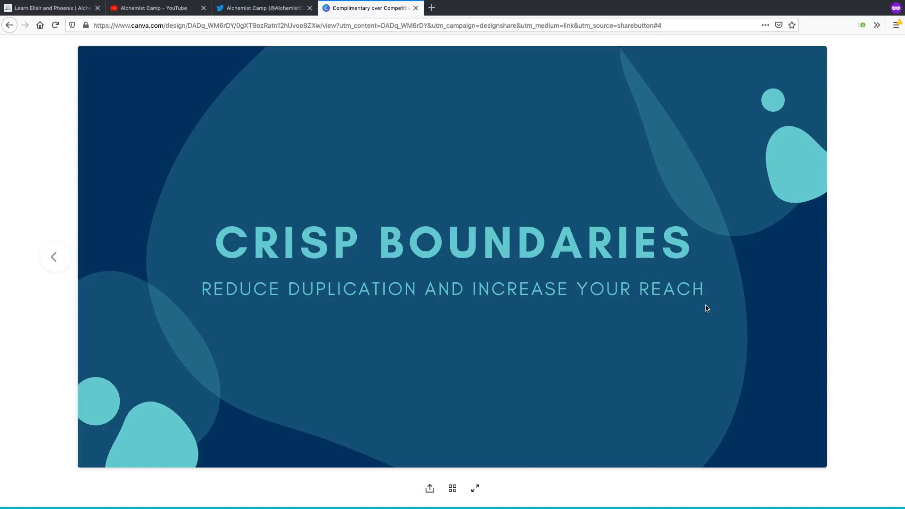
pyautogui.moveTo(394, 358)
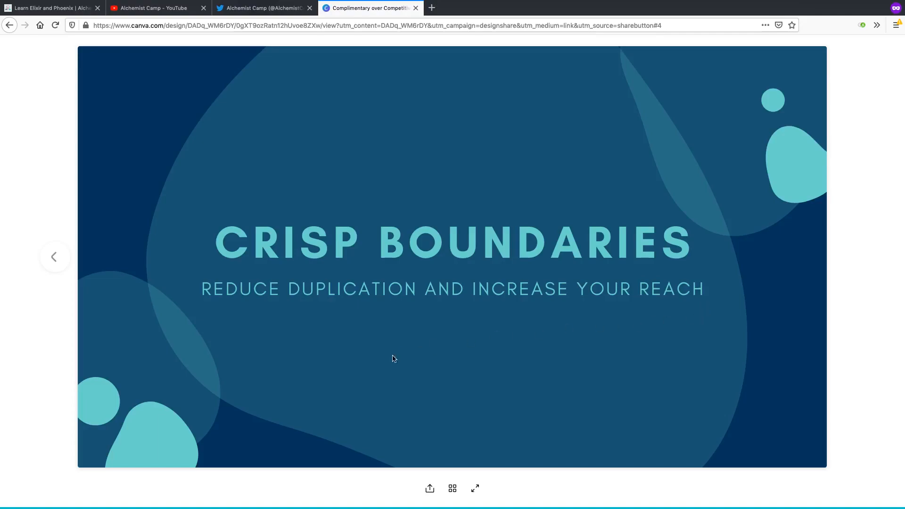
pyautogui.moveTo(331, 355)
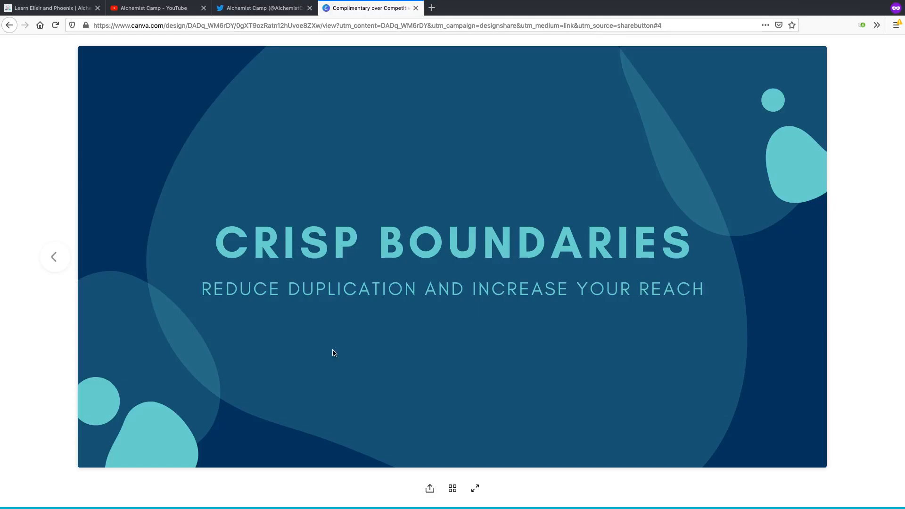
pyautogui.click(55, 257)
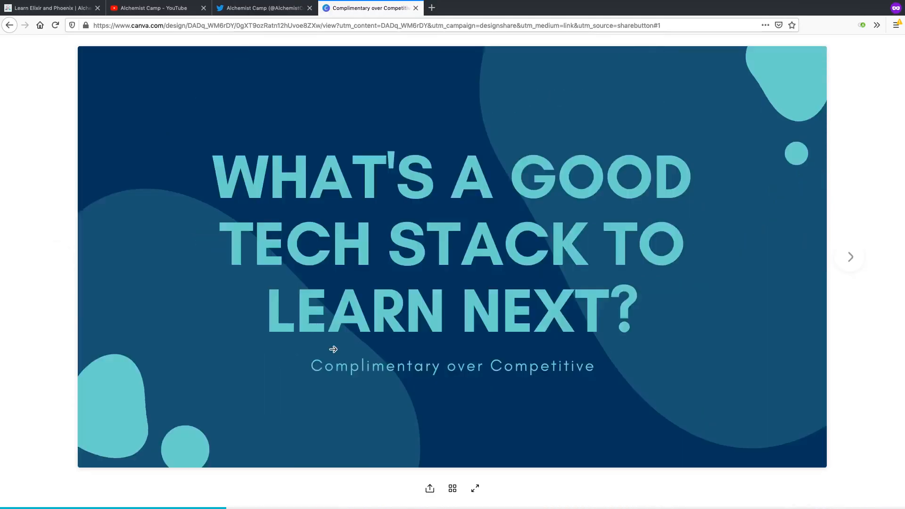
pyautogui.moveTo(469, 158)
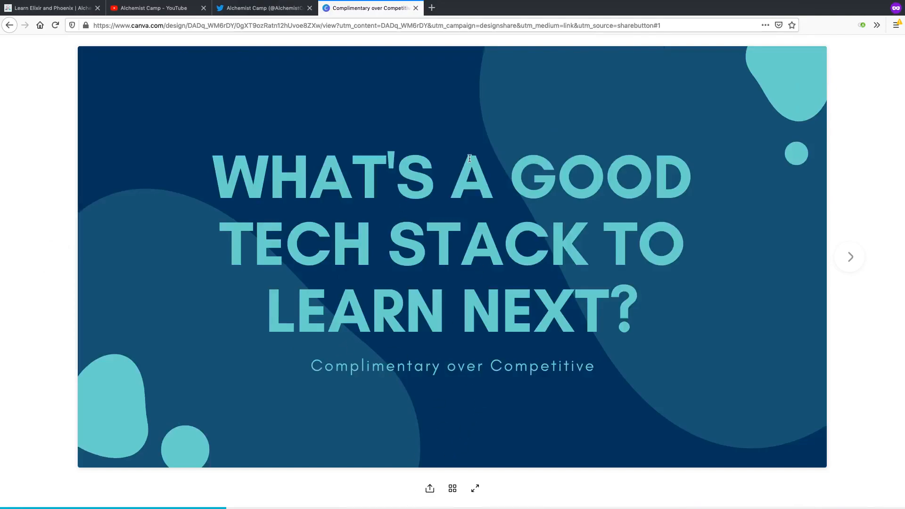
pyautogui.click(849, 256)
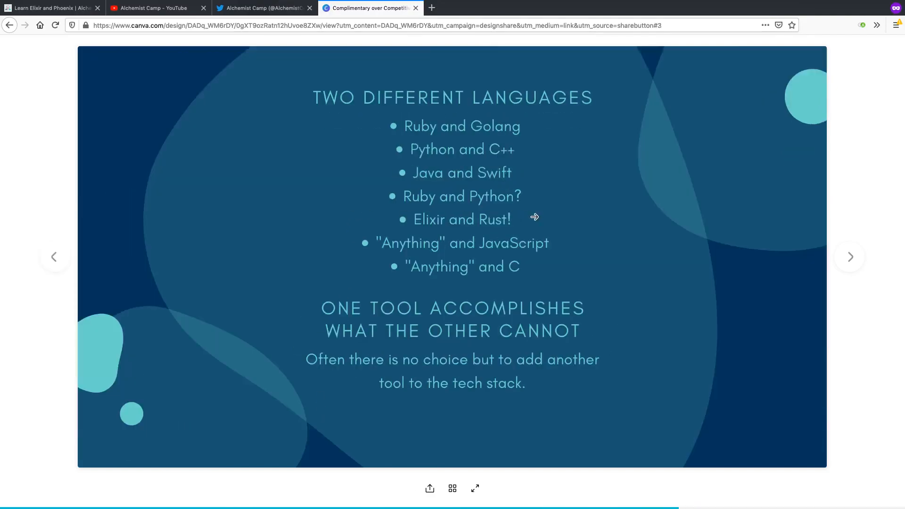
pyautogui.moveTo(526, 249)
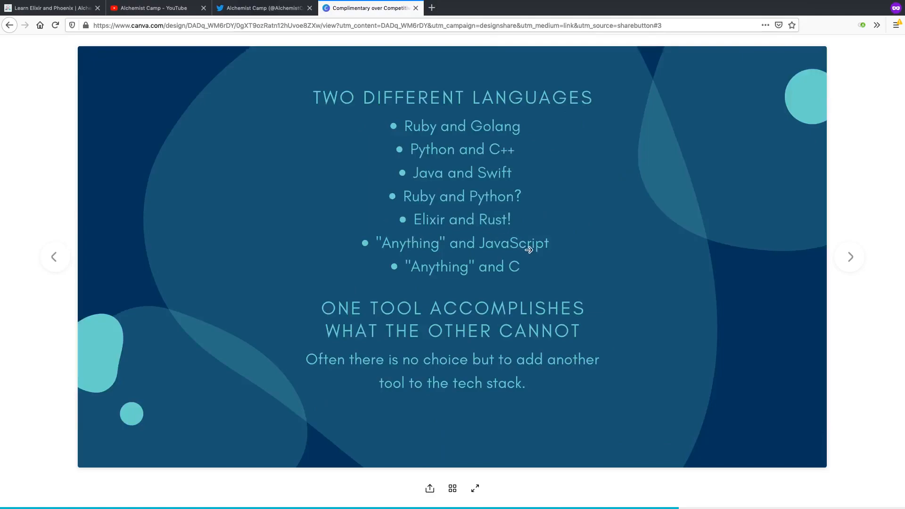
pyautogui.moveTo(472, 242)
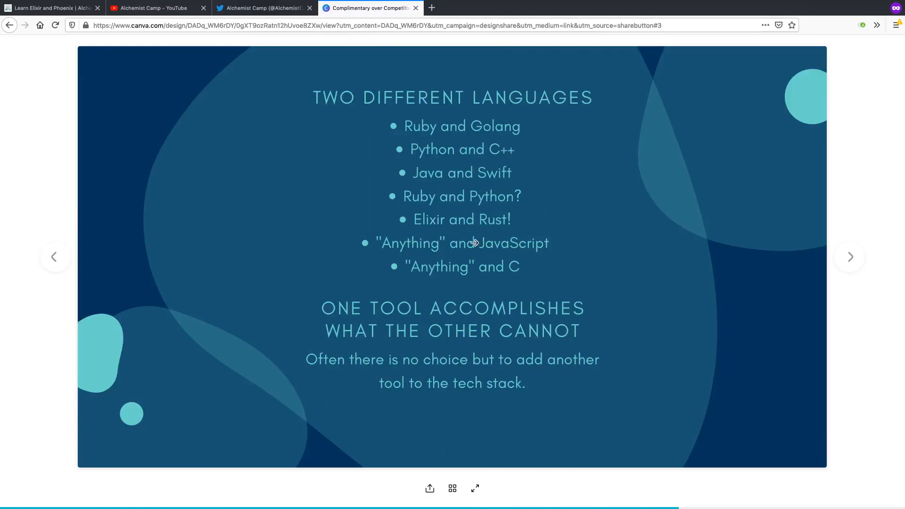
pyautogui.moveTo(432, 317)
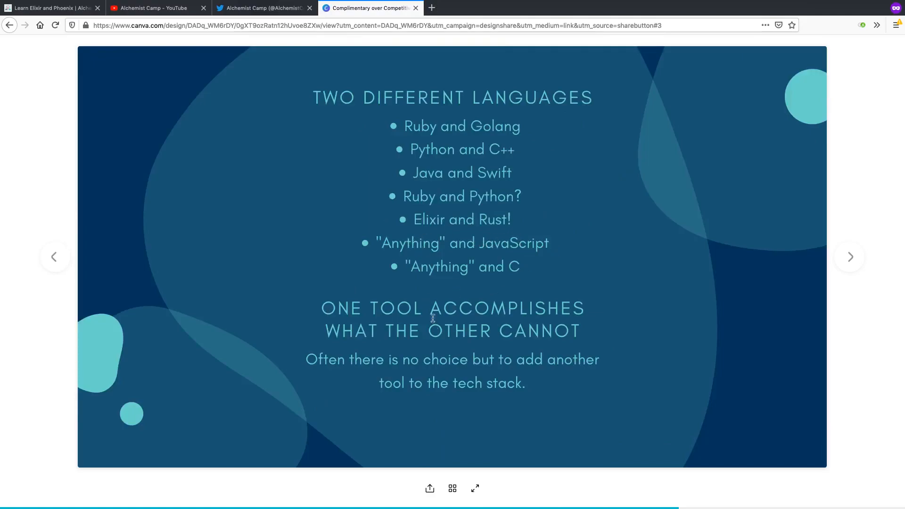
pyautogui.moveTo(416, 250)
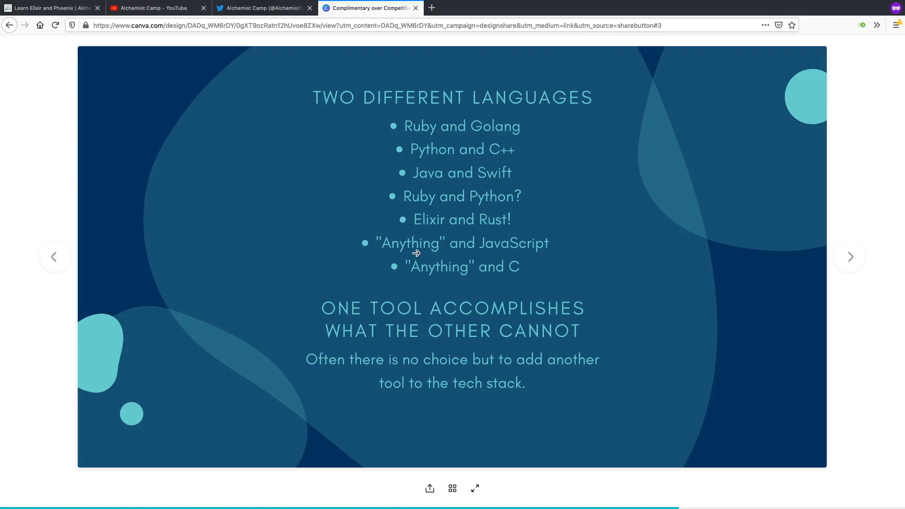
pyautogui.moveTo(349, 260)
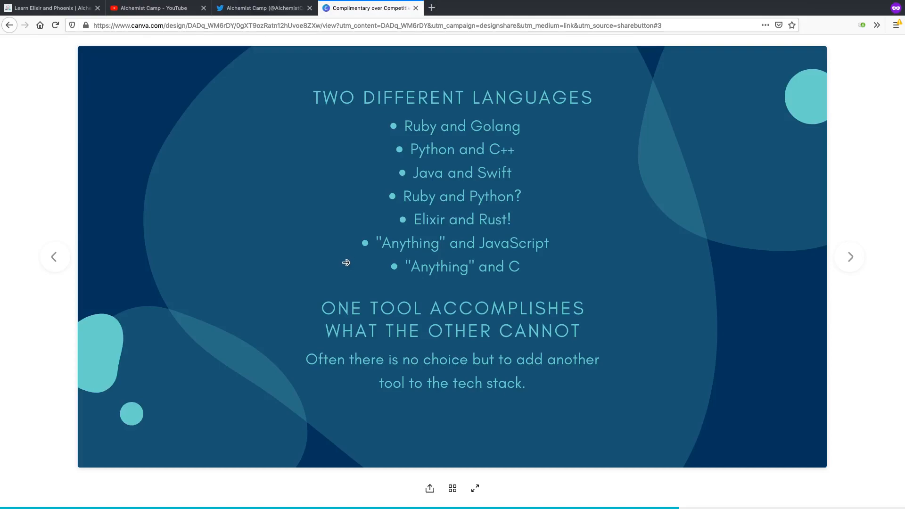
pyautogui.moveTo(340, 272)
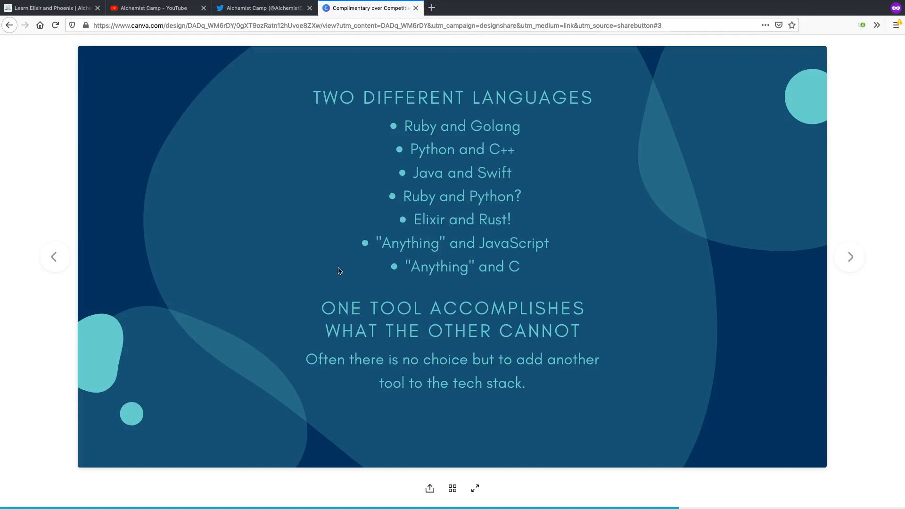
pyautogui.moveTo(337, 271)
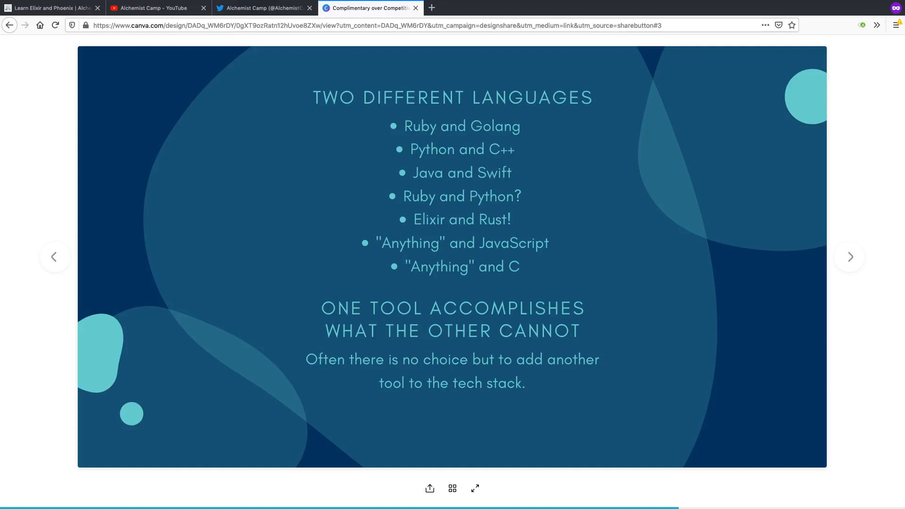
pyautogui.click(849, 256)
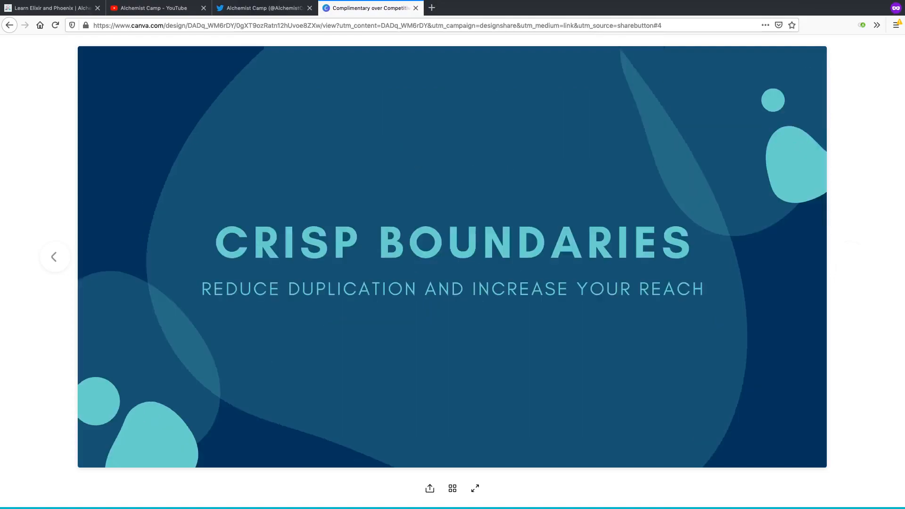